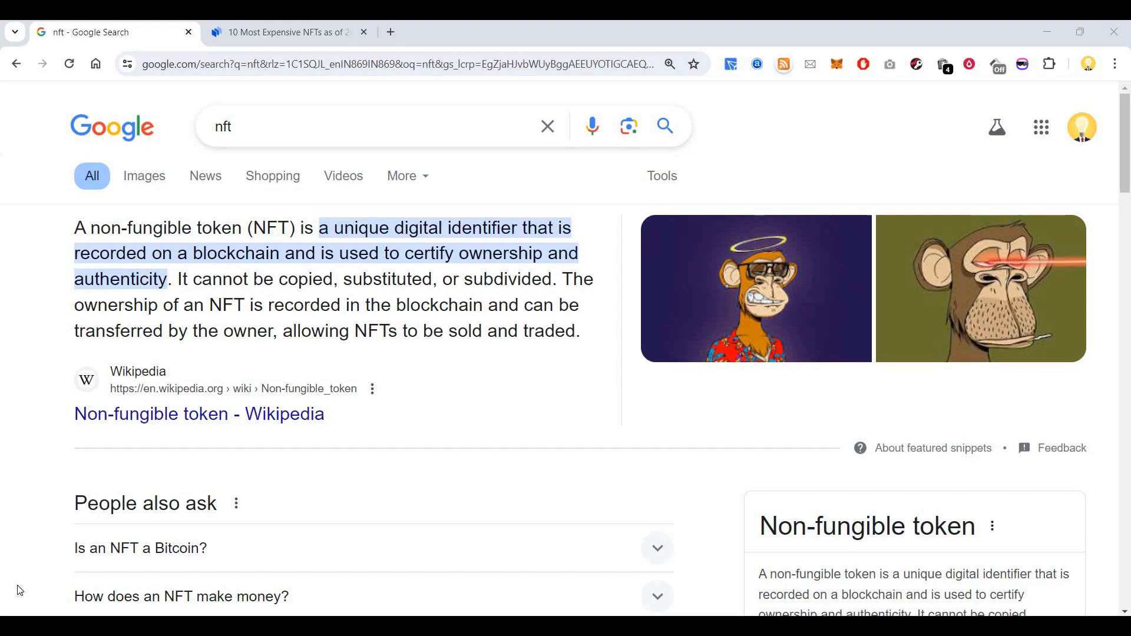
mouse_move(549, 488)
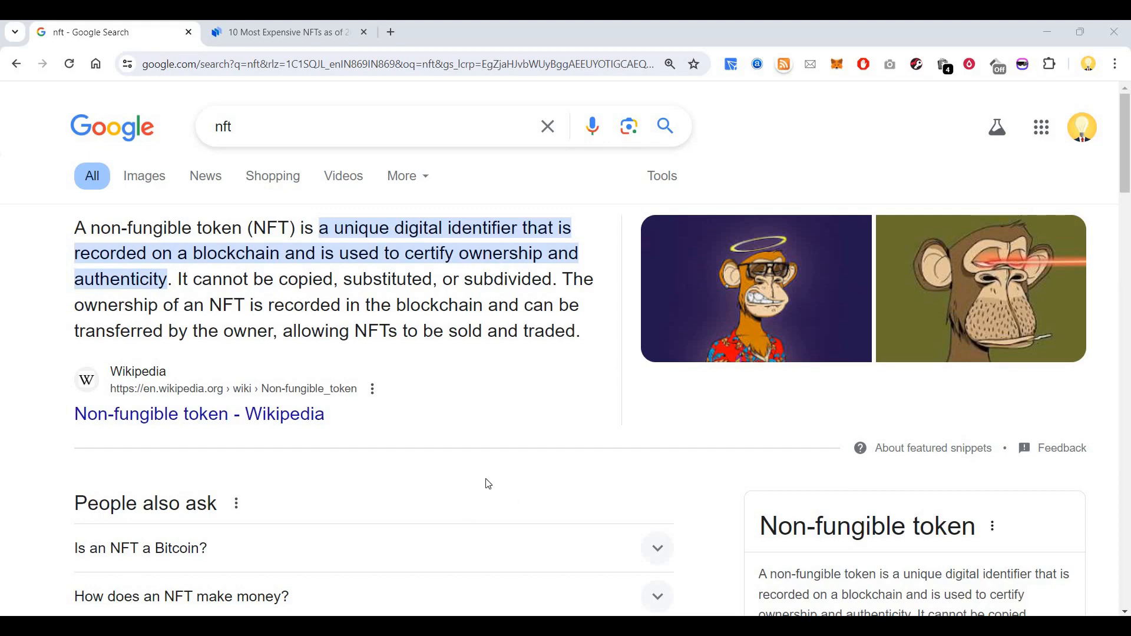
mouse_move(479, 483)
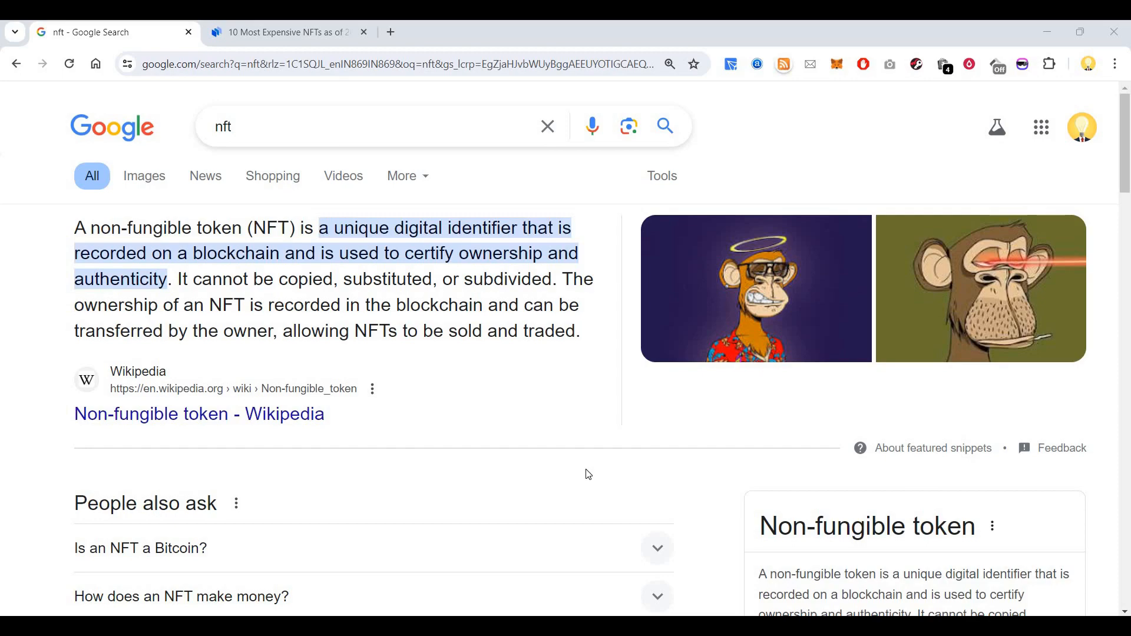
Step: Bring up the Techopedia article on the 10 most expensive NFTs of all time
scroll("down", 3)
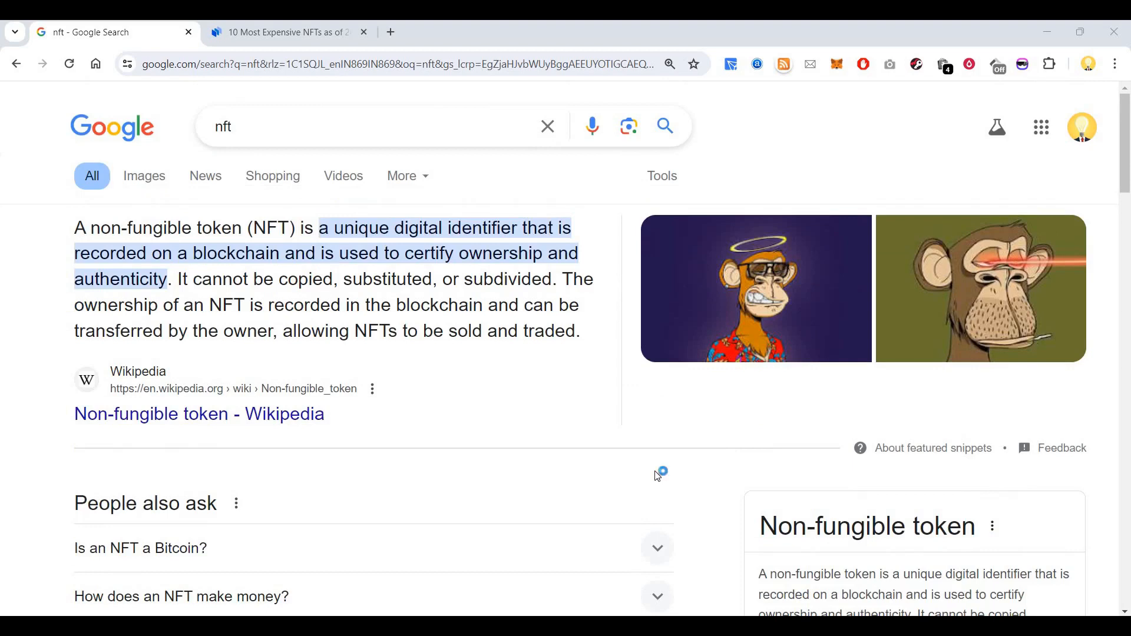
mouse_move(657, 476)
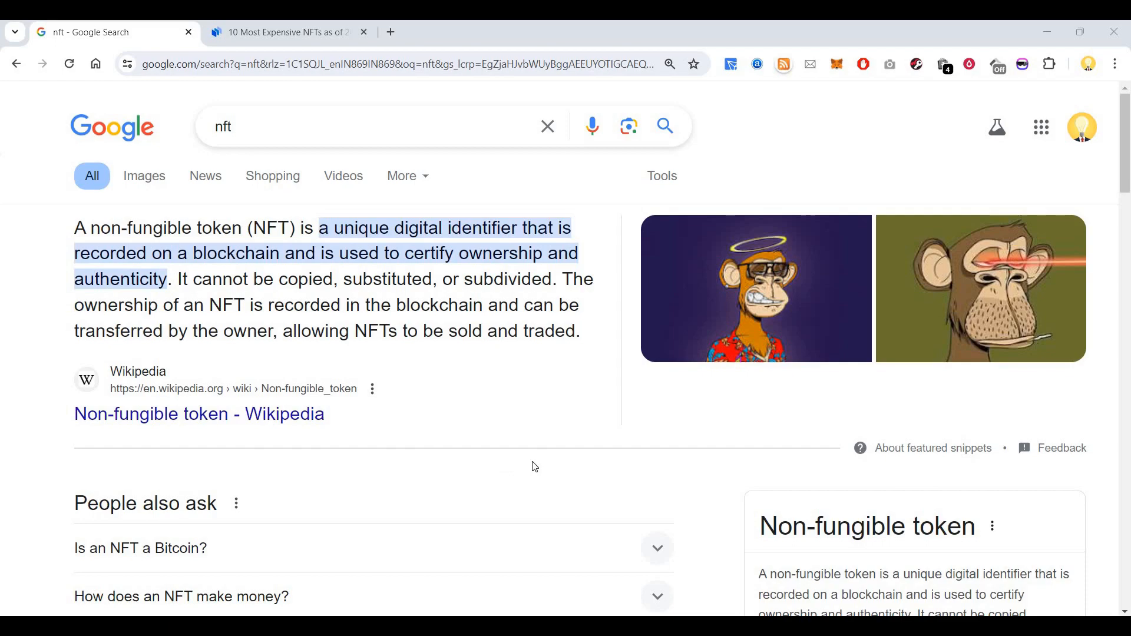
mouse_move(537, 464)
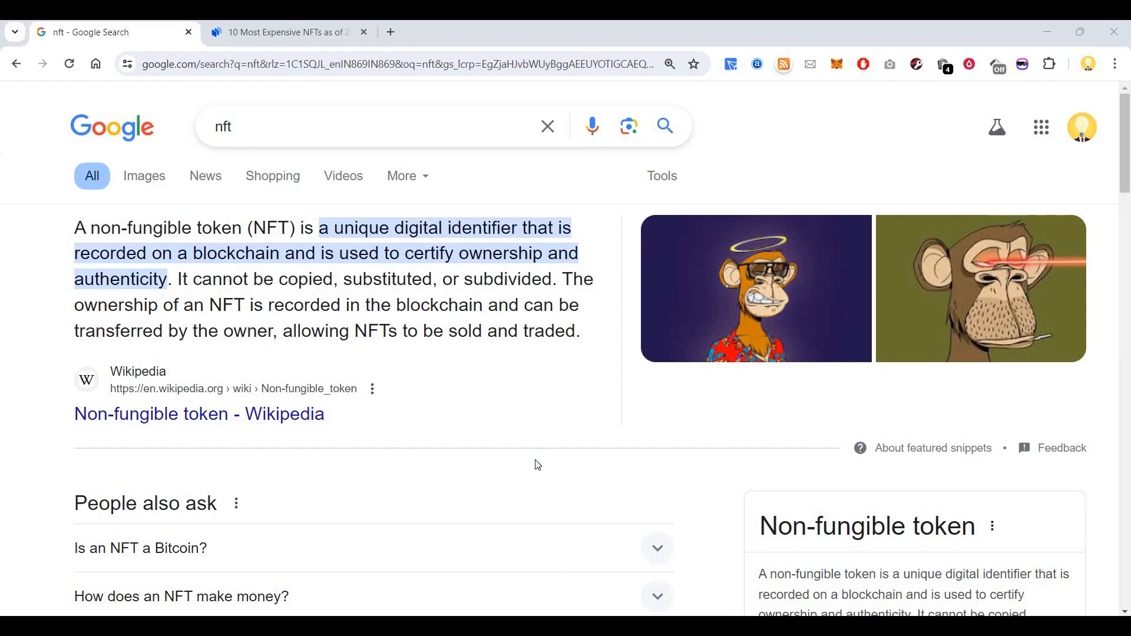
scroll("down", 3)
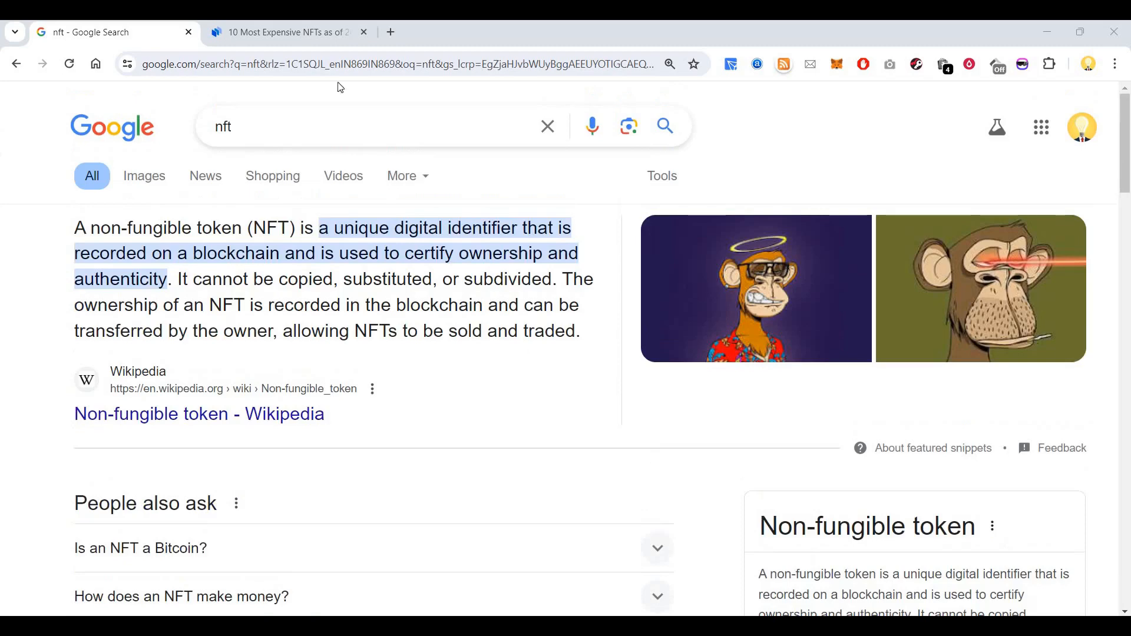
left_click(285, 32)
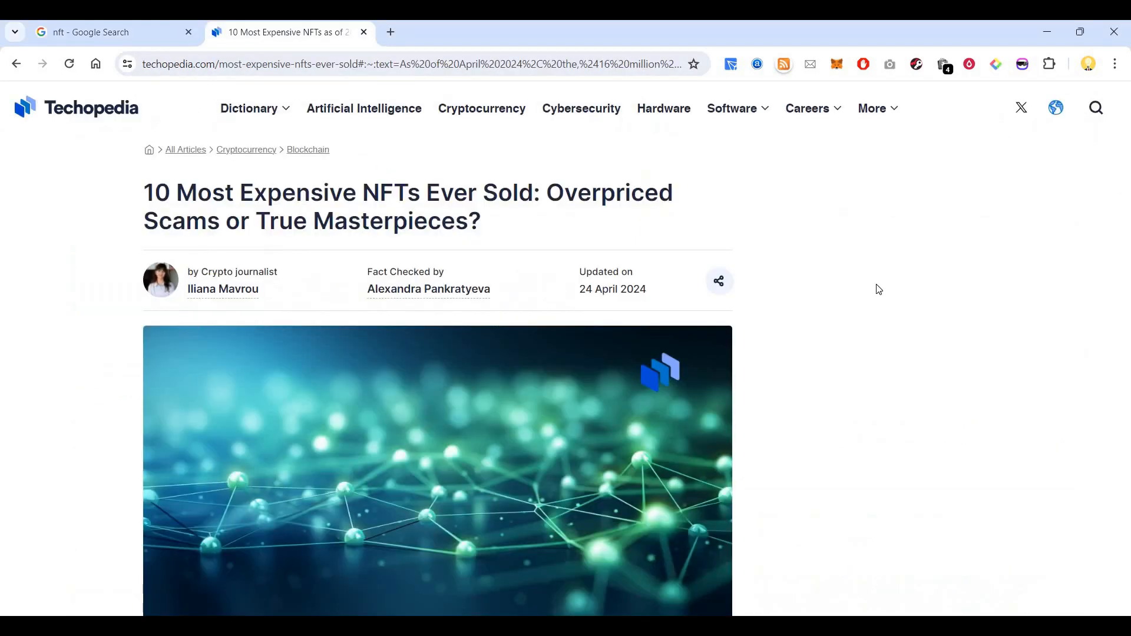
Step: Read down through The Merge, Everydays, Clock, Human One and CryptoPunk #5822 entries
scroll("down", 3)
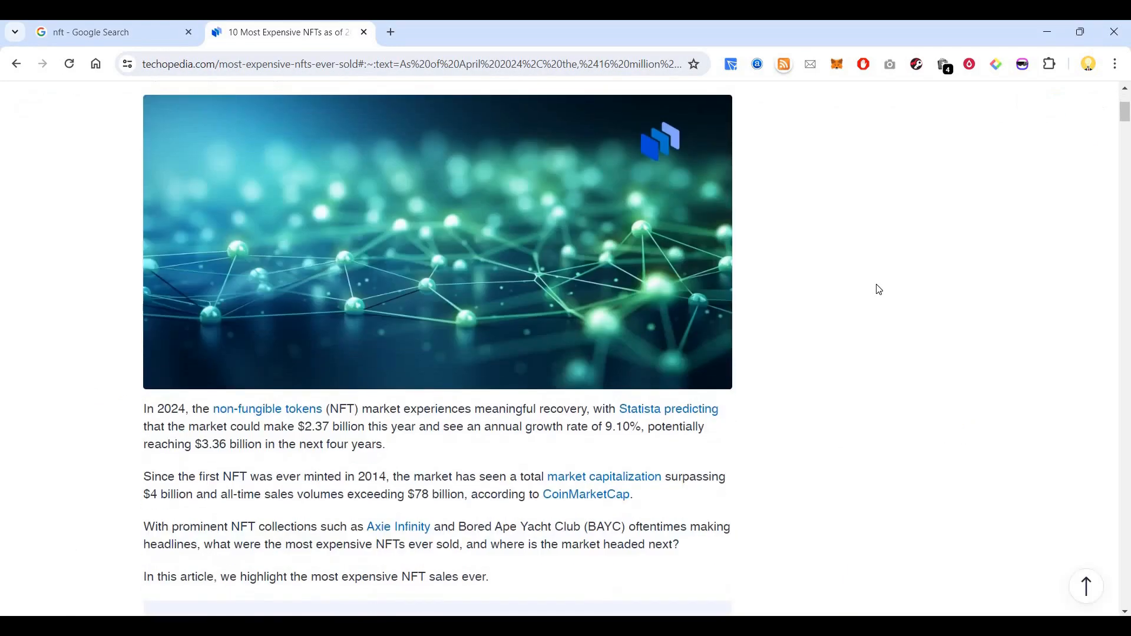
scroll("down", 3)
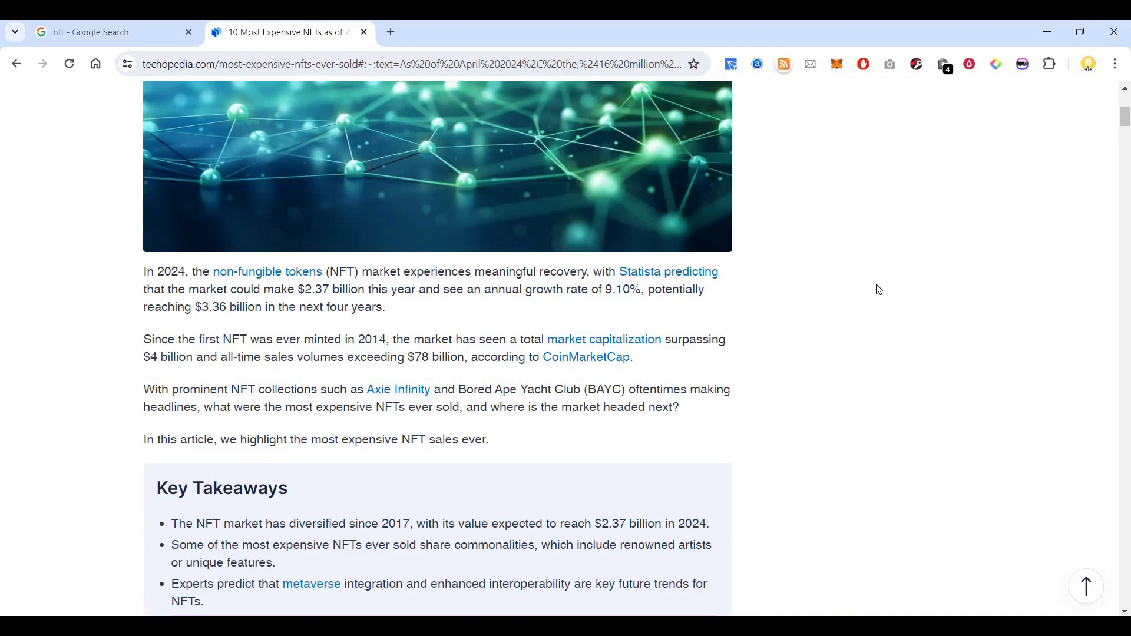
scroll("down", 3)
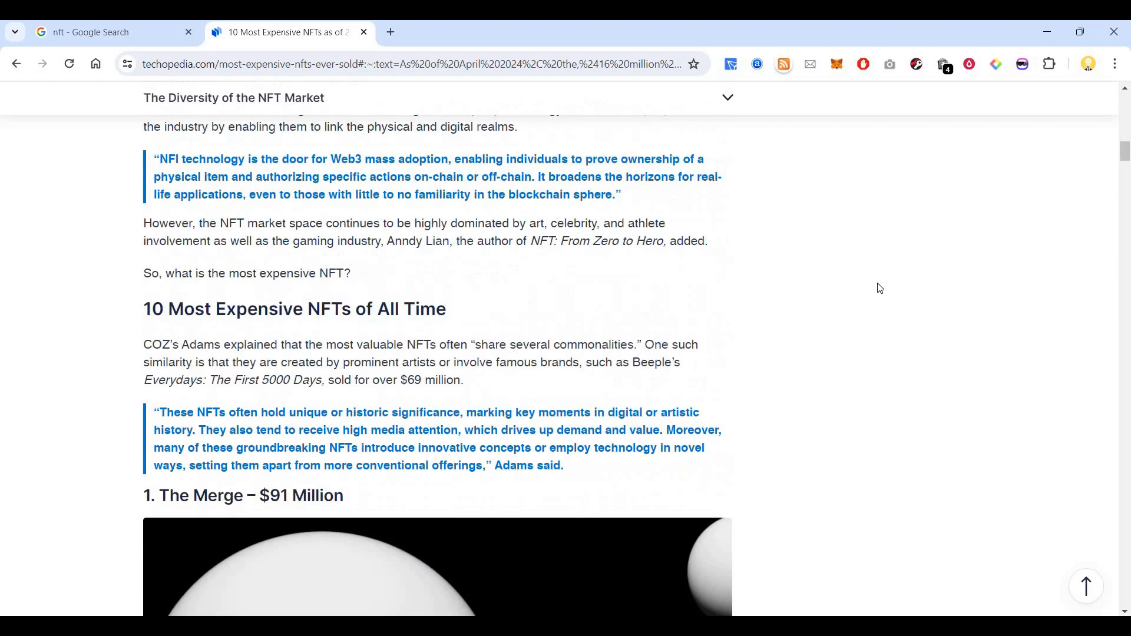
scroll("down", 3)
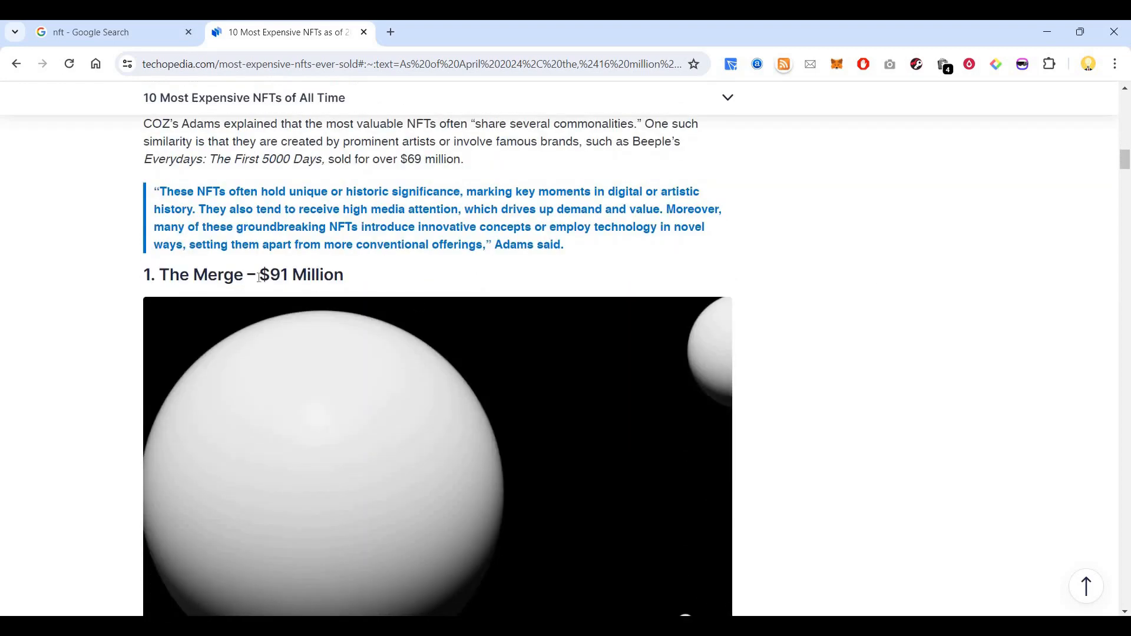
scroll("down", 3)
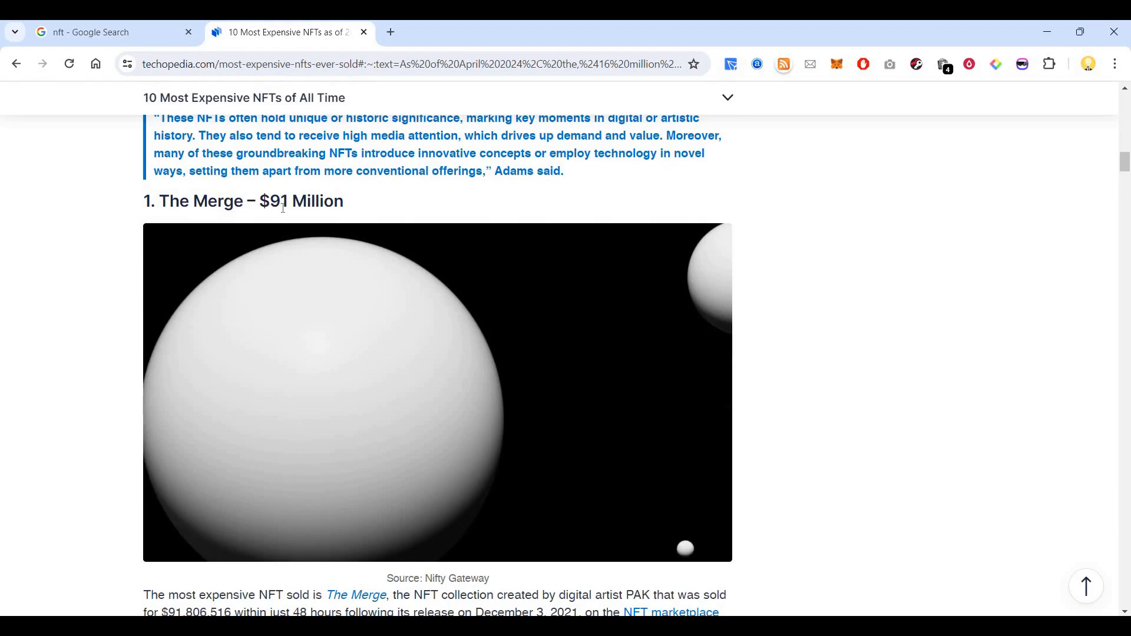
scroll("down", 3)
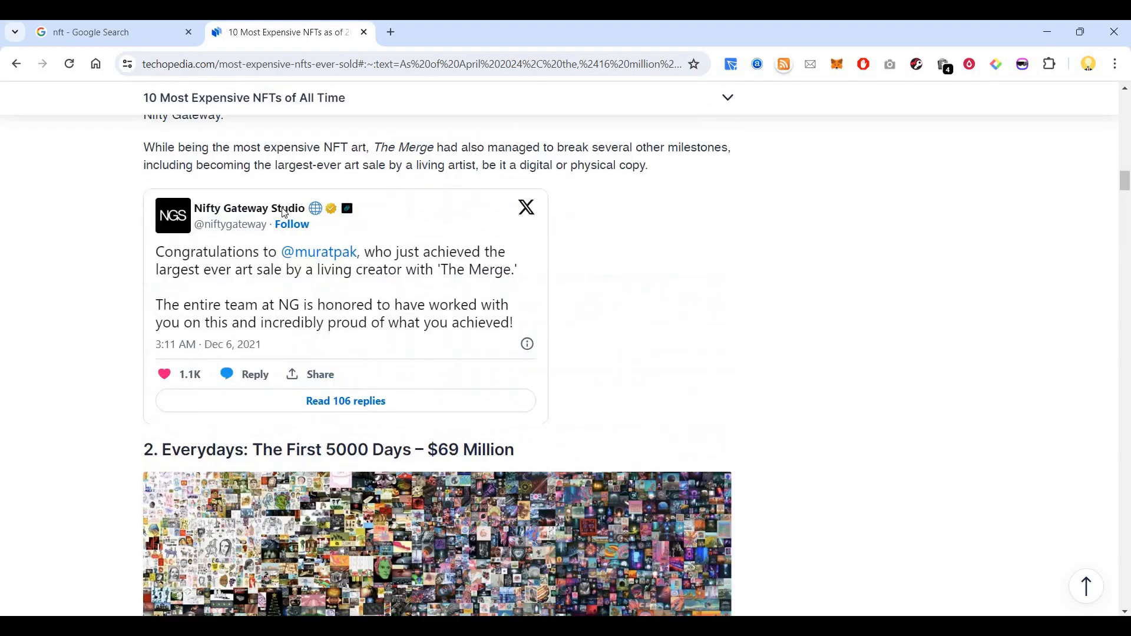
scroll("down", 3)
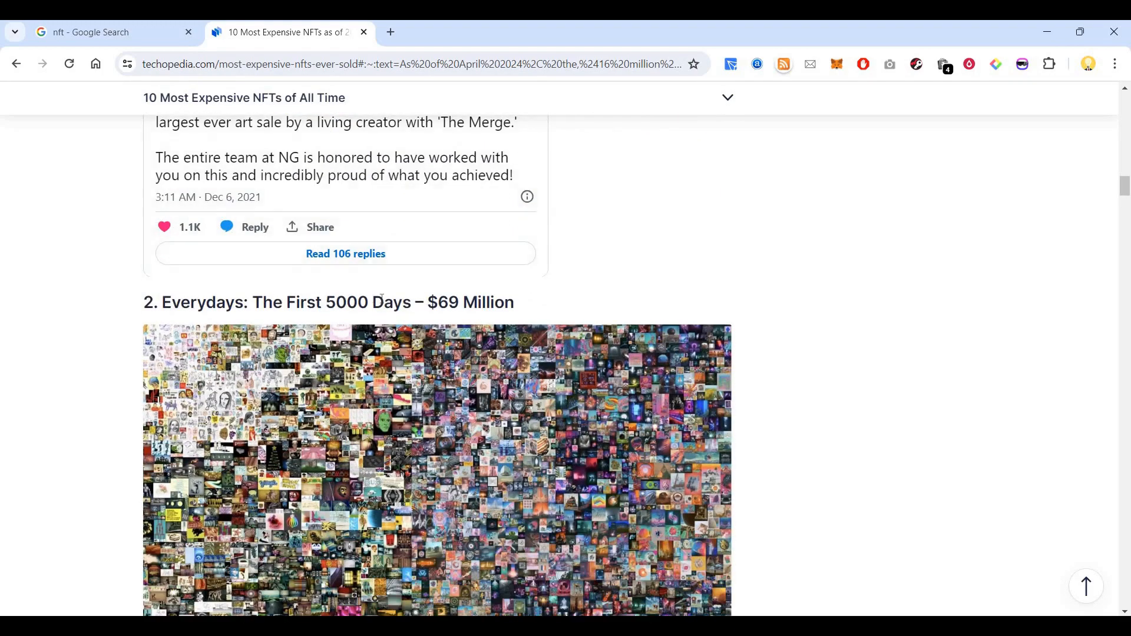
scroll("down", 3)
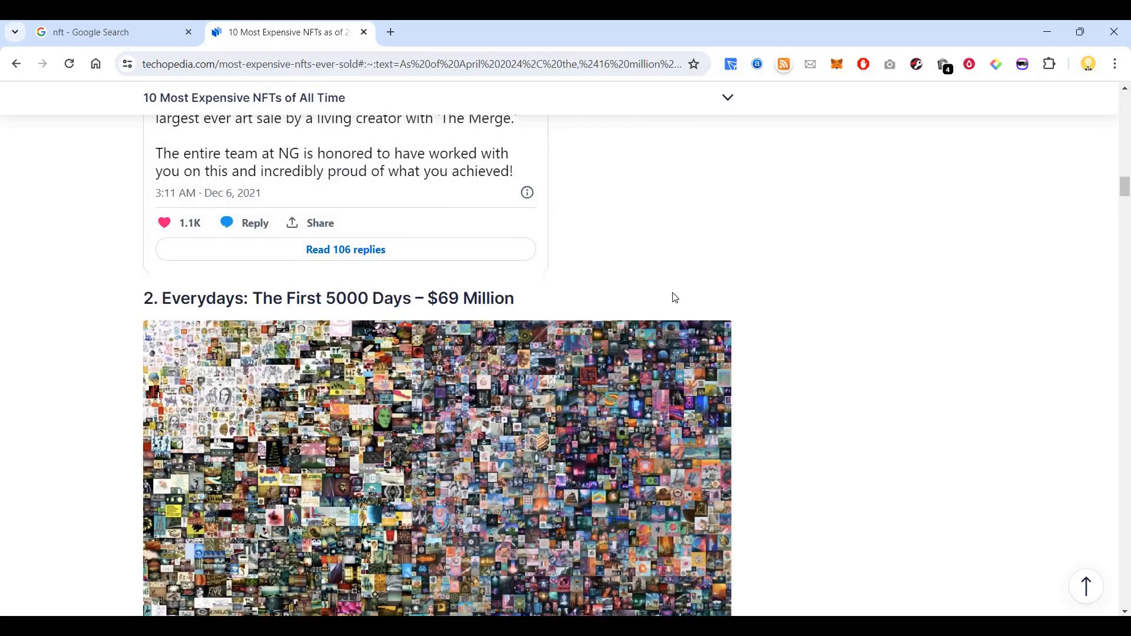
scroll("down", 3)
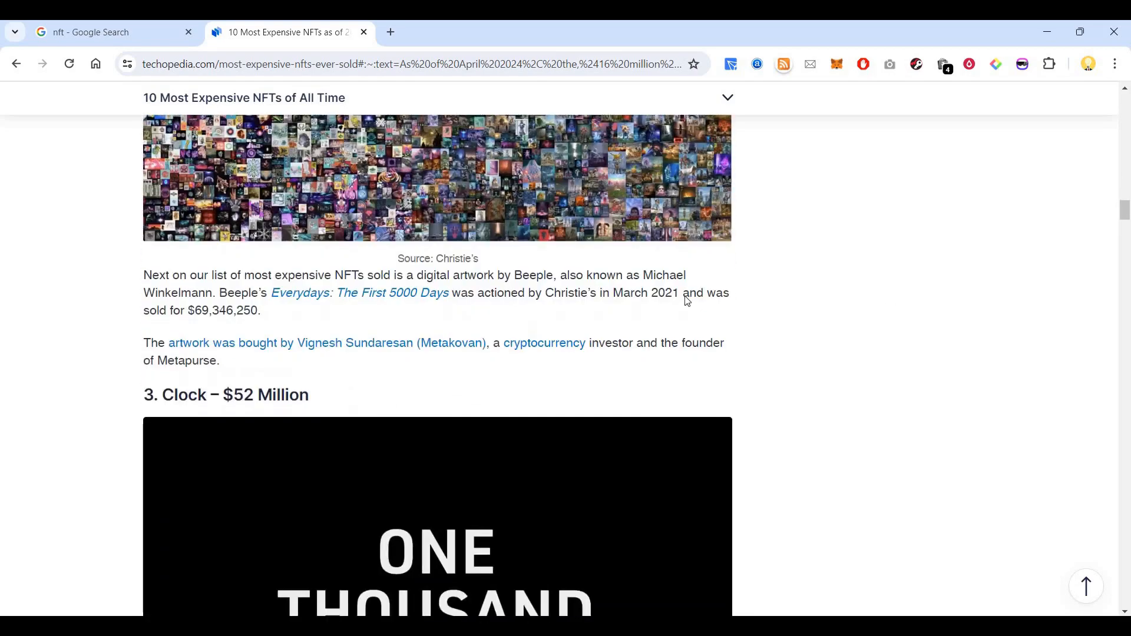
scroll("down", 3)
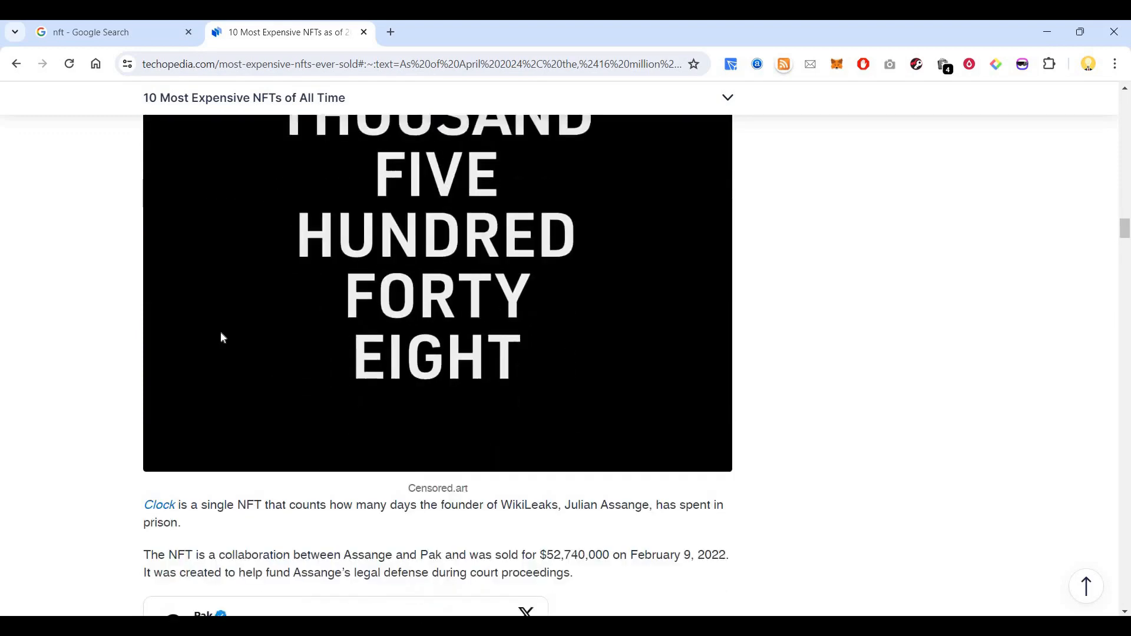
scroll("down", 3)
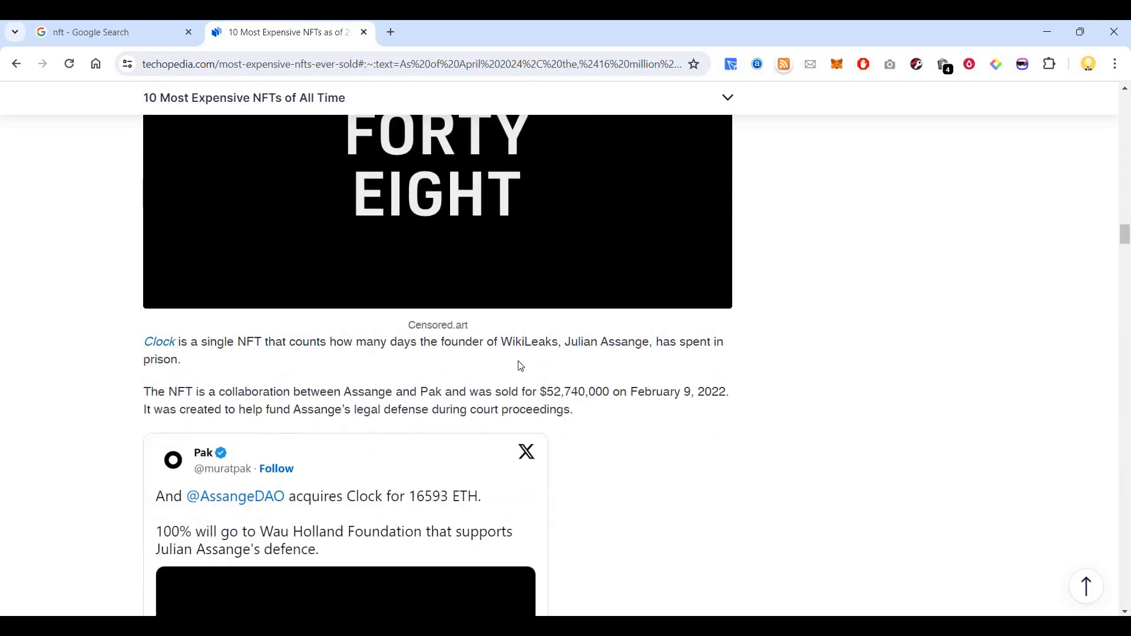
mouse_move(894, 345)
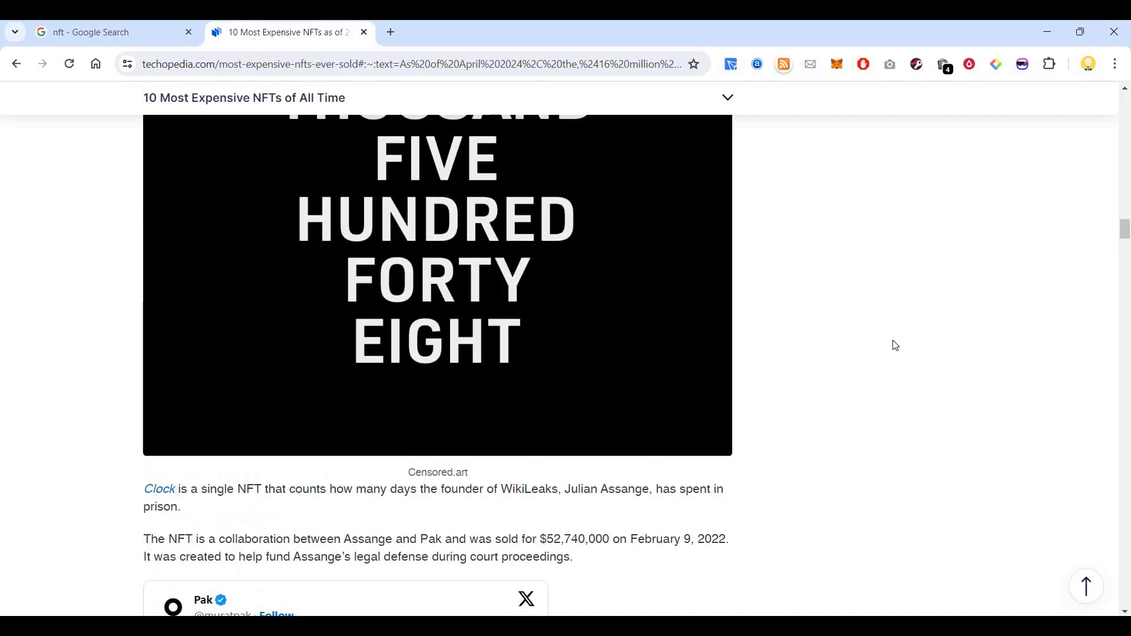
scroll("down", 3)
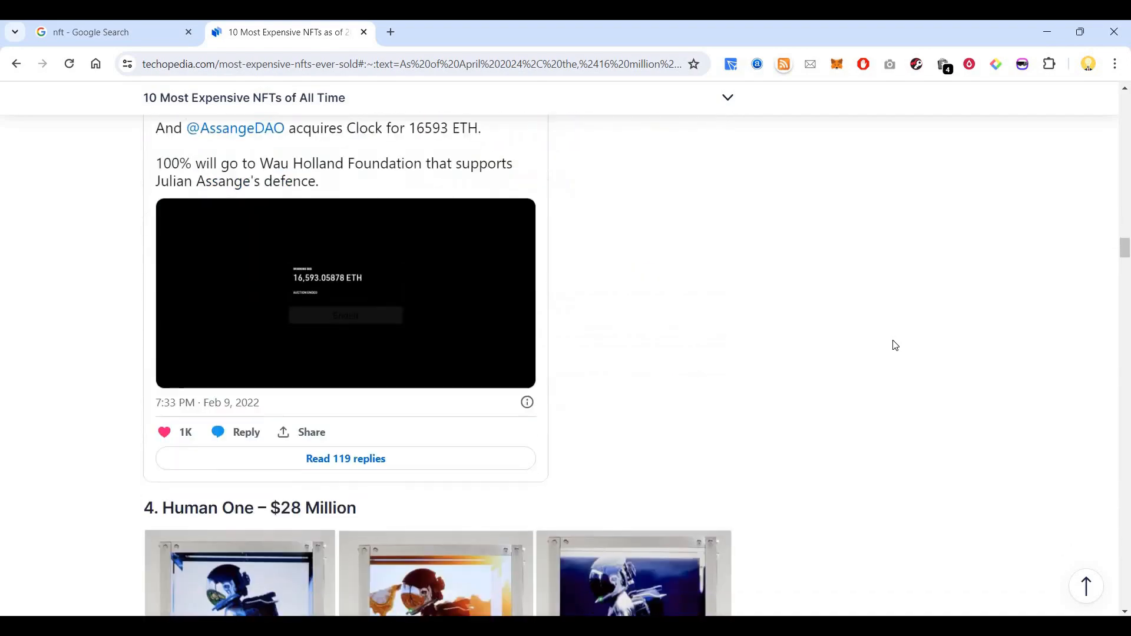
scroll("down", 3)
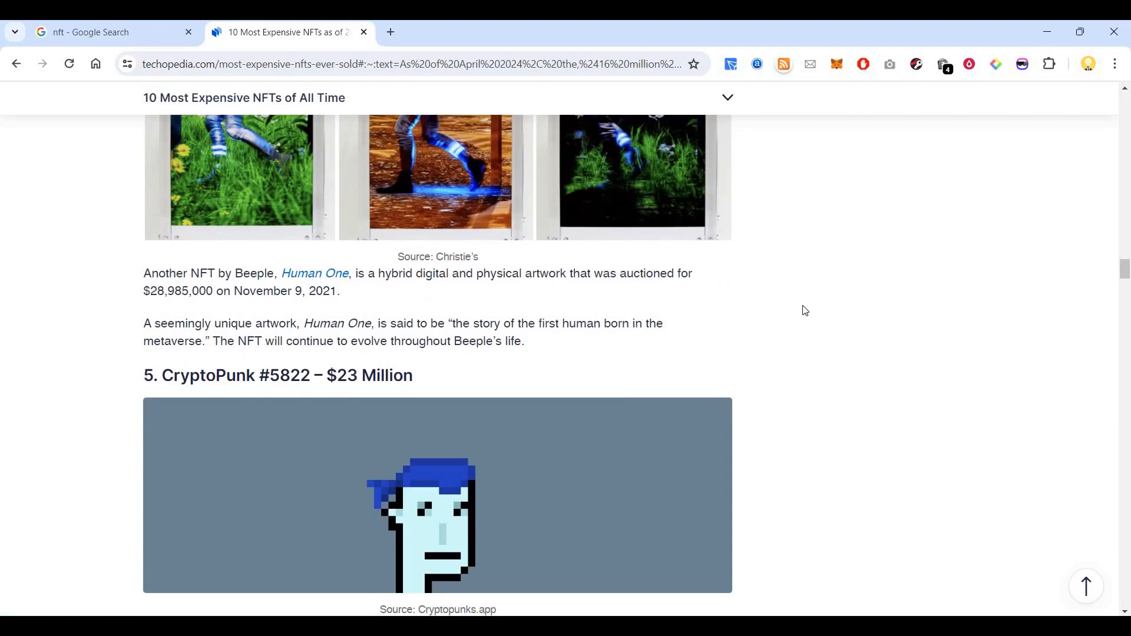
scroll("down", 3)
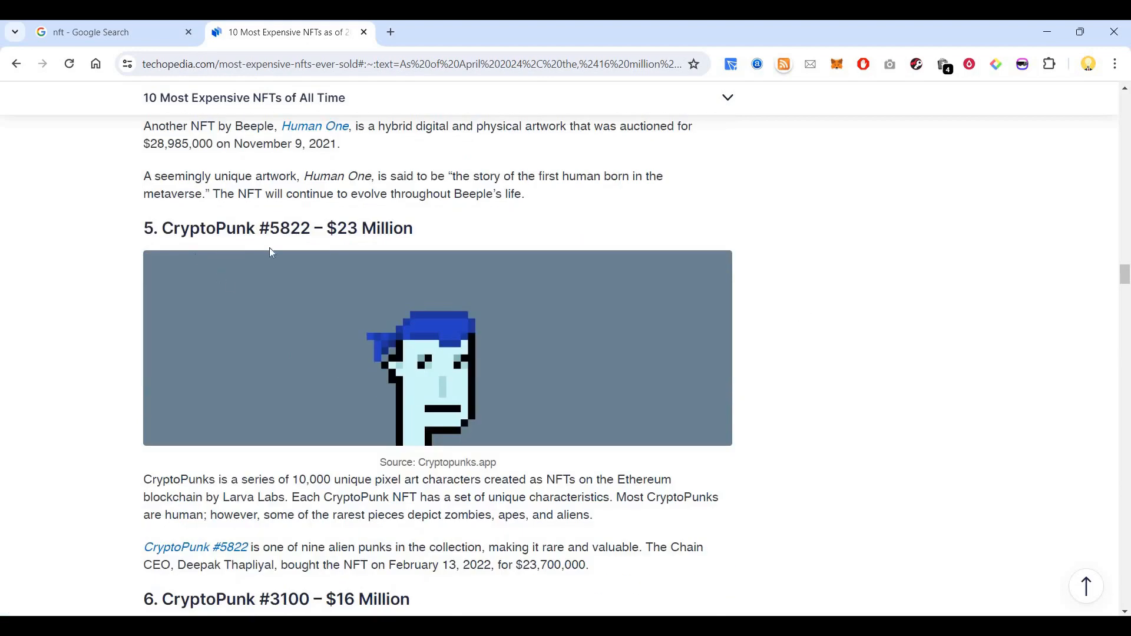
mouse_move(294, 492)
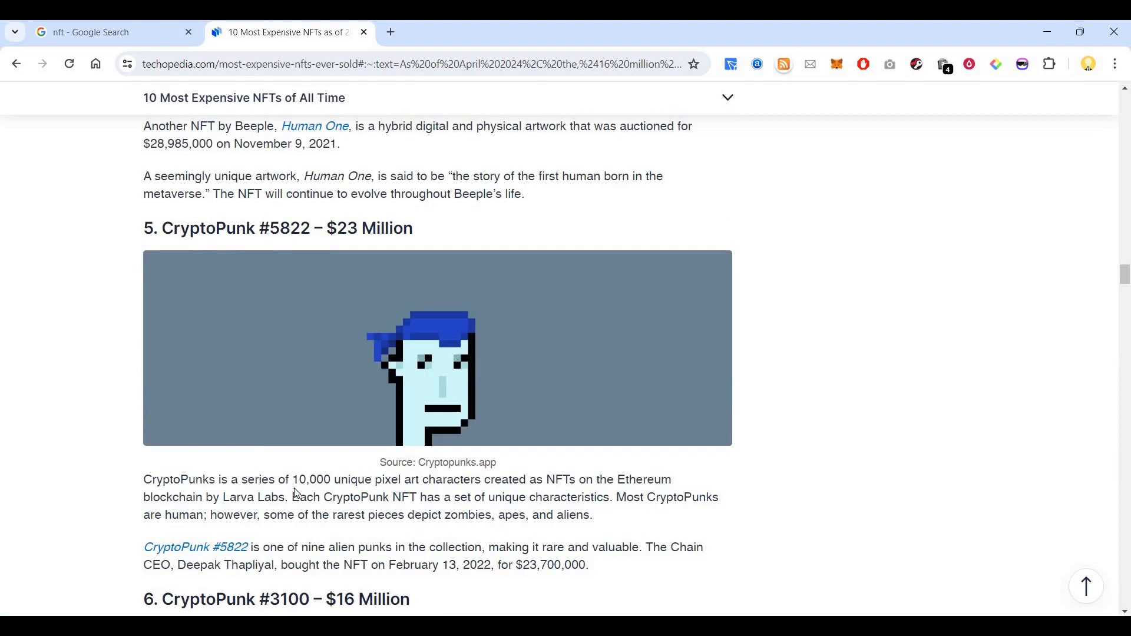
mouse_move(394, 493)
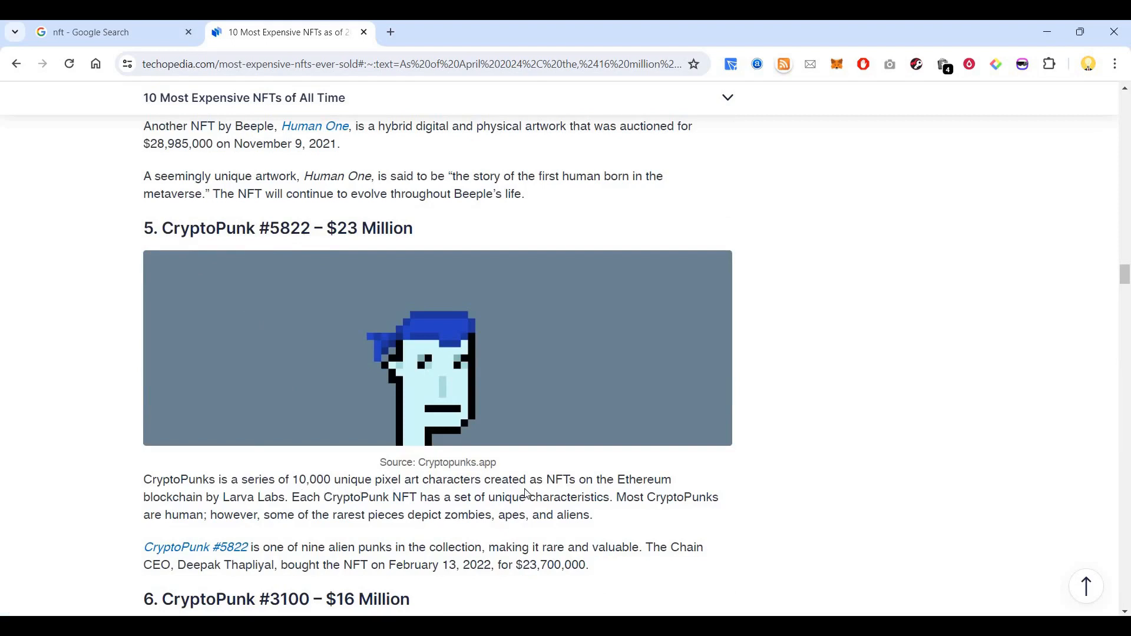
mouse_move(221, 501)
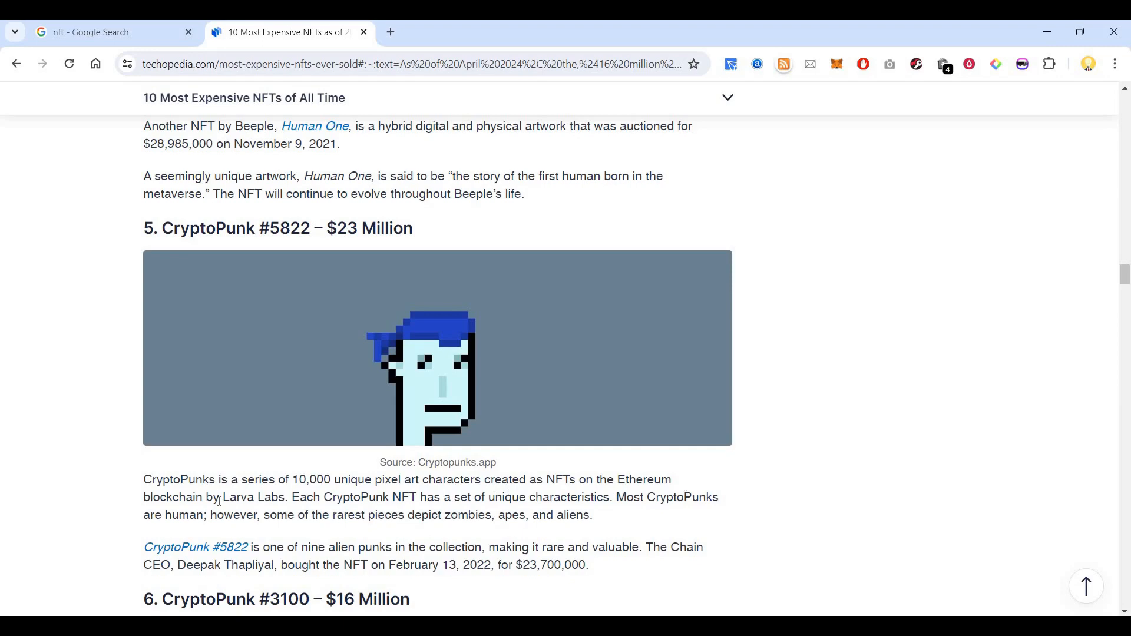
mouse_move(310, 497)
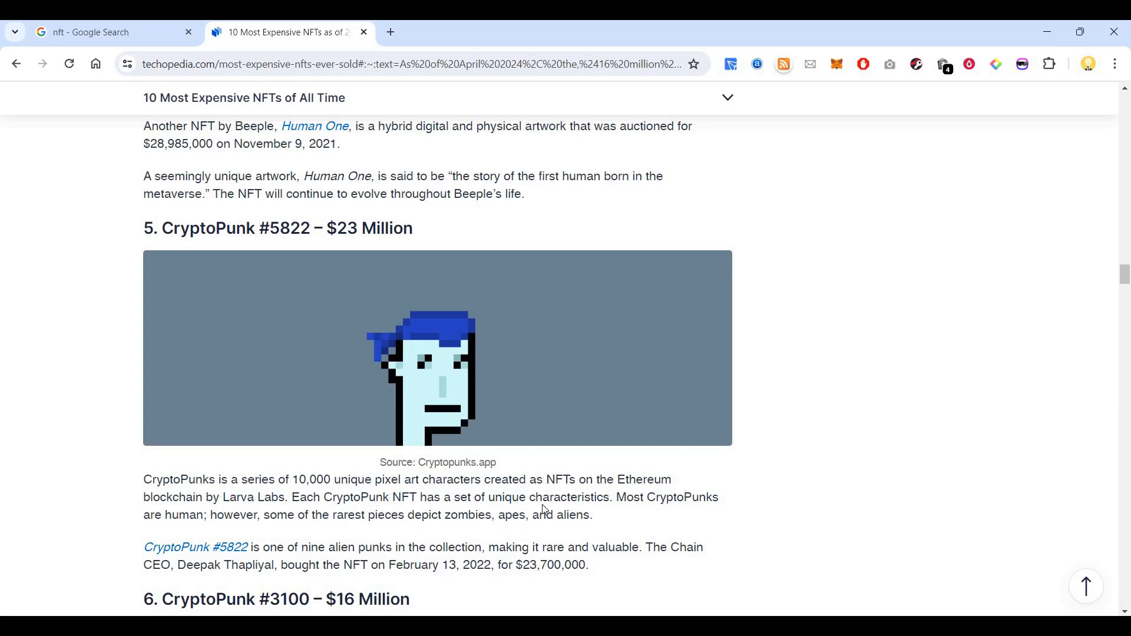
scroll("down", 3)
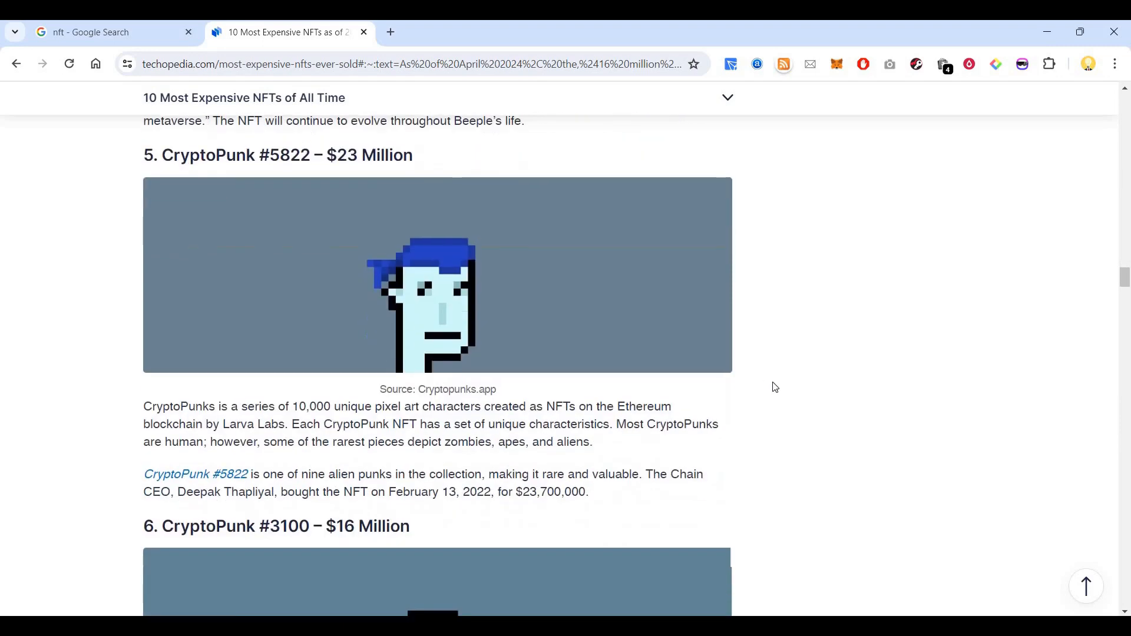
mouse_move(779, 402)
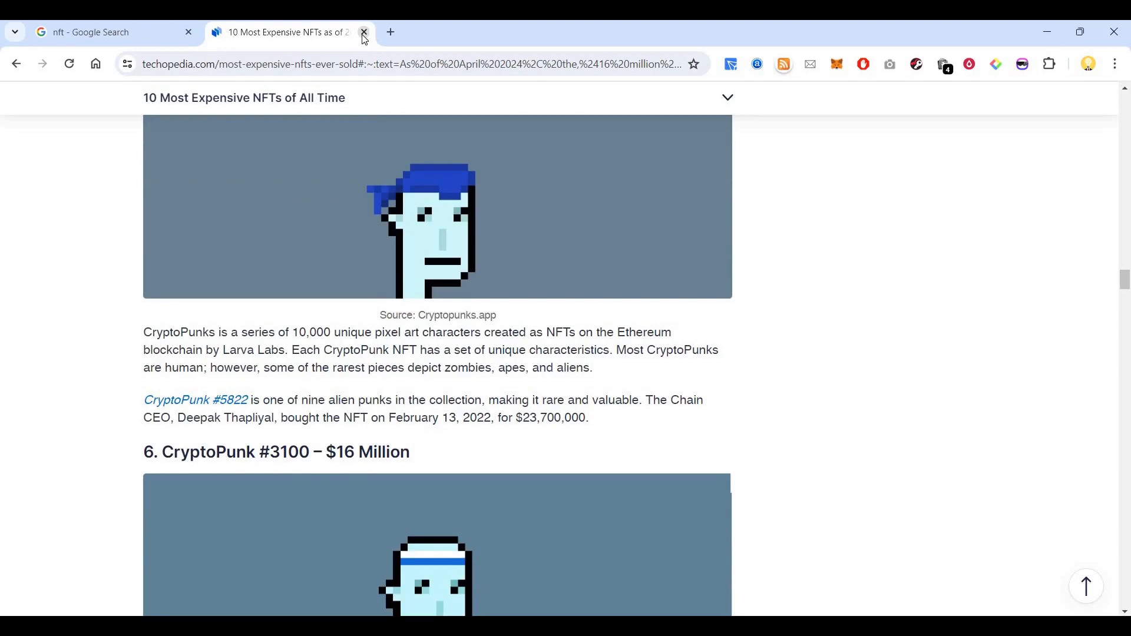
mouse_move(285, 32)
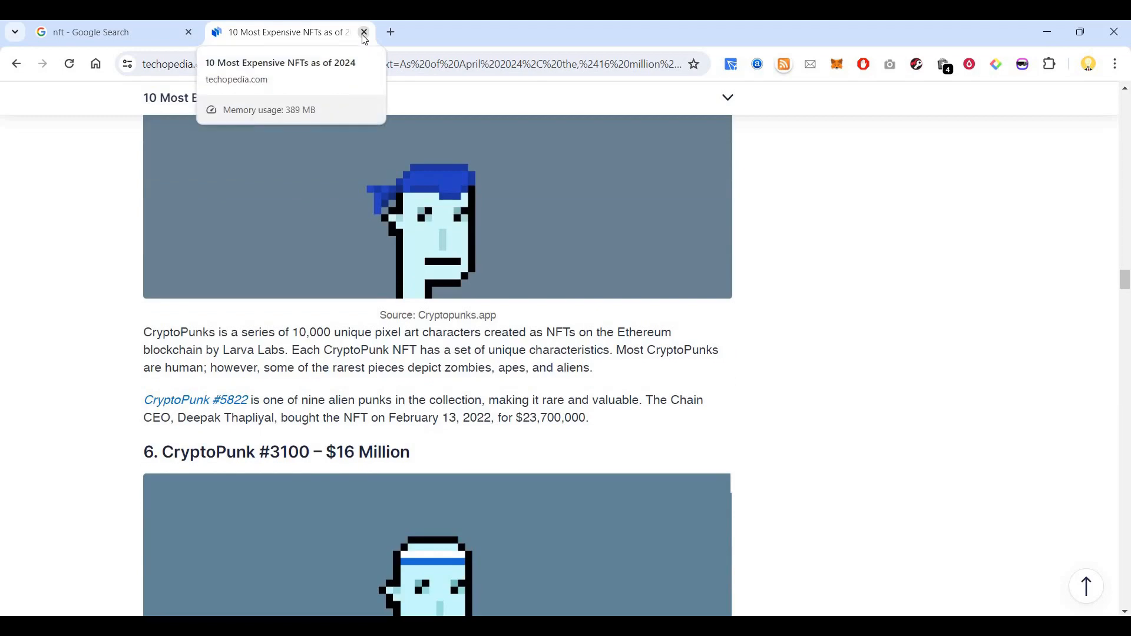
left_click(364, 32)
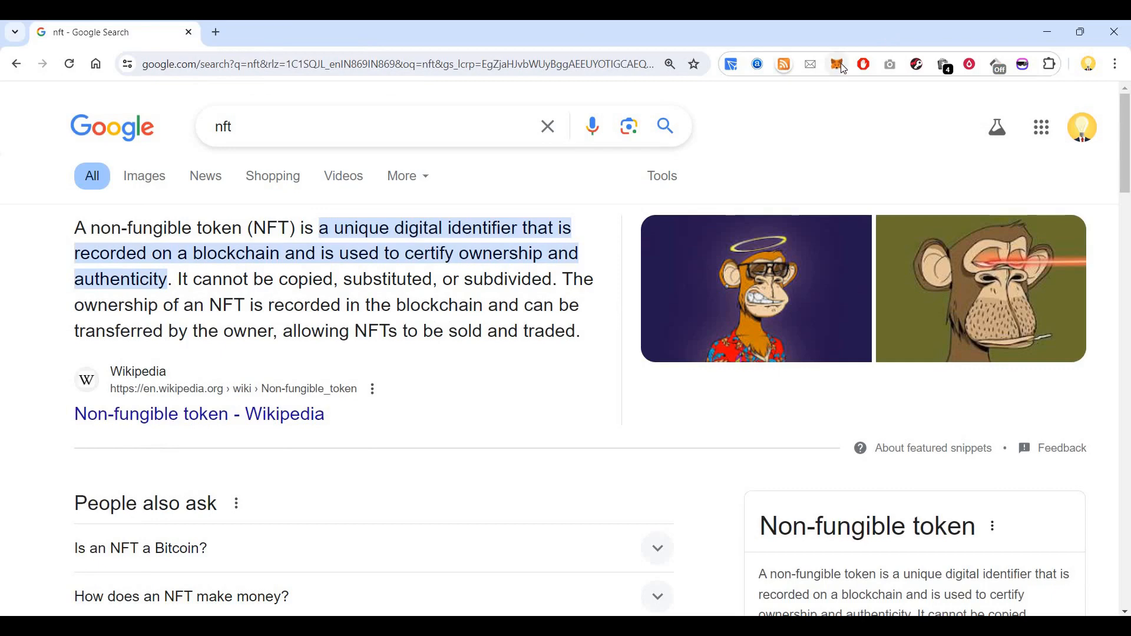
mouse_move(839, 63)
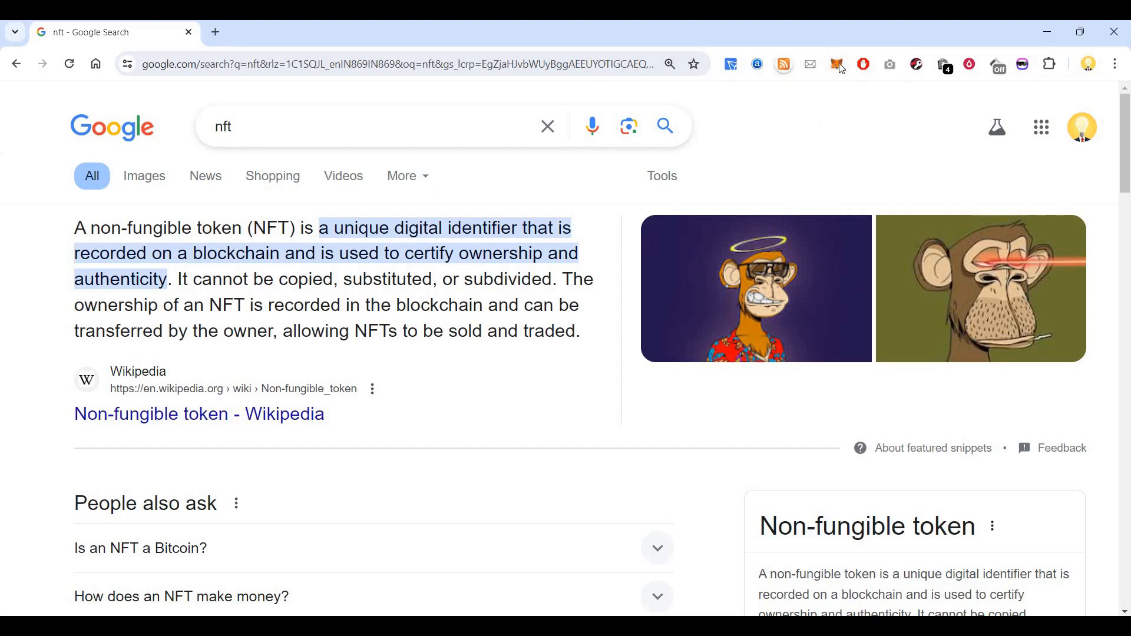
mouse_move(838, 64)
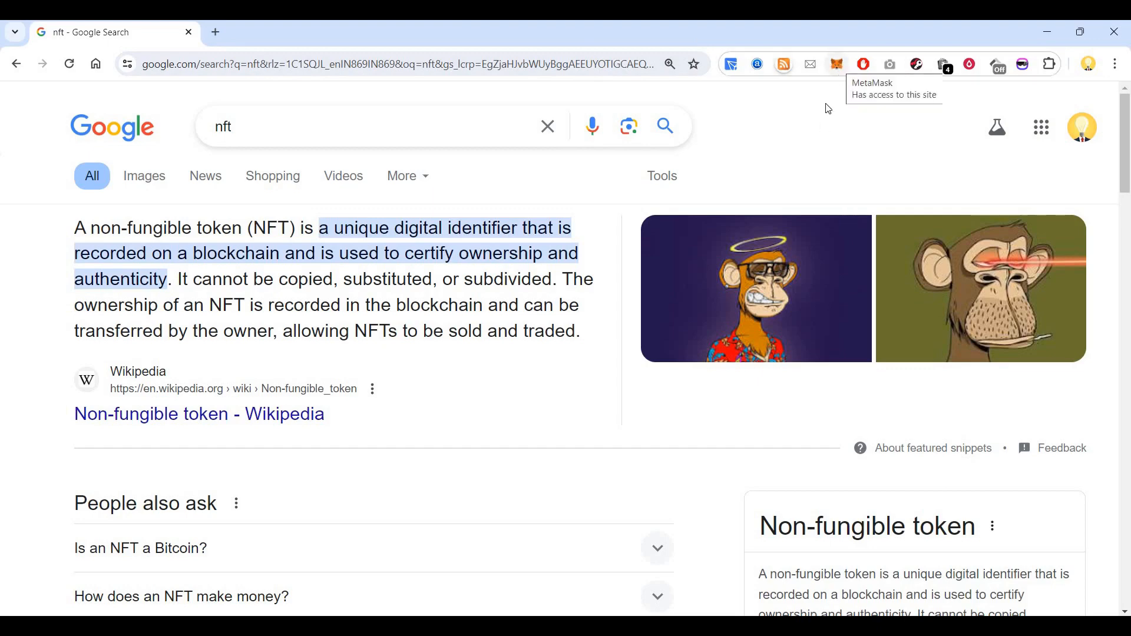
mouse_move(838, 65)
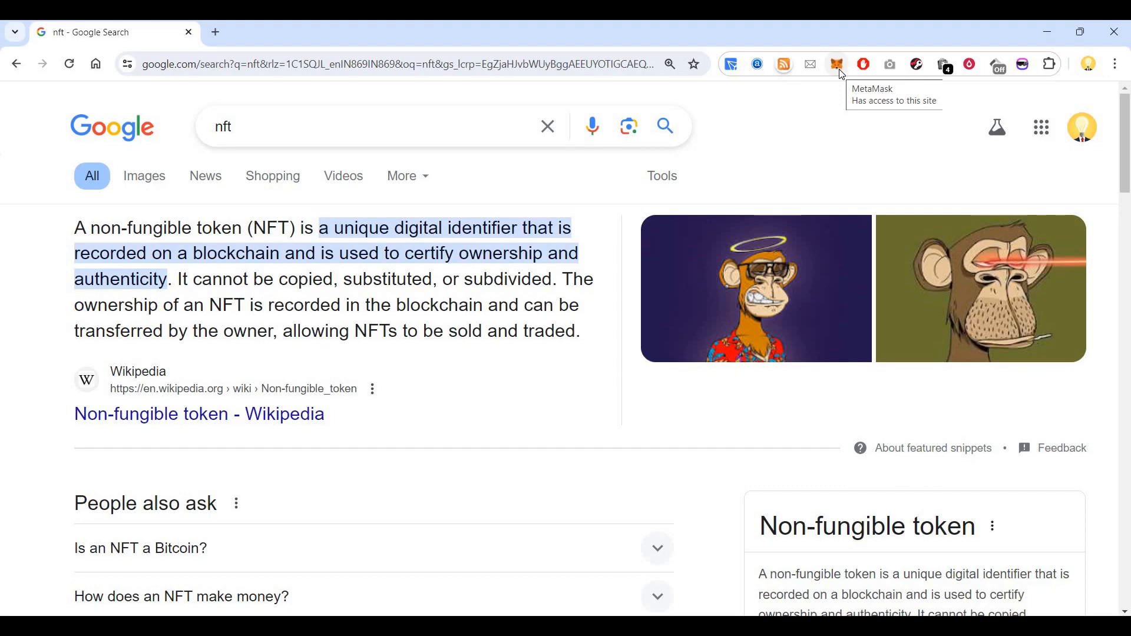
mouse_move(397, 78)
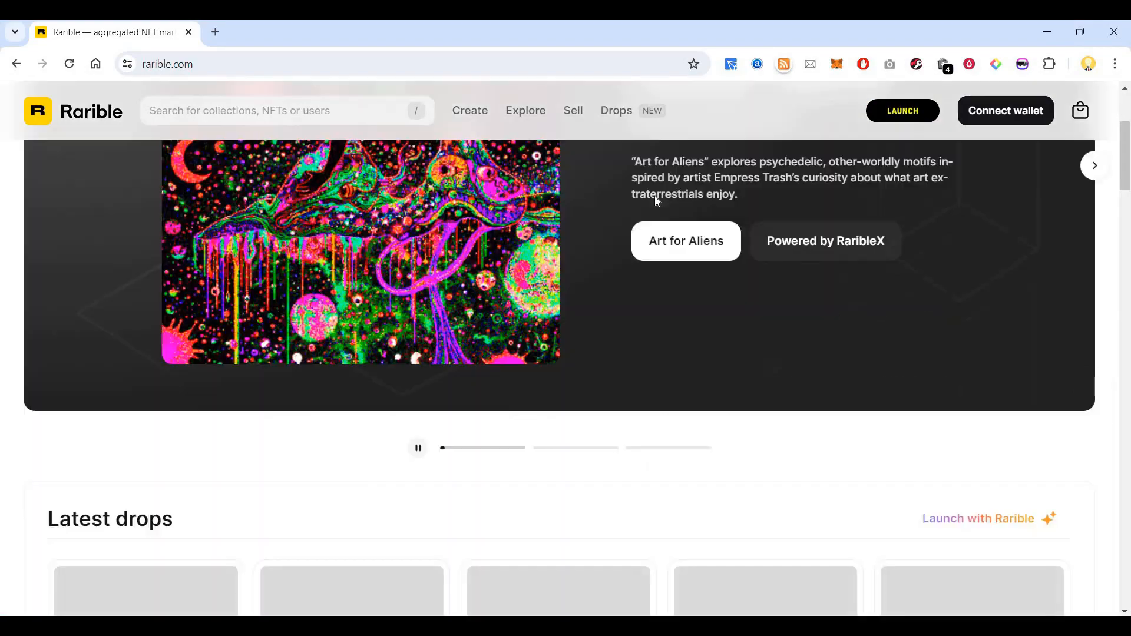
Step: Browse Rarible's homepage through Latest drops and Trending collections, then return to the top banner
scroll("down", 3)
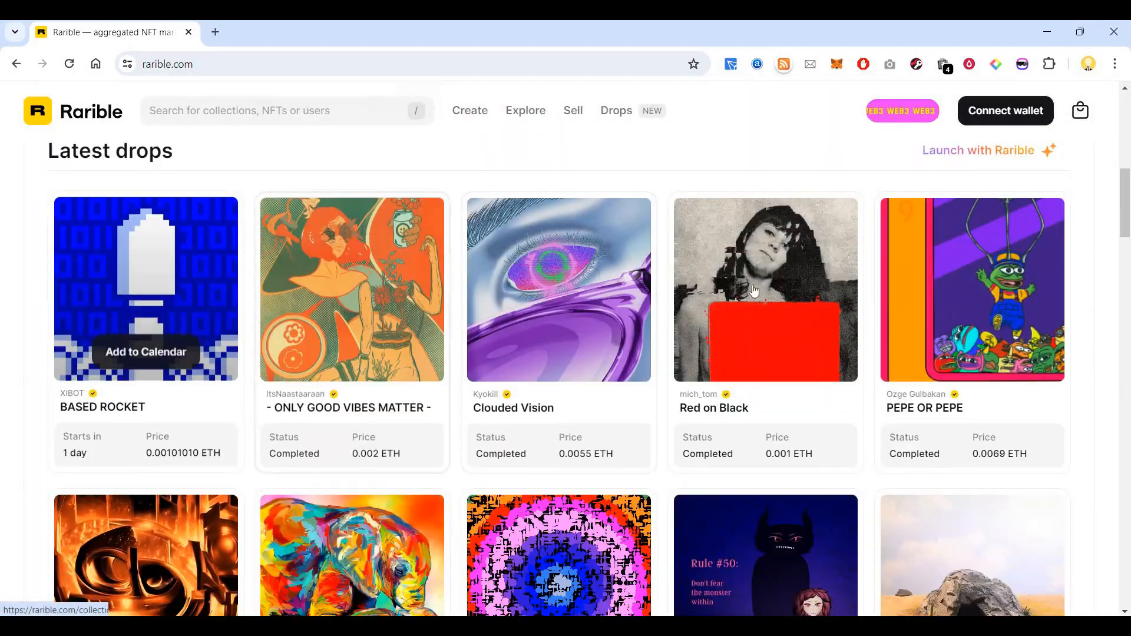
scroll("down", 3)
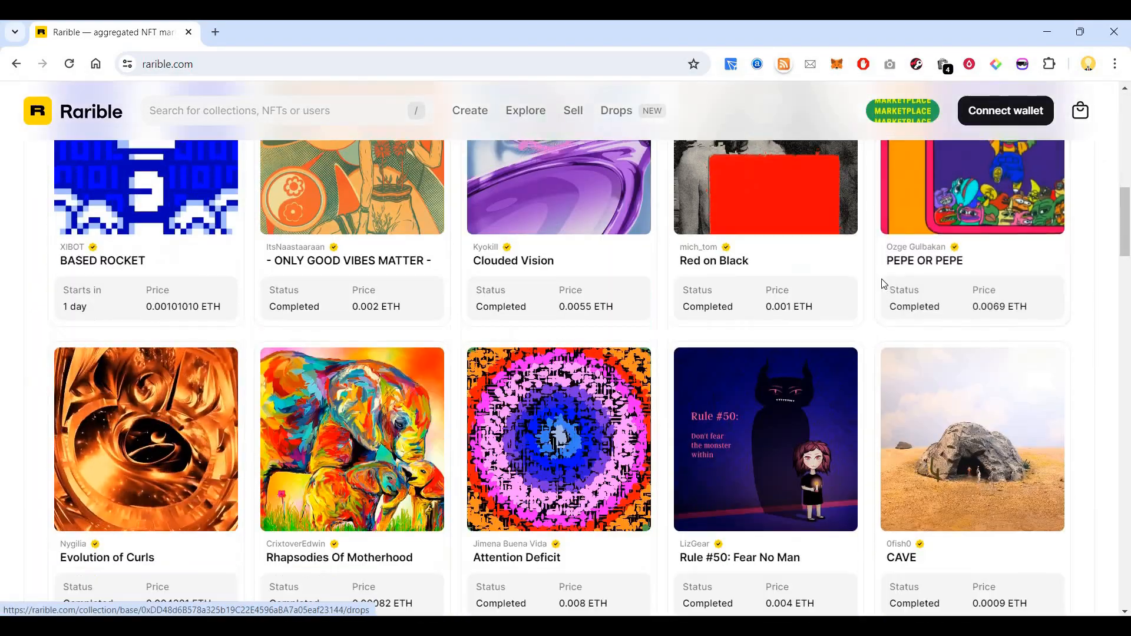
scroll("down", 3)
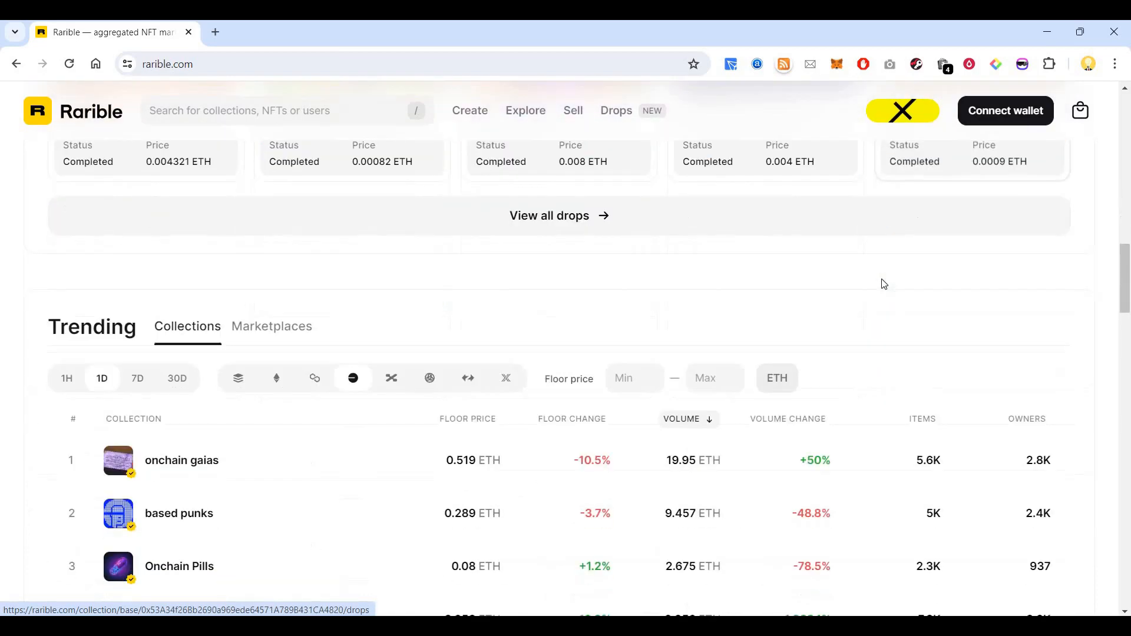
scroll("down", 3)
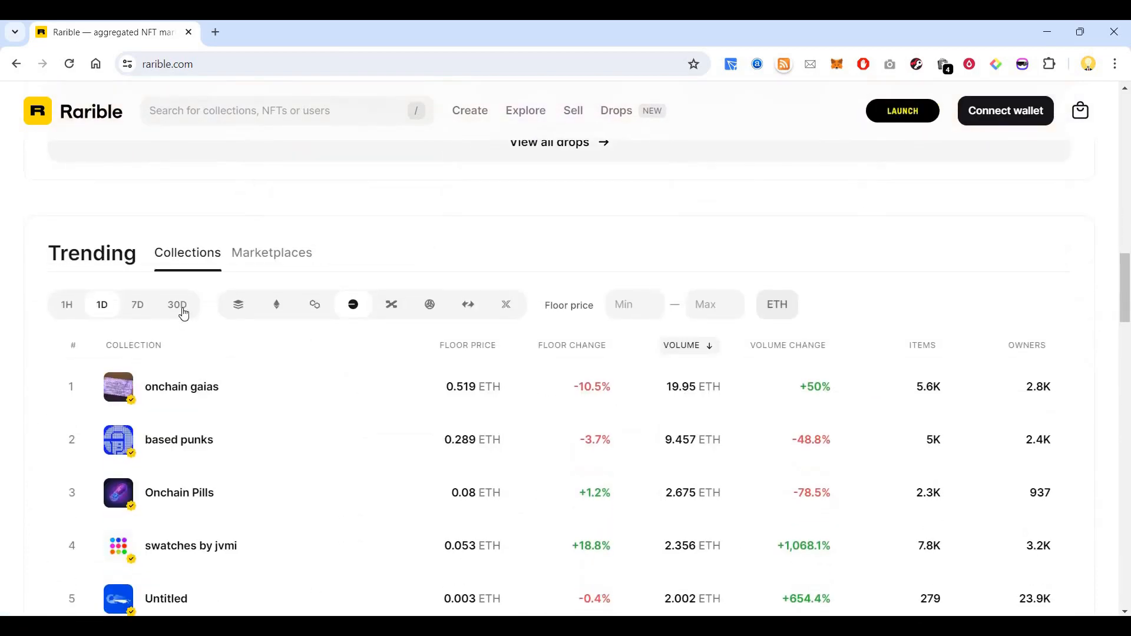
left_click(177, 304)
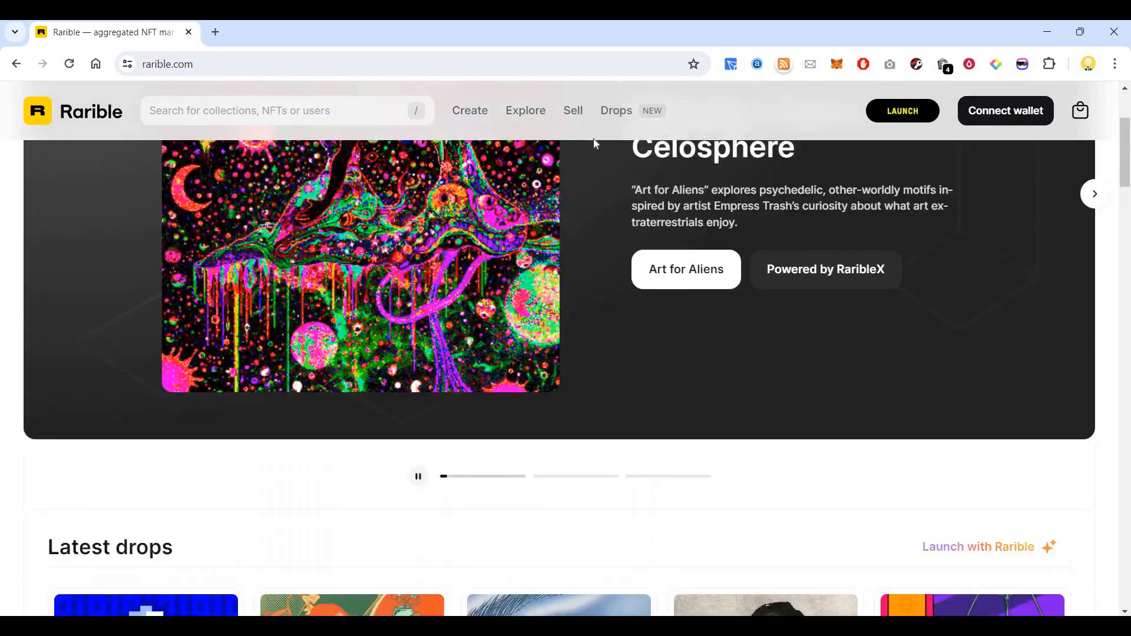
Step: View Rarible's Explore ranking of top NFT collections by volume
left_click(525, 110)
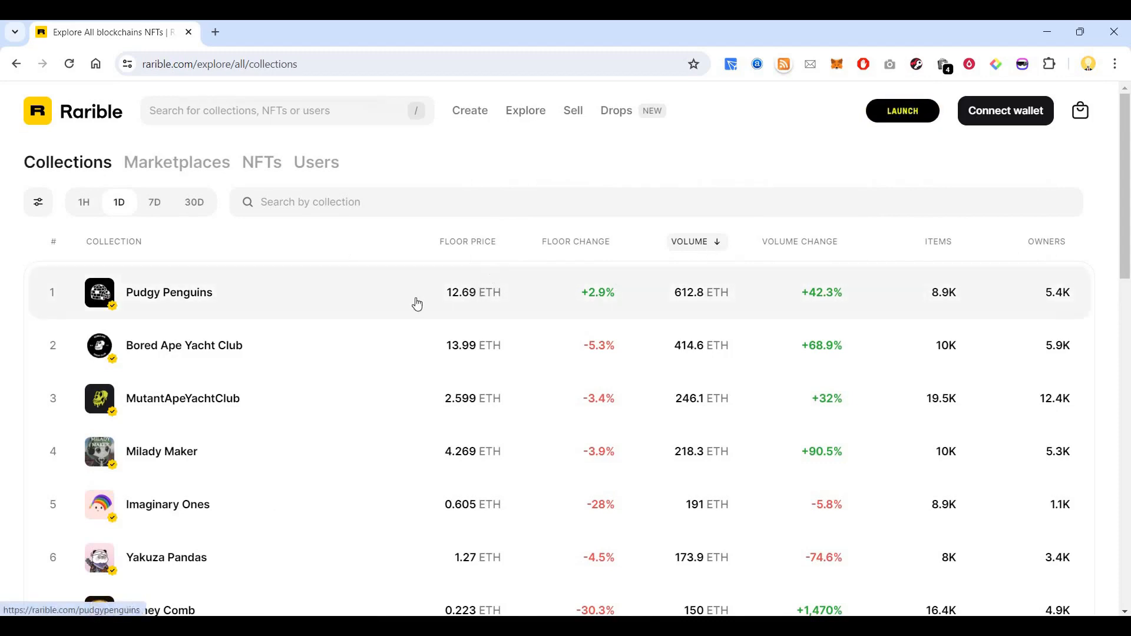
scroll("down", 3)
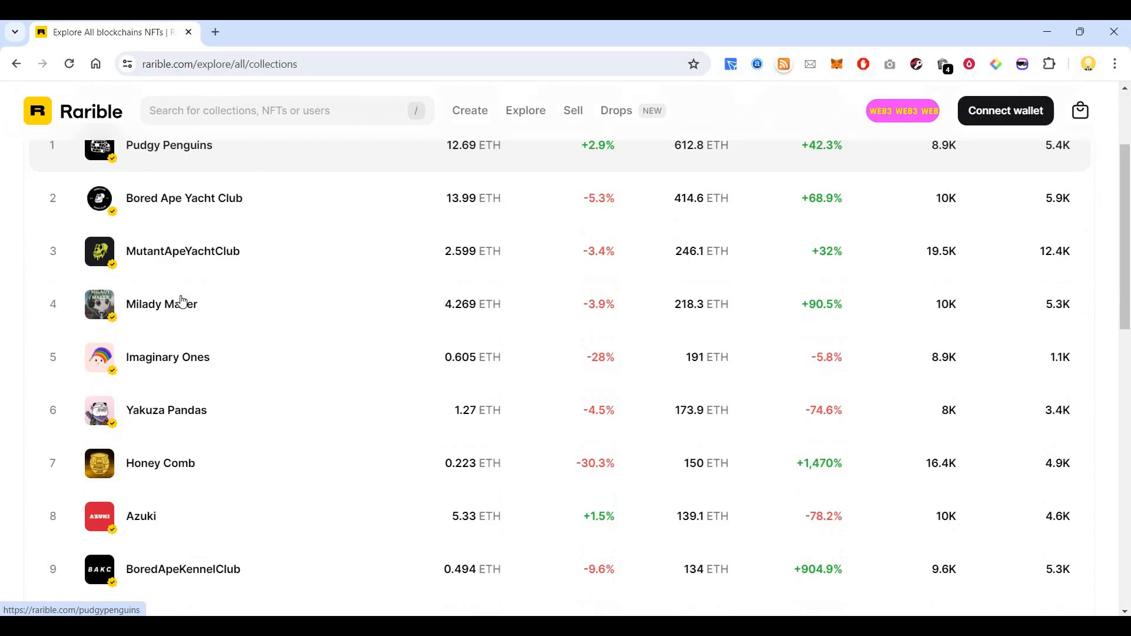
scroll("down", 3)
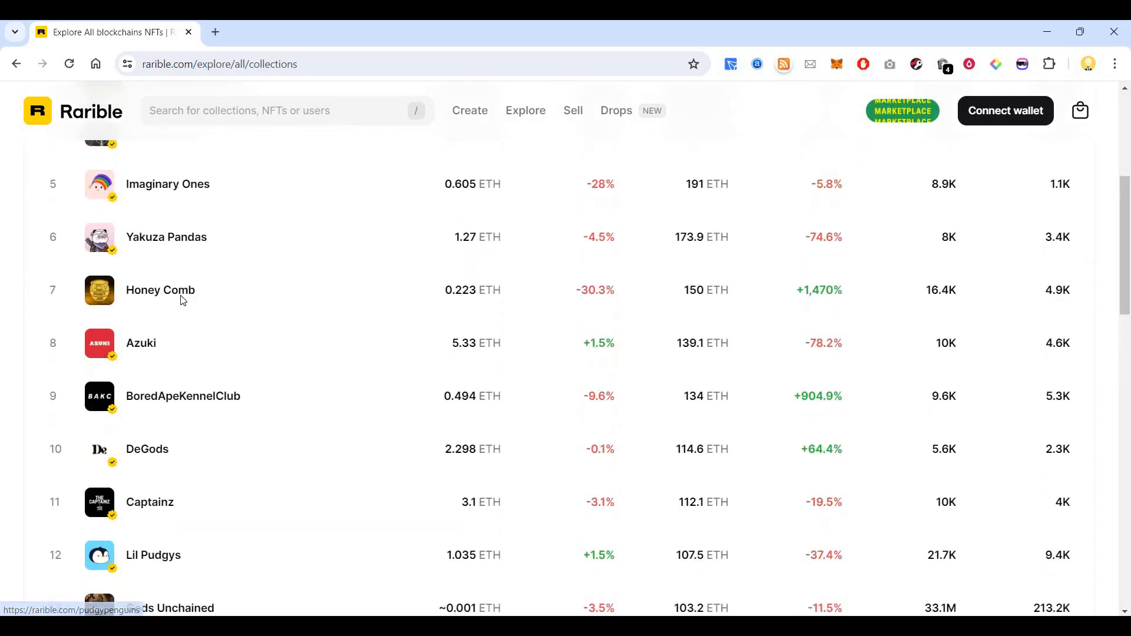
Step: Switch the Explore view to the ranking of NFT marketplaces
left_click(526, 111)
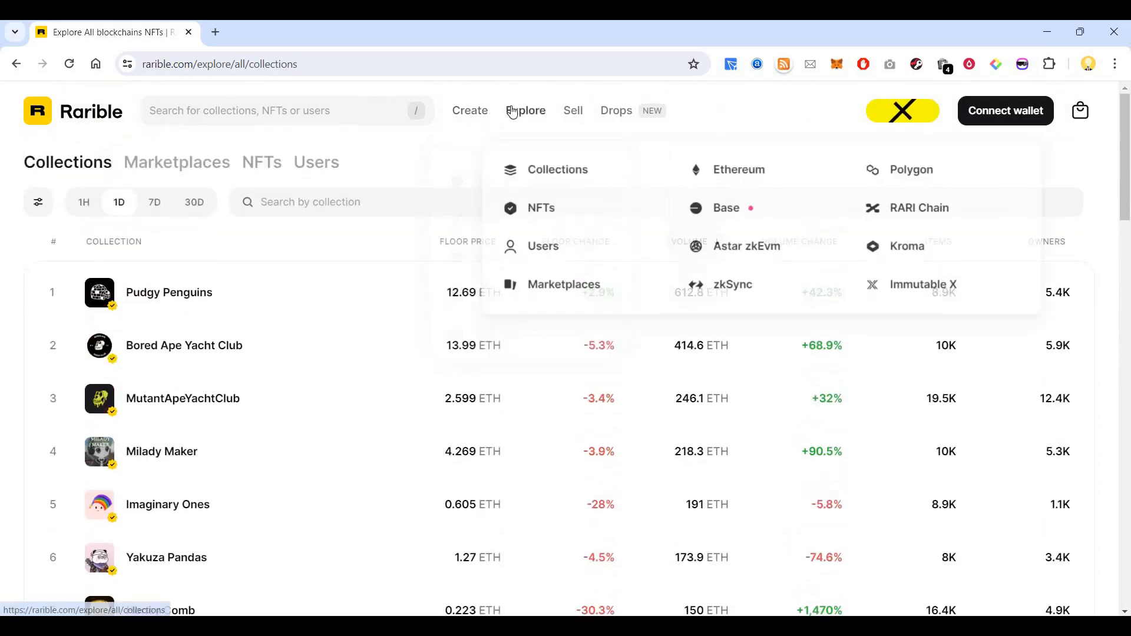
left_click(176, 162)
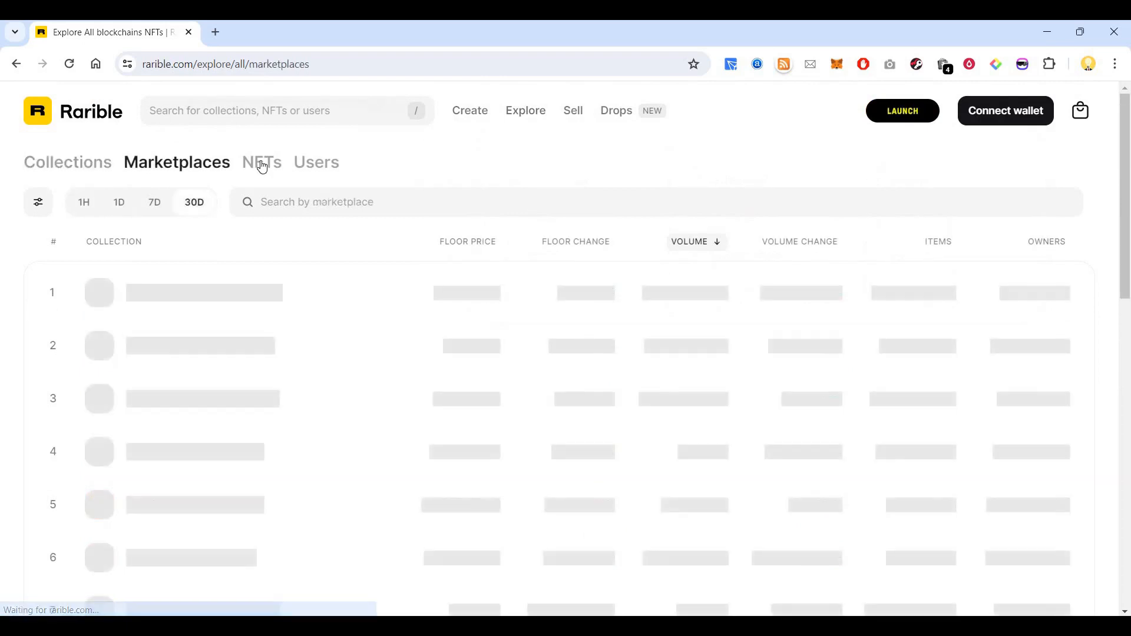
Step: Browse individual NFTs sorted by Price: high to low
left_click(262, 161)
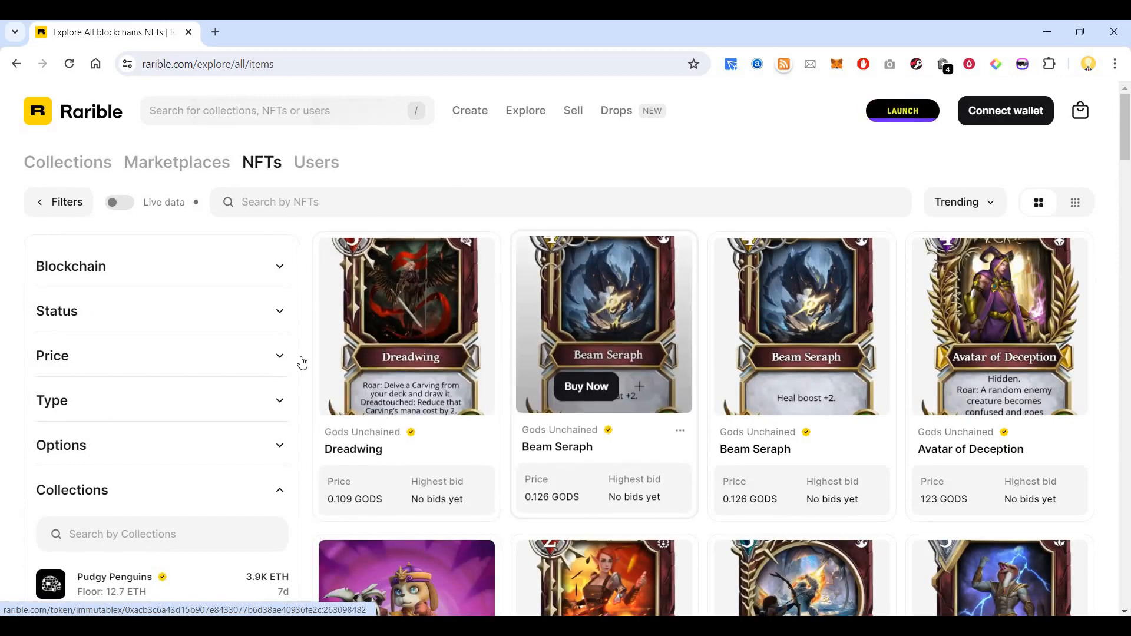
left_click(962, 201)
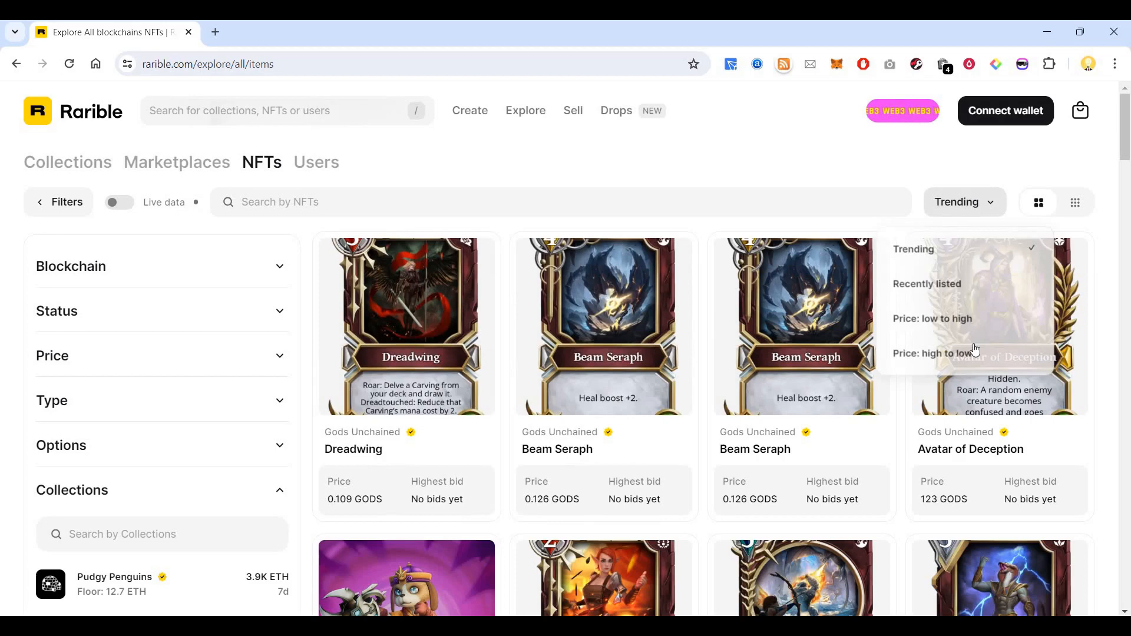
left_click(933, 353)
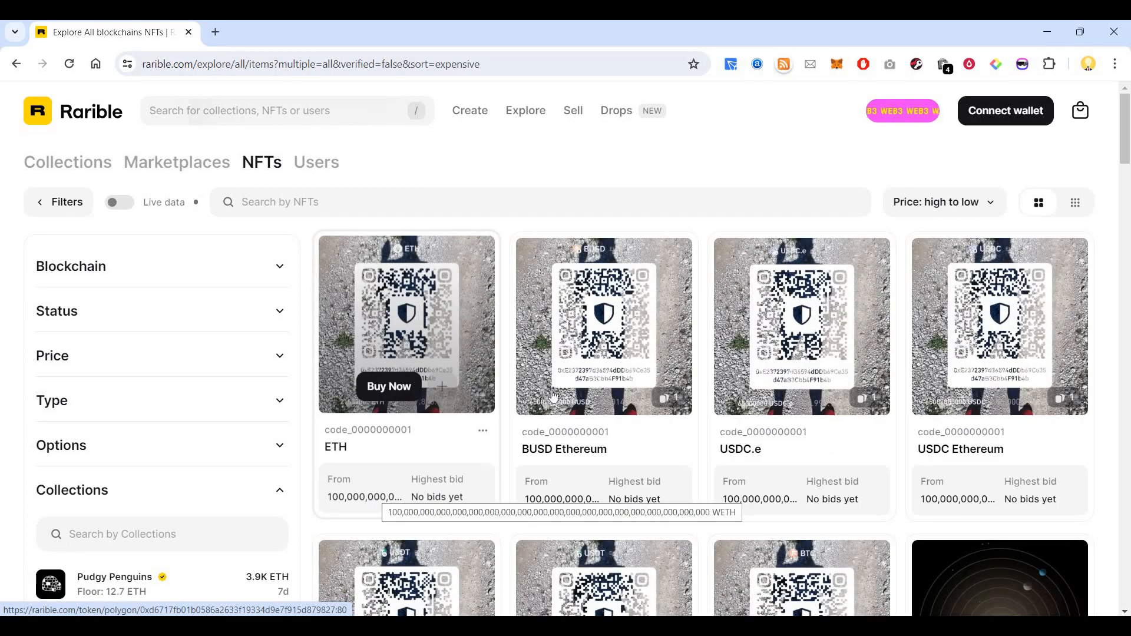
scroll("down", 3)
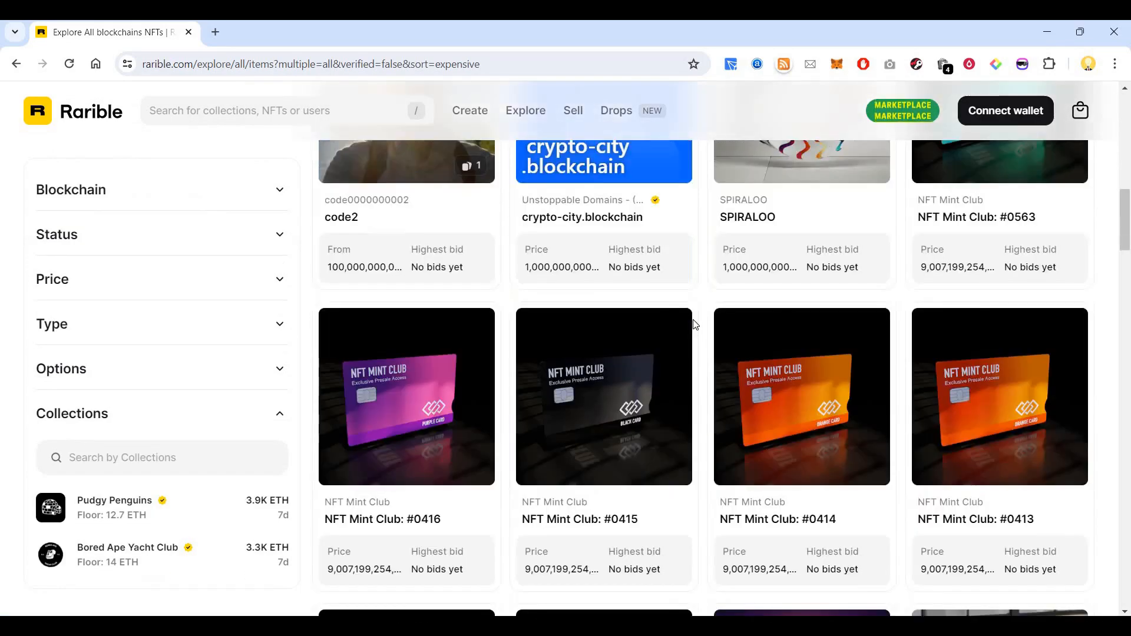
scroll("down", 3)
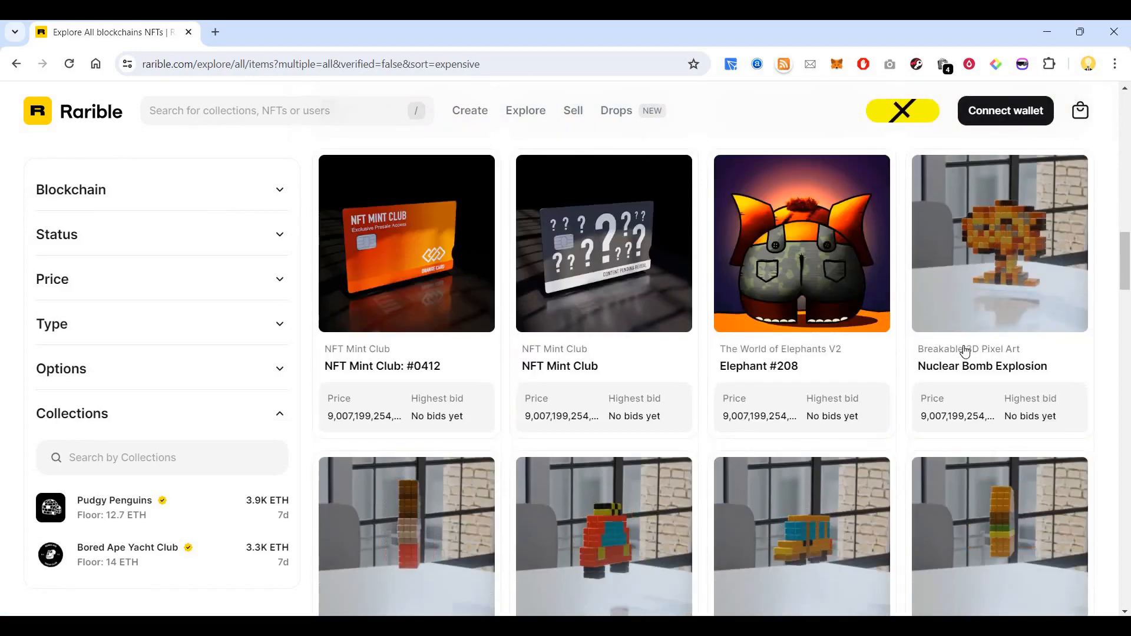
scroll("down", 3)
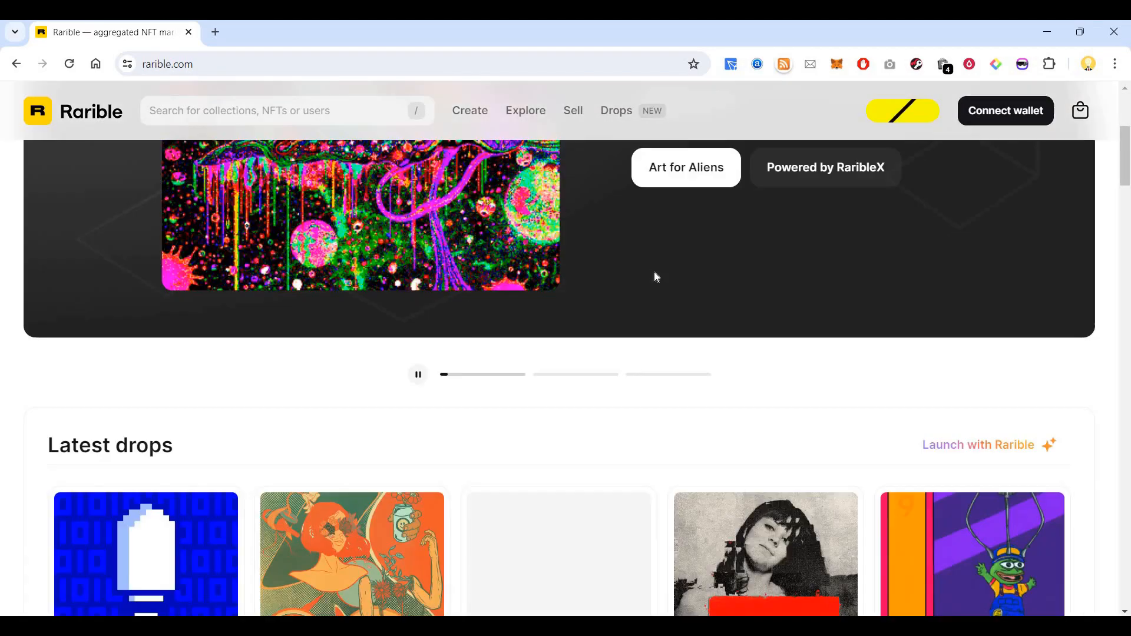
Step: Scroll the homepage Trending collections table down to the eleventh entry
scroll("down", 3)
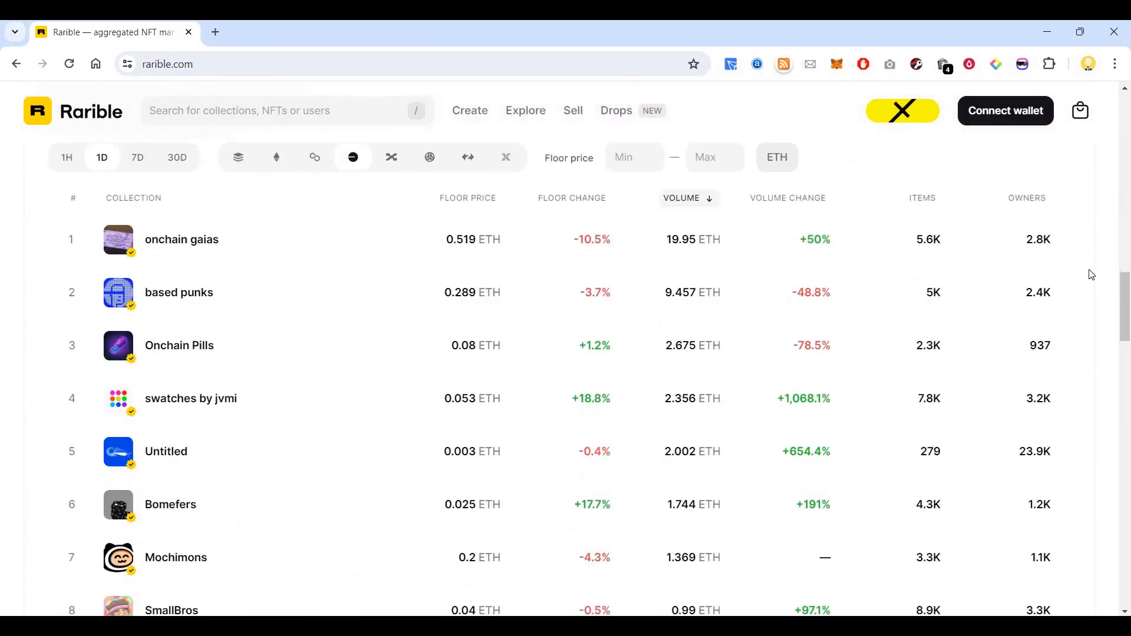
scroll("down", 3)
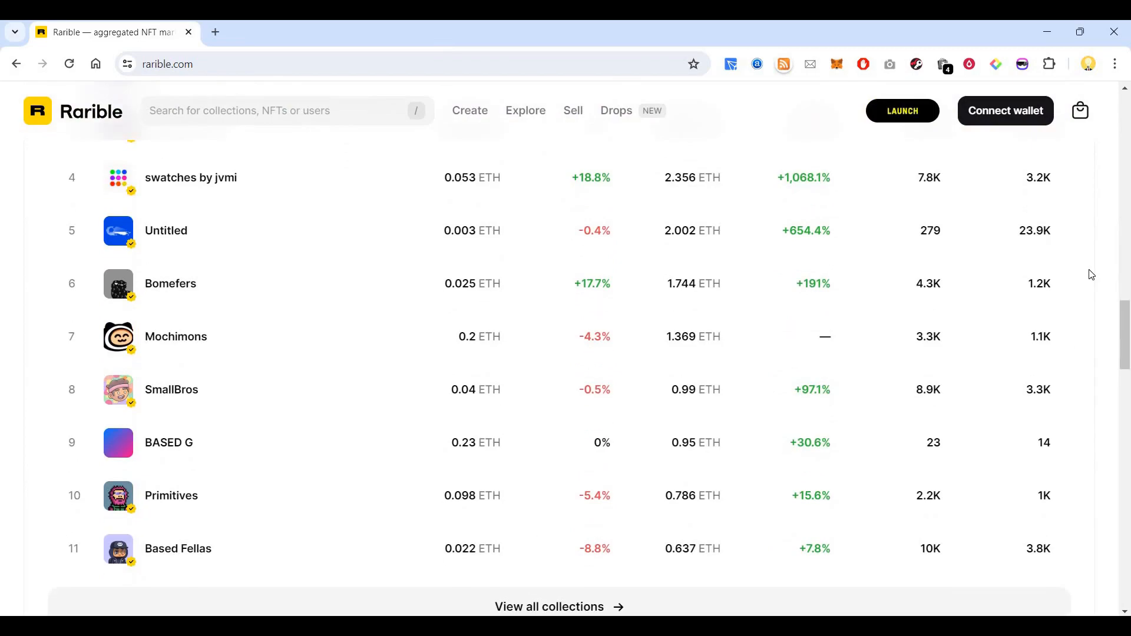
scroll("down", 3)
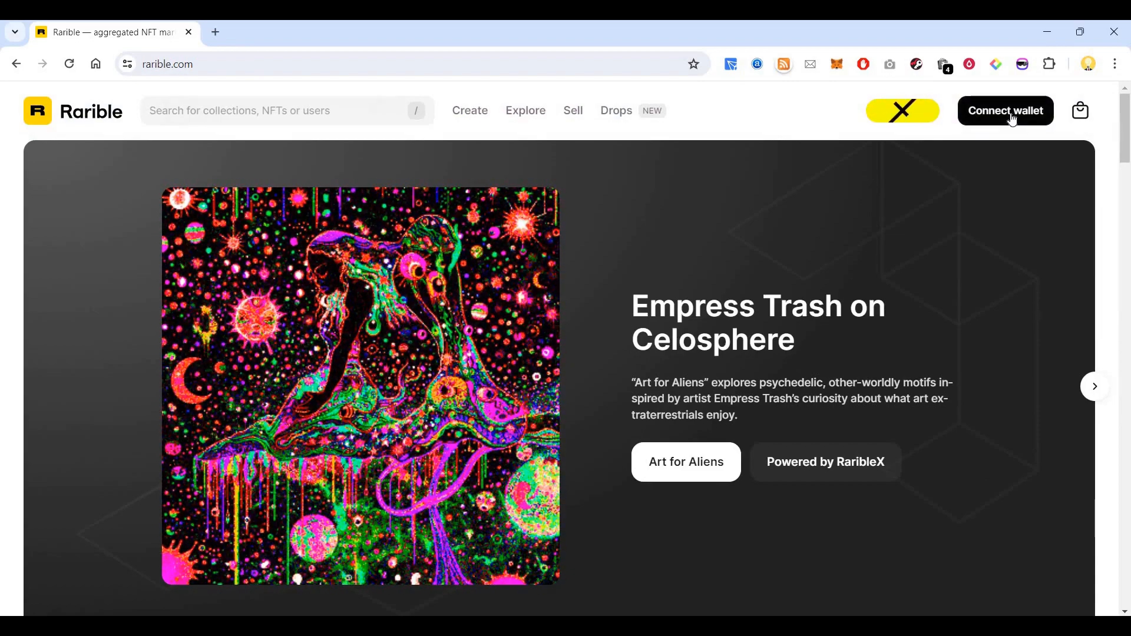
Step: Connect the MetaMask wallet, unlock it with the password and sign the login message
left_click(1003, 111)
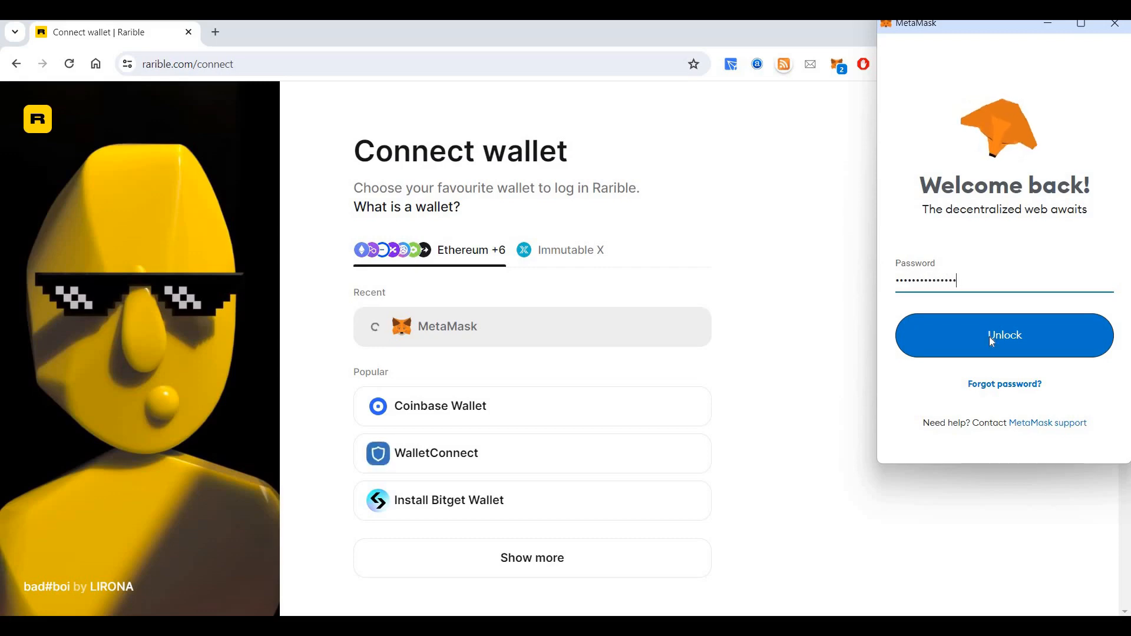
left_click(1004, 335)
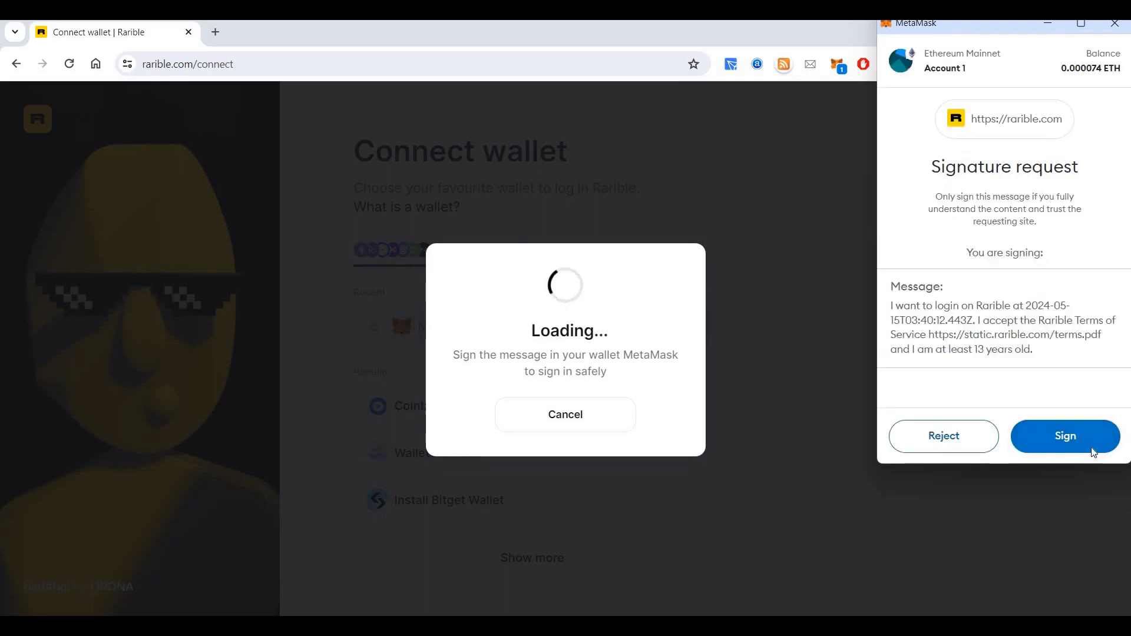
left_click(1065, 436)
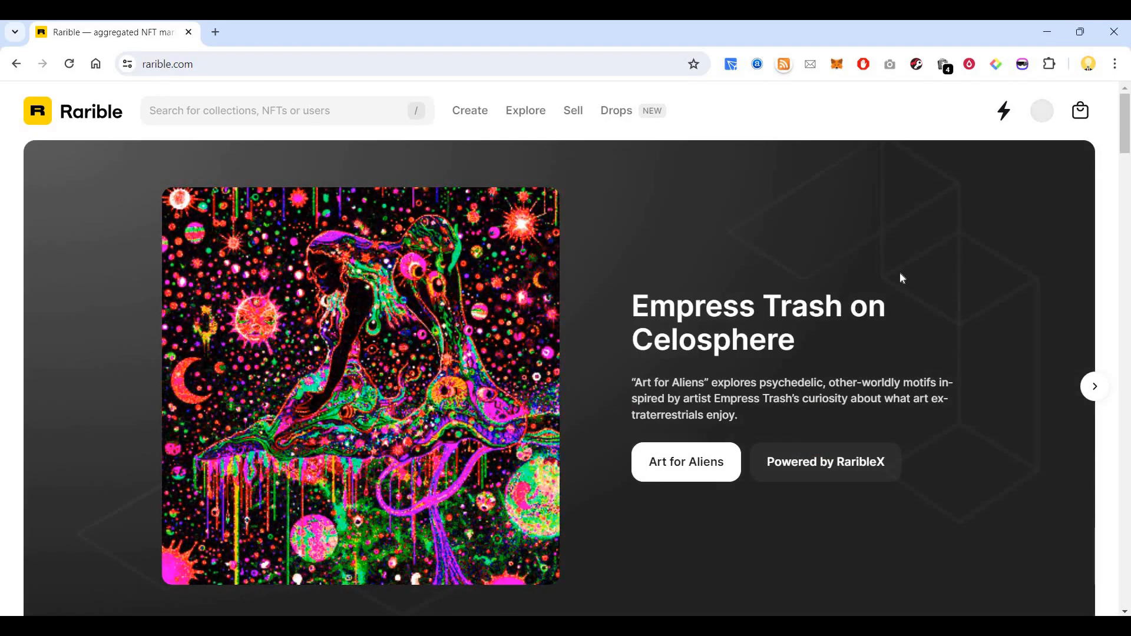
Step: Show the Animekalpana profile's owned NFTs, including the two dog artworks at 2.48 ETH
scroll("down", 3)
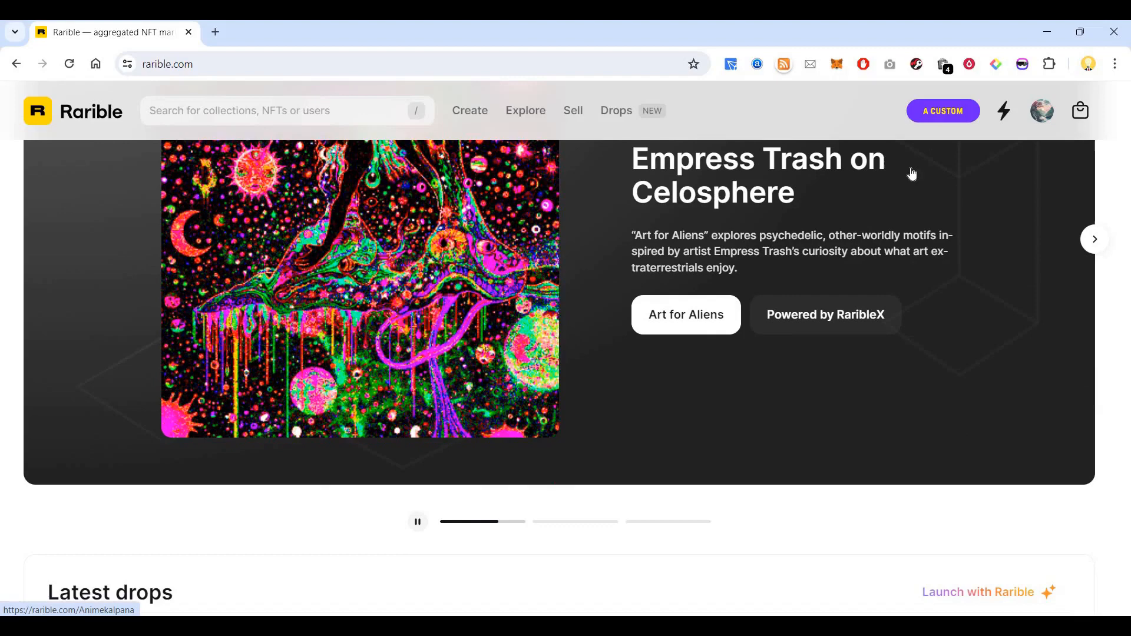
left_click(1041, 111)
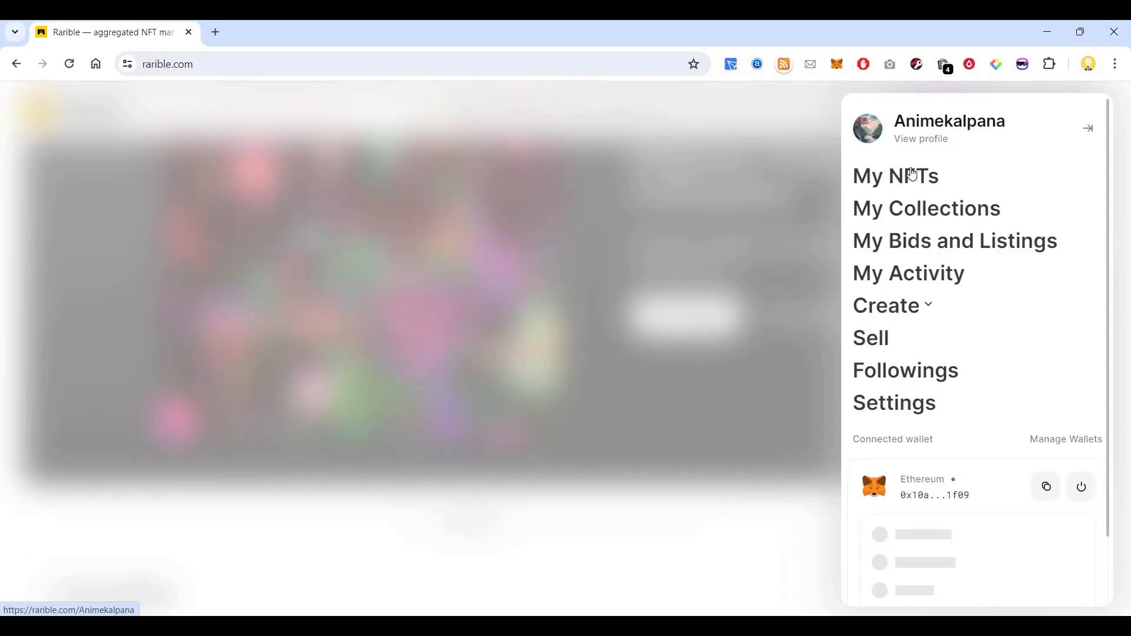
left_click(894, 176)
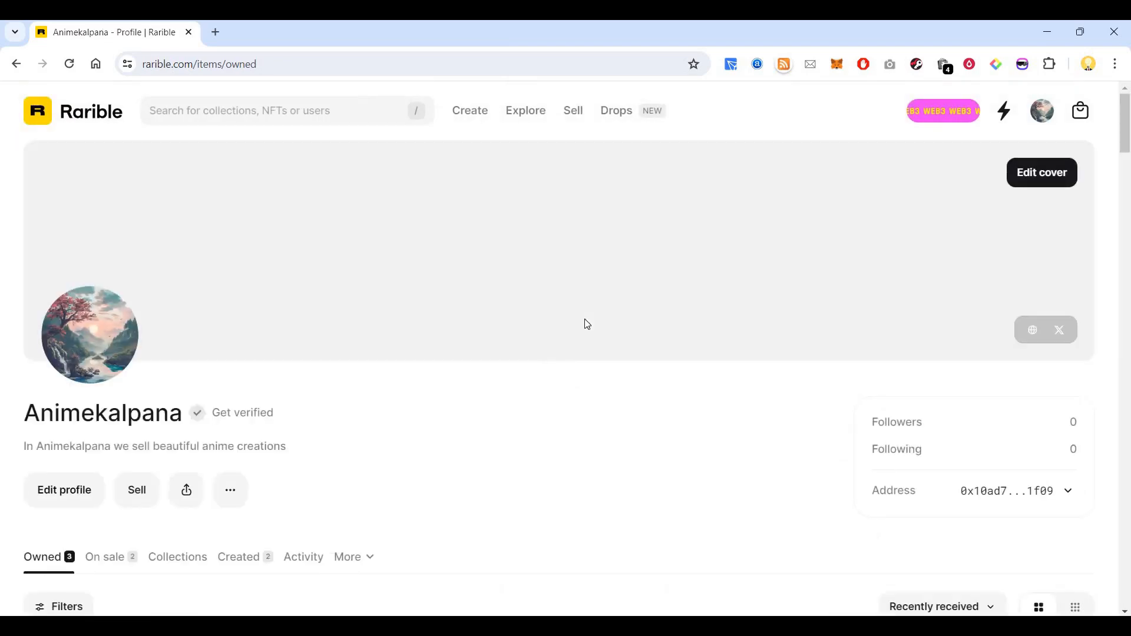
scroll("down", 3)
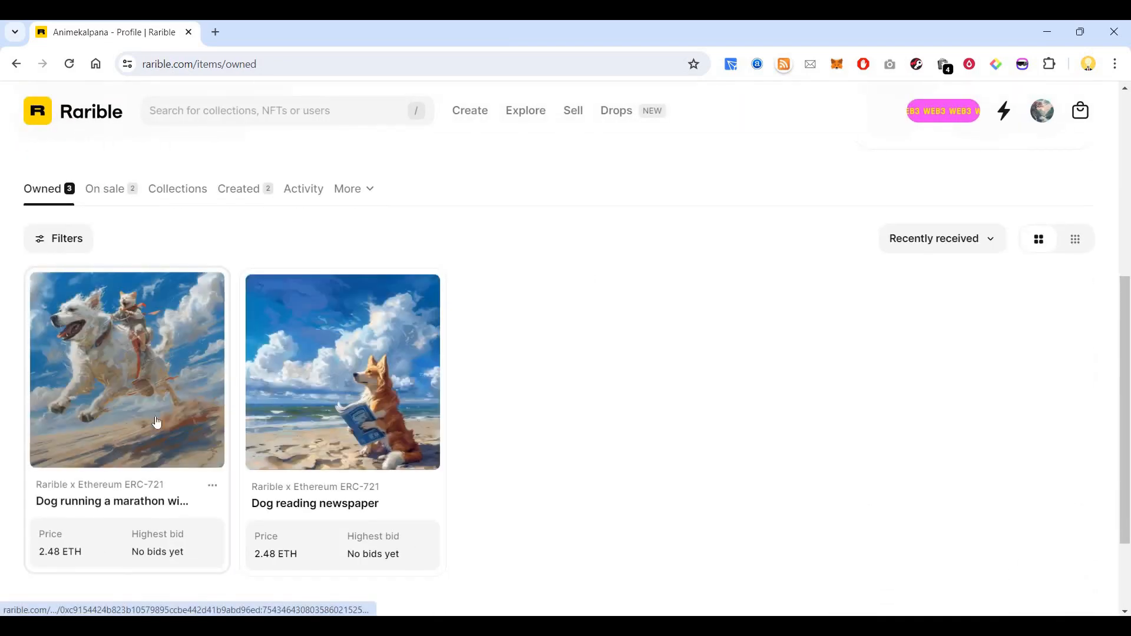
mouse_move(224, 284)
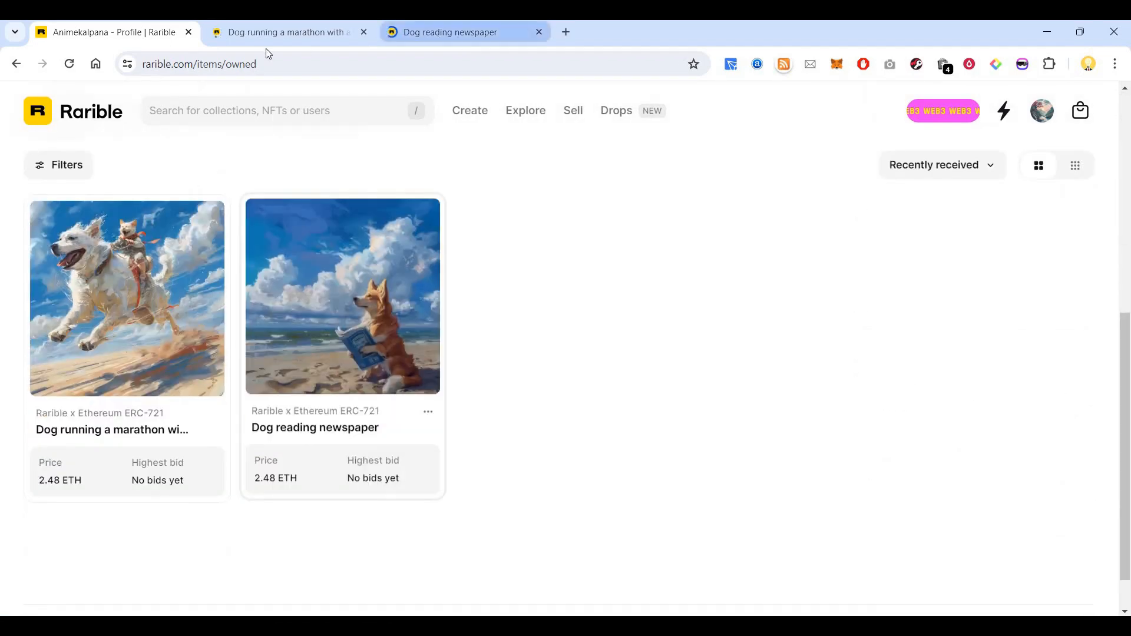
Step: Review the marathon dog NFT listing at 2.48 ETH in its tab
left_click(286, 32)
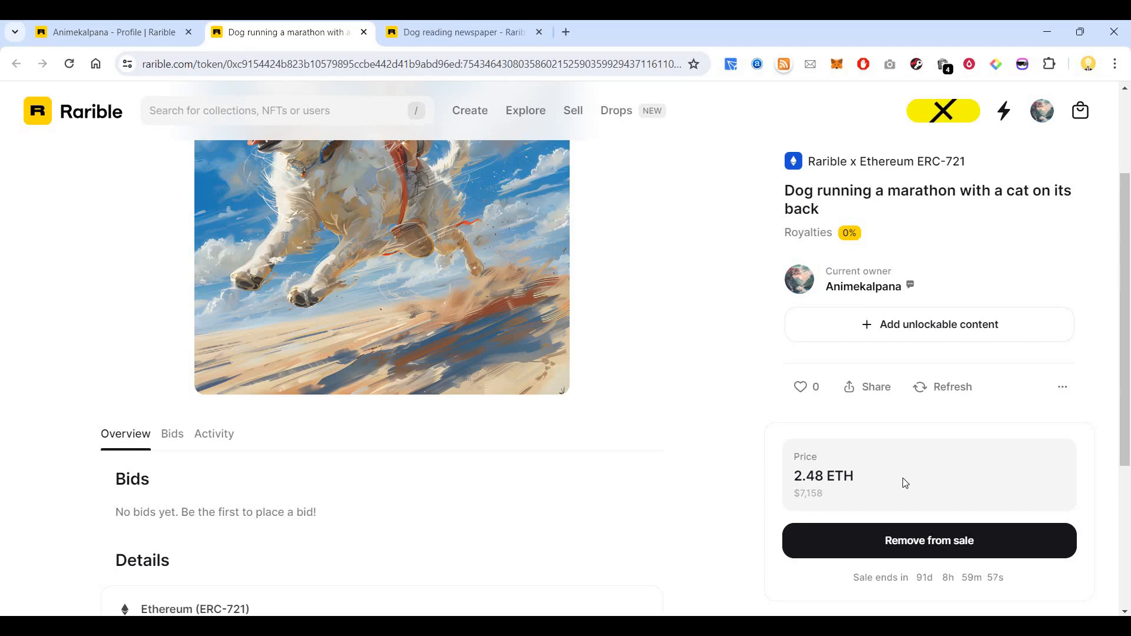
scroll("down", 3)
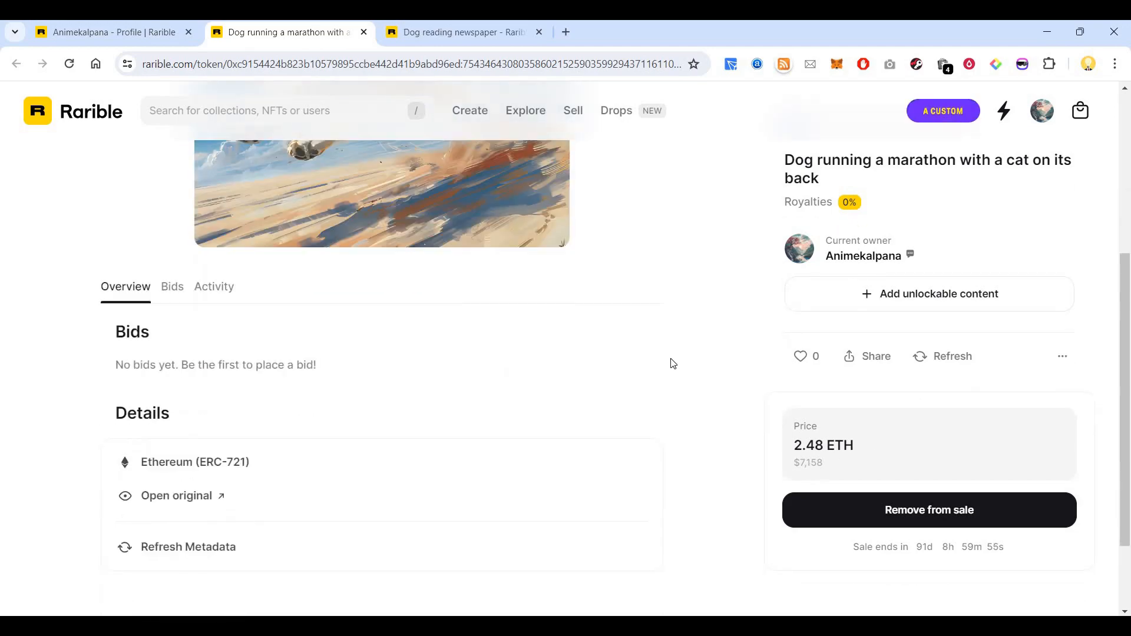
scroll("down", 3)
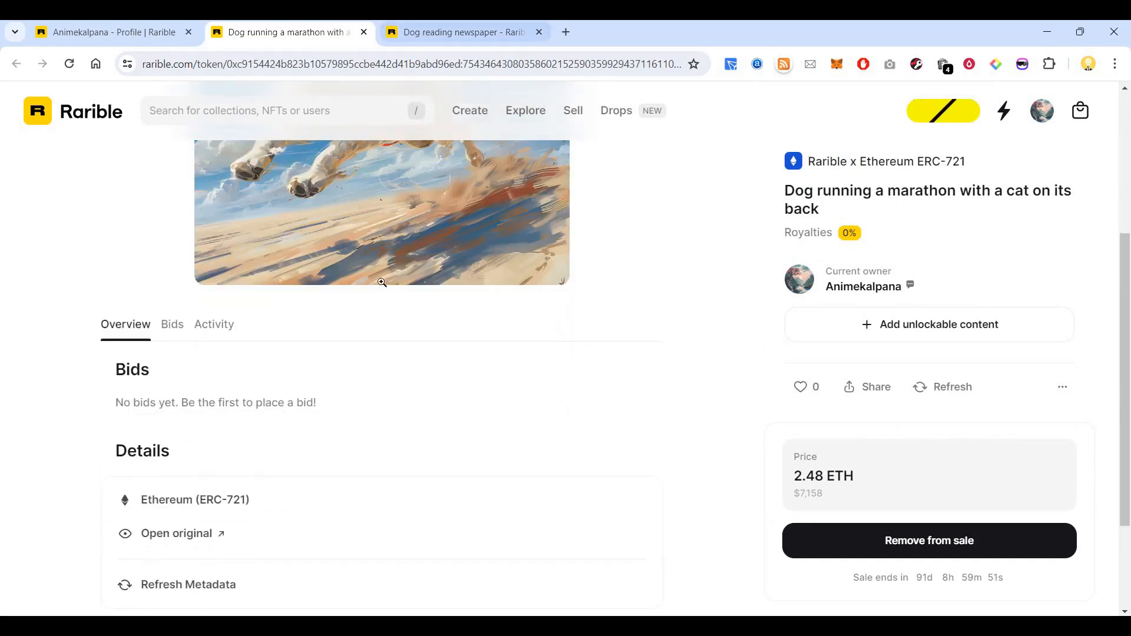
Step: Review the Dog reading newspaper listing, for sale at 2.48 ETH with no bids
left_click(463, 31)
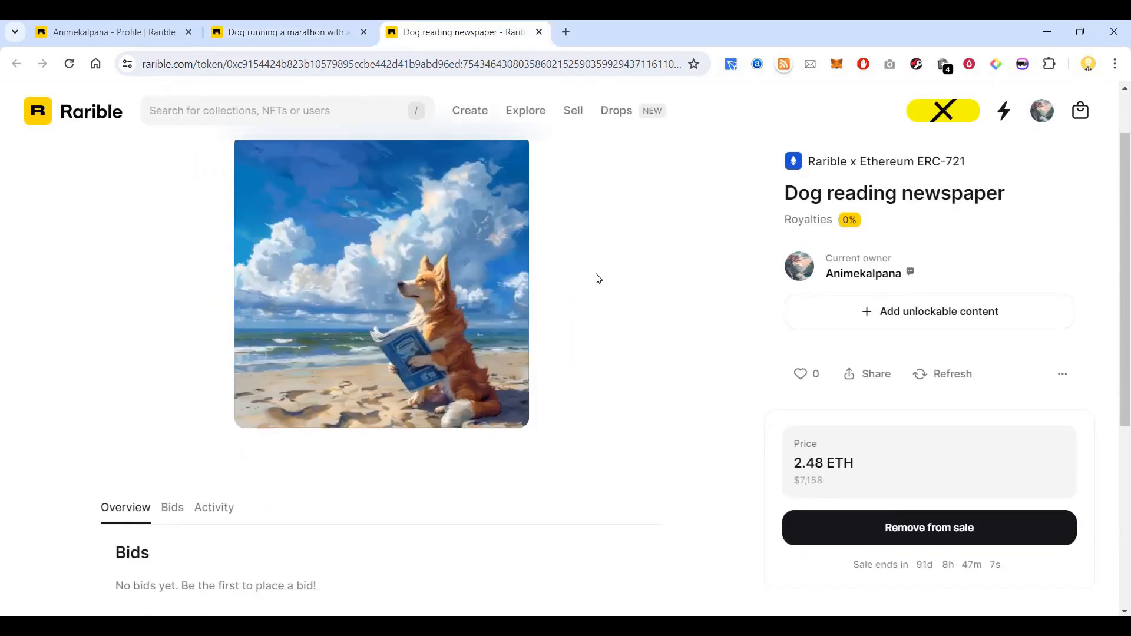
scroll("down", 3)
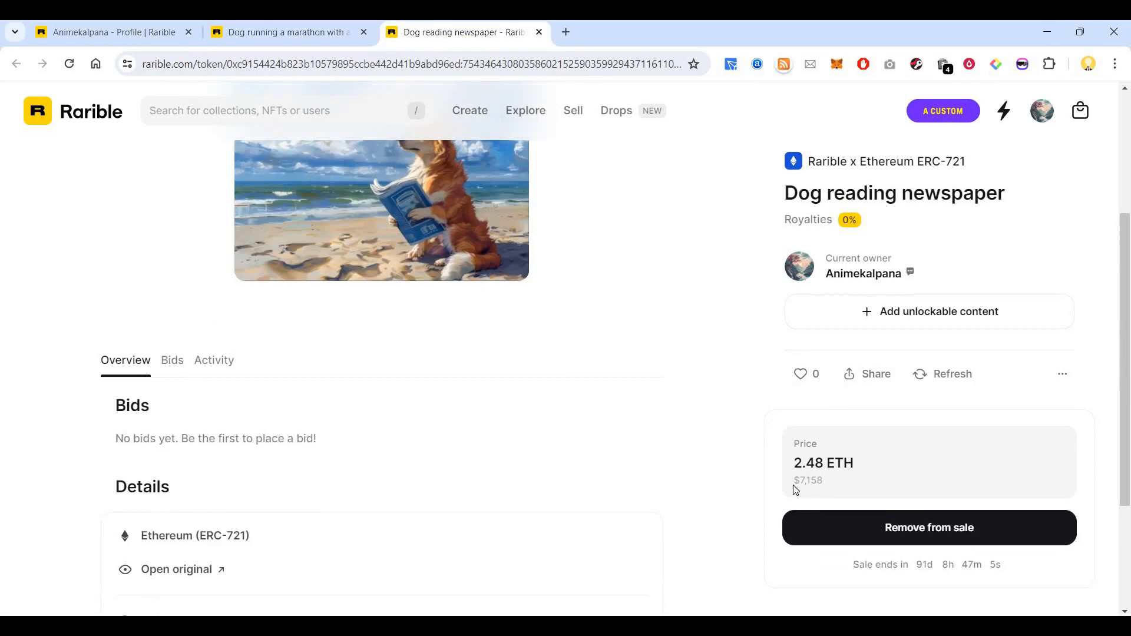
scroll("down", 3)
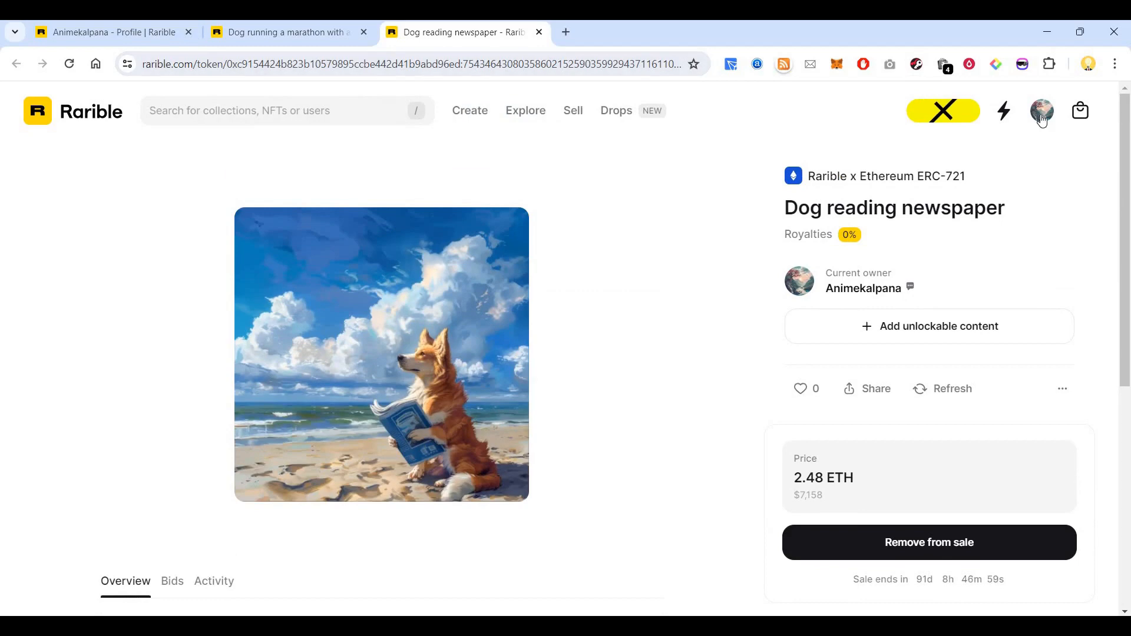
Step: Start creating a new NFT from the account menu and look over the Choose Blockchain options
left_click(1042, 110)
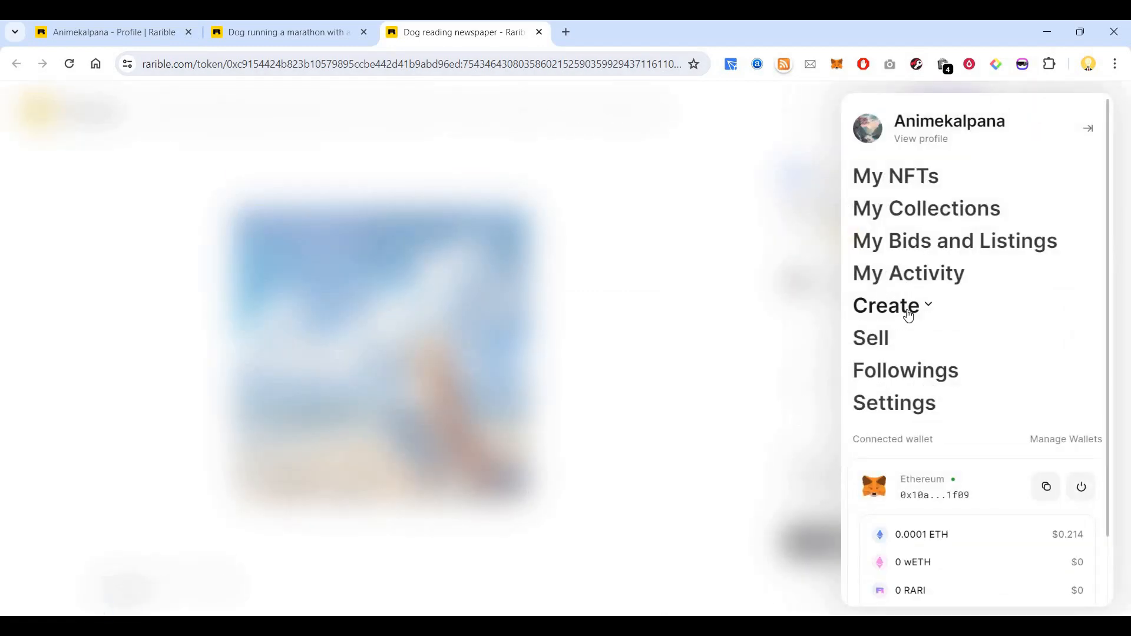
left_click(886, 305)
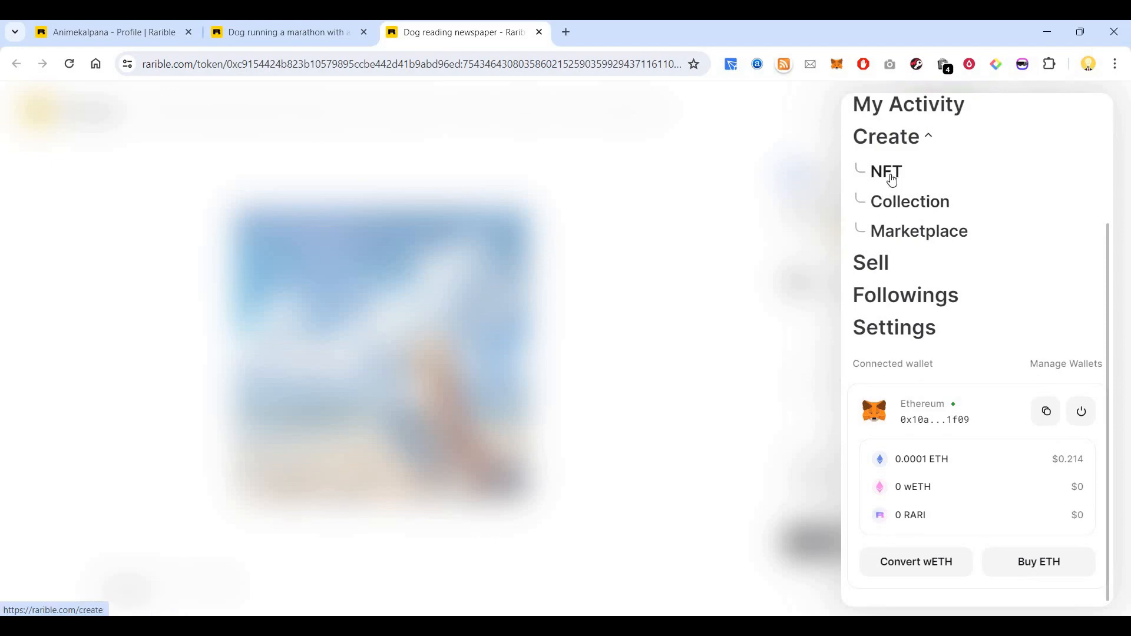
left_click(884, 172)
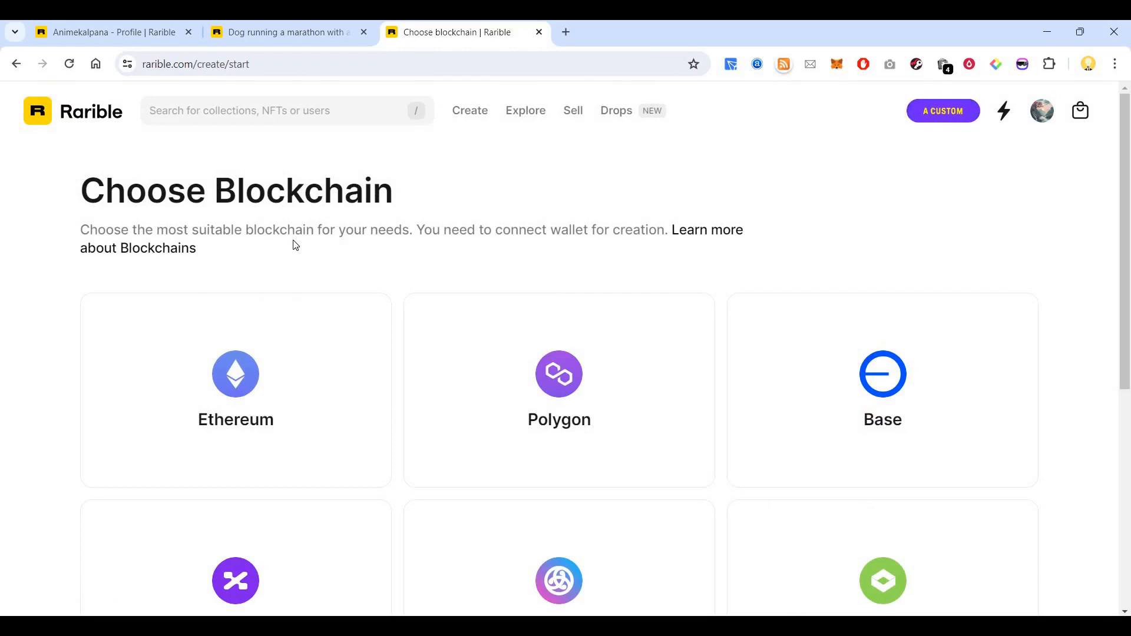
scroll("down", 3)
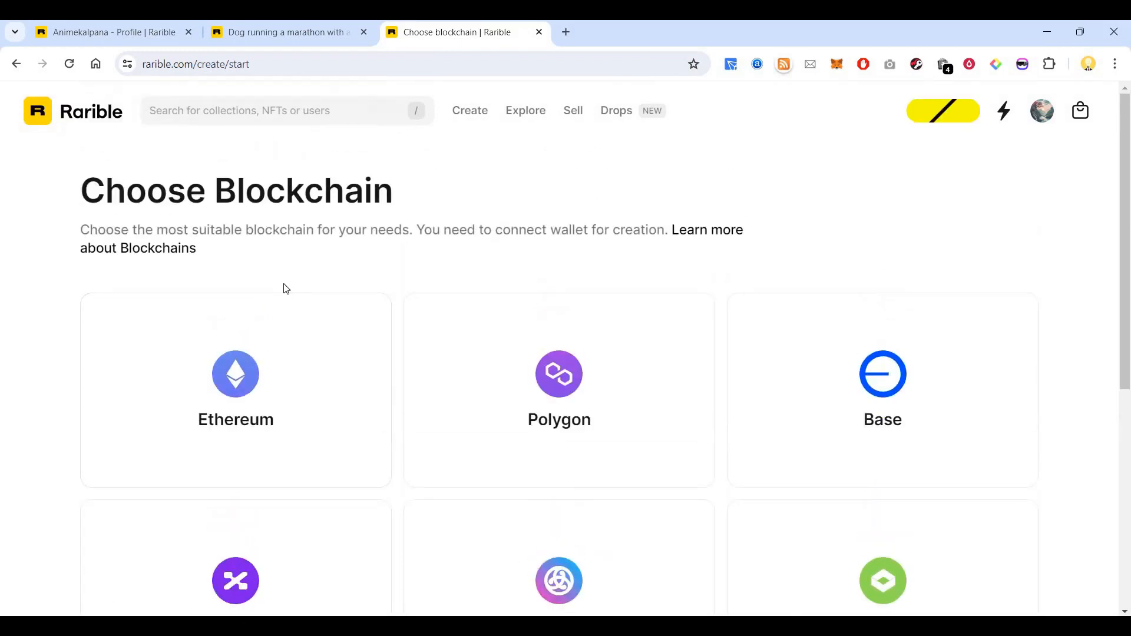
scroll("down", 3)
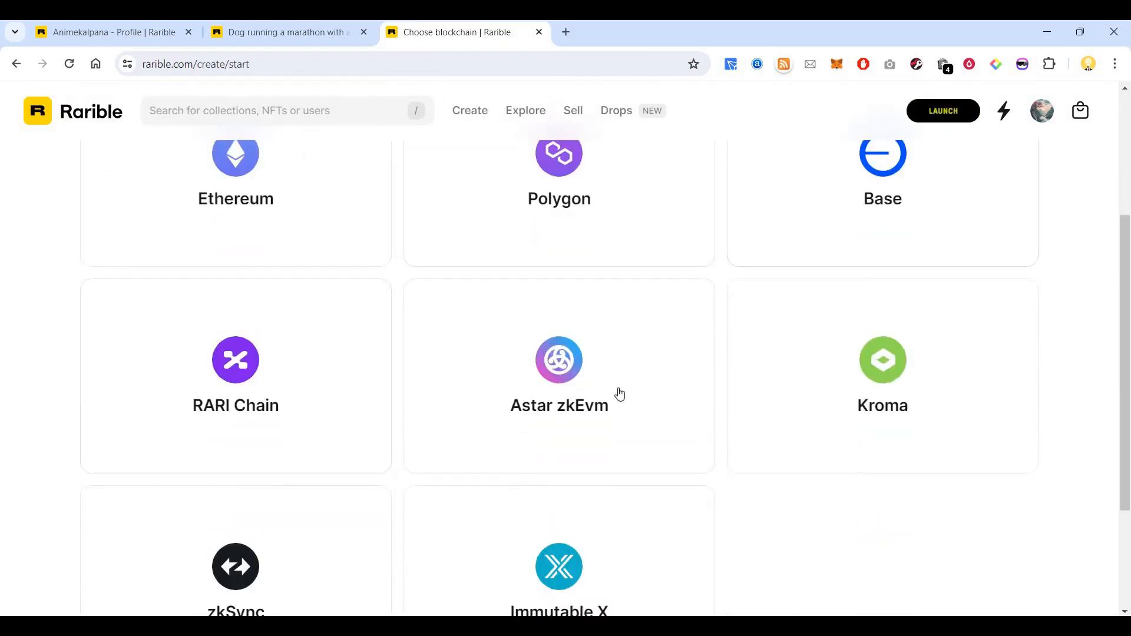
scroll("down", 3)
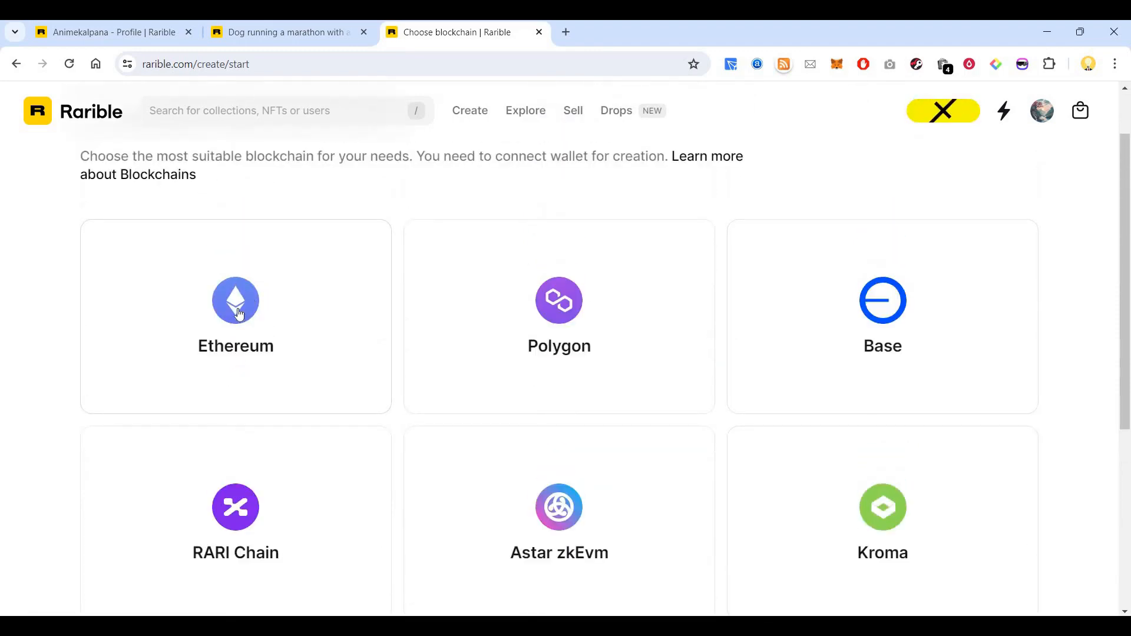
Step: Choose Ethereum, bringing up the Create New NFT single-edition form
left_click(236, 316)
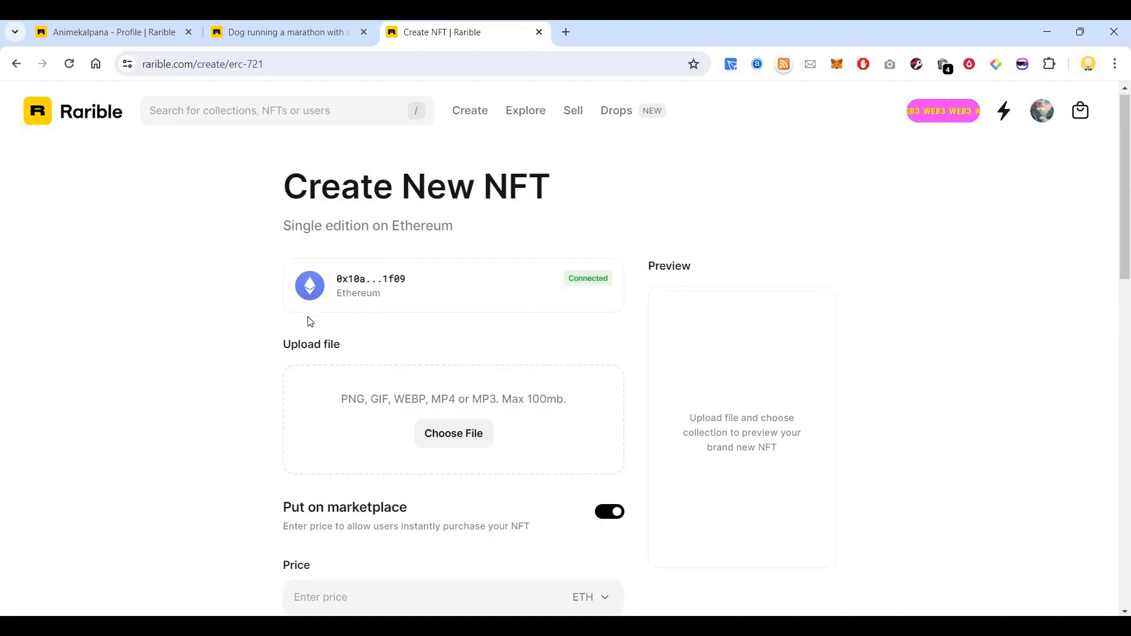
scroll("down", 3)
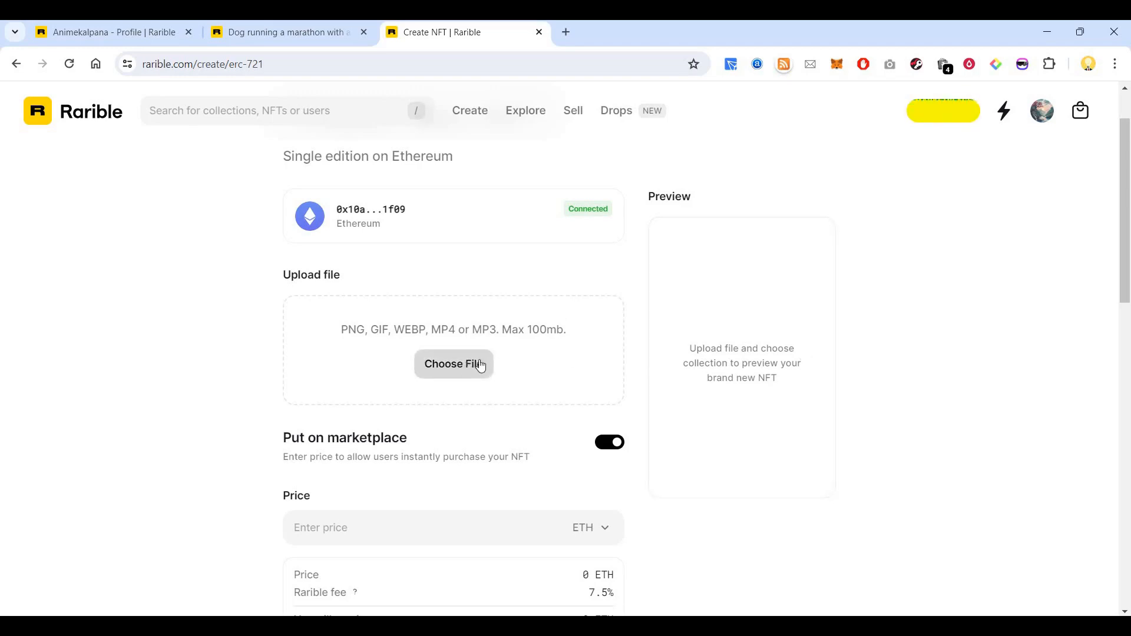
Step: Upload dog_singing_out.png as the new NFT's image file
left_click(453, 364)
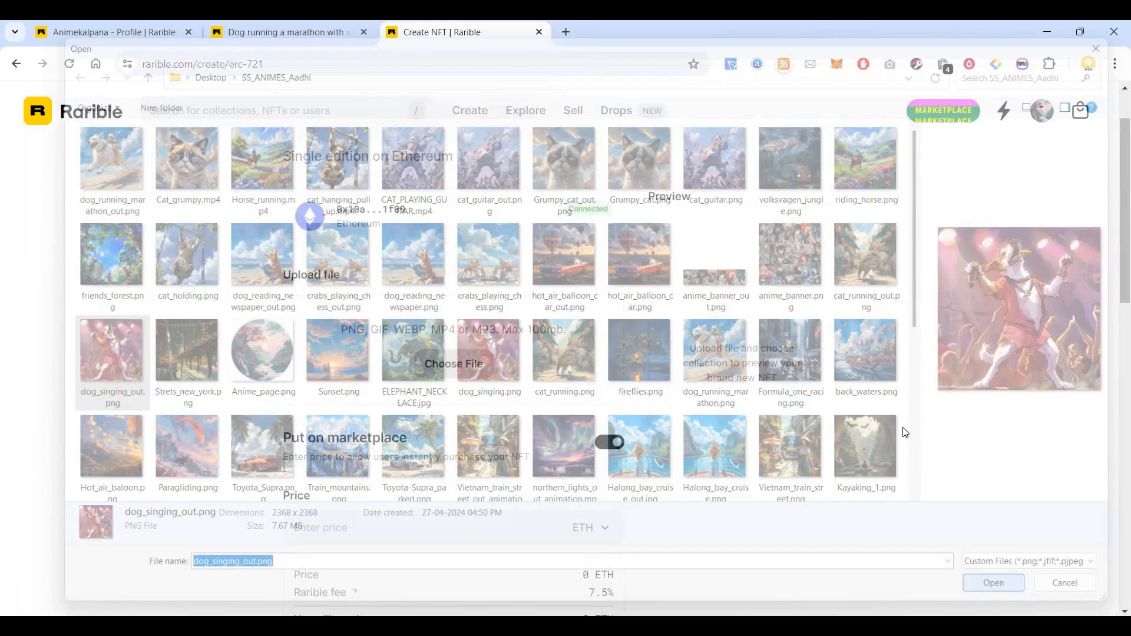
left_click(992, 581)
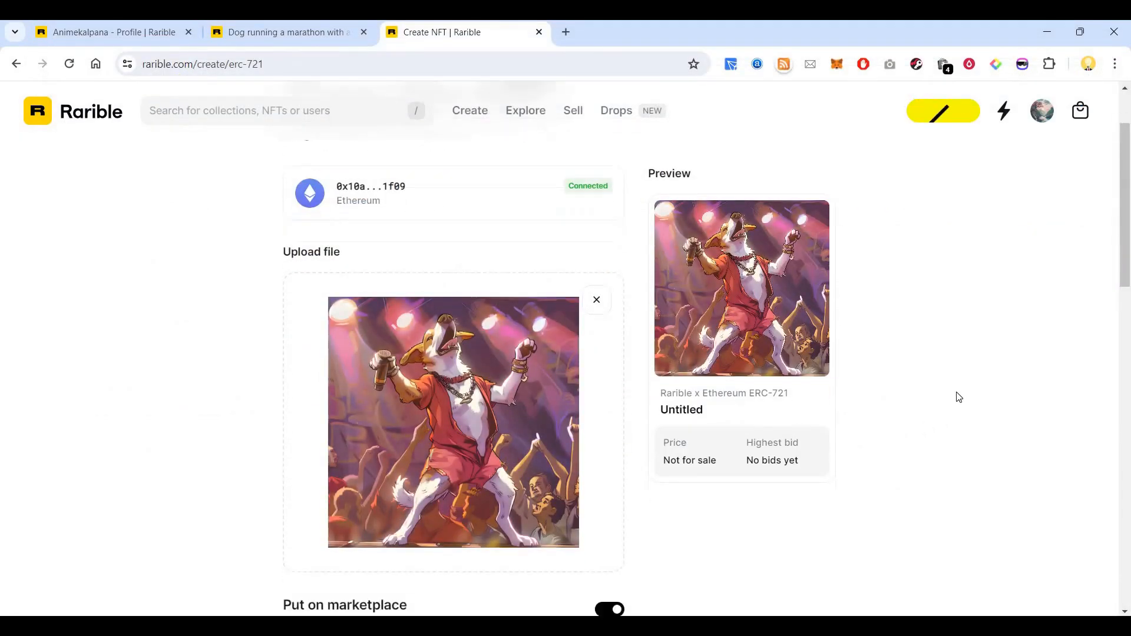
Step: Keep Put on marketplace enabled and set the sale price to 0.15 ETH
scroll("down", 3)
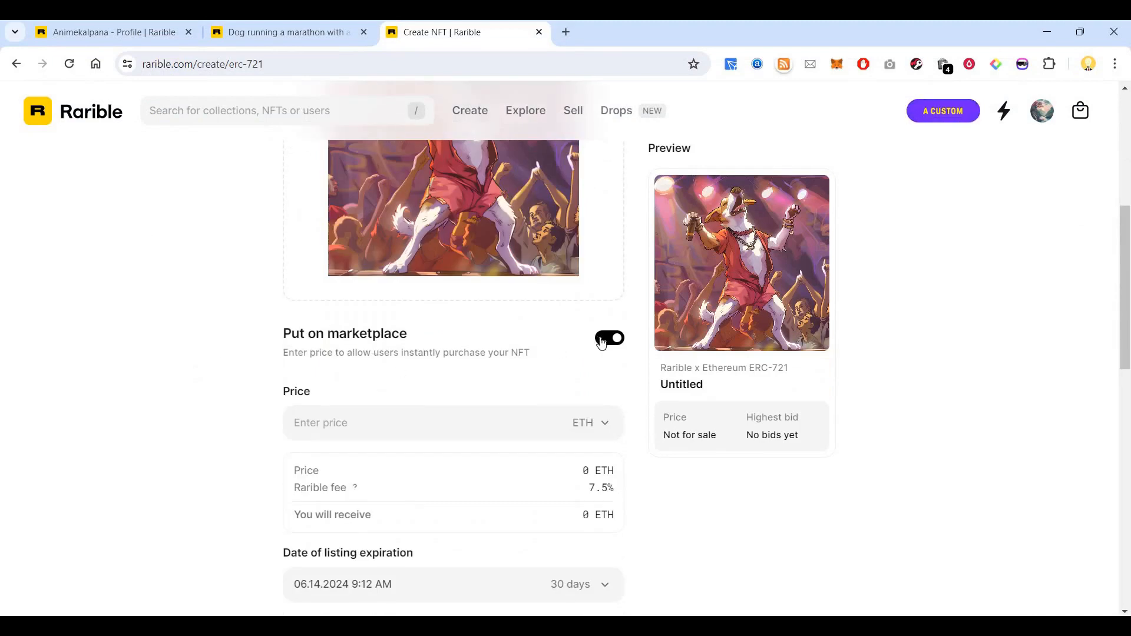
left_click(609, 339)
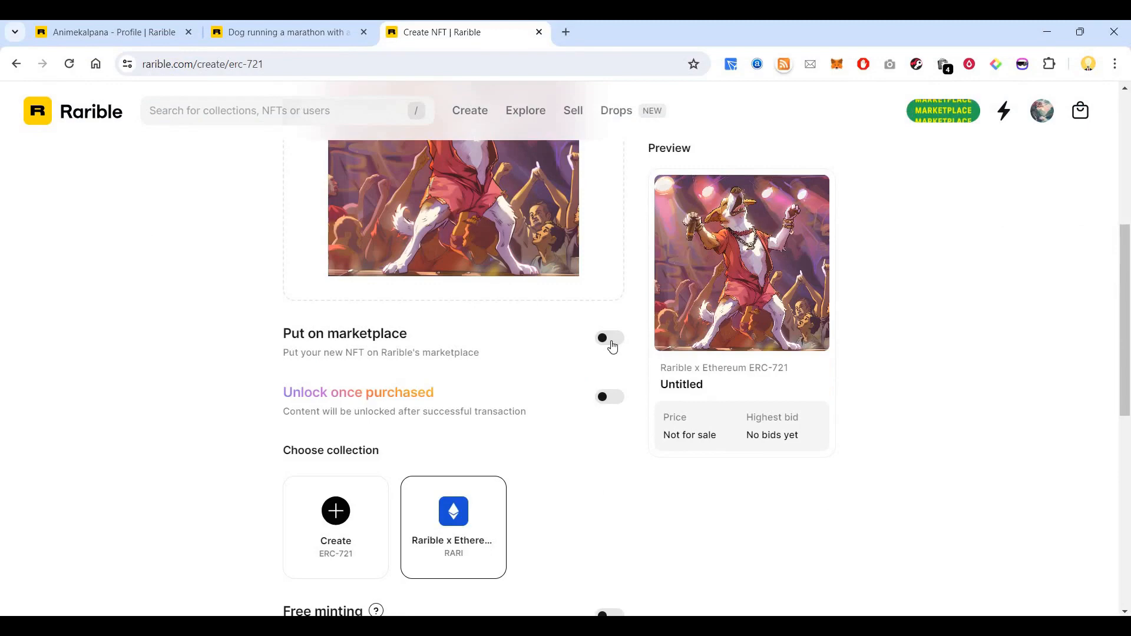
left_click(608, 339)
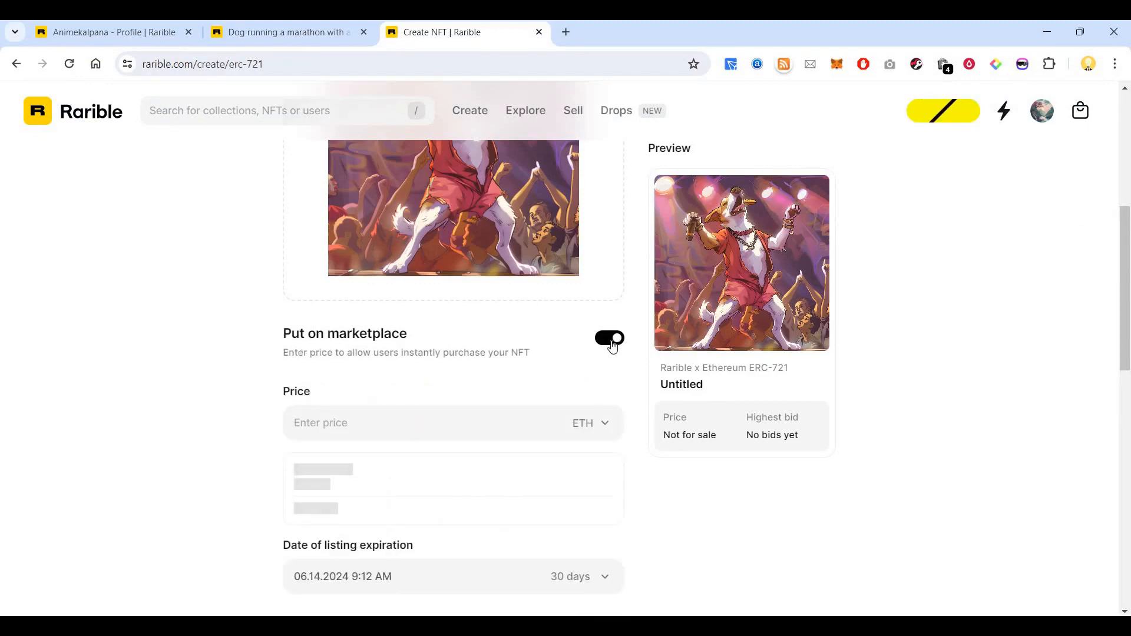
left_click(609, 338)
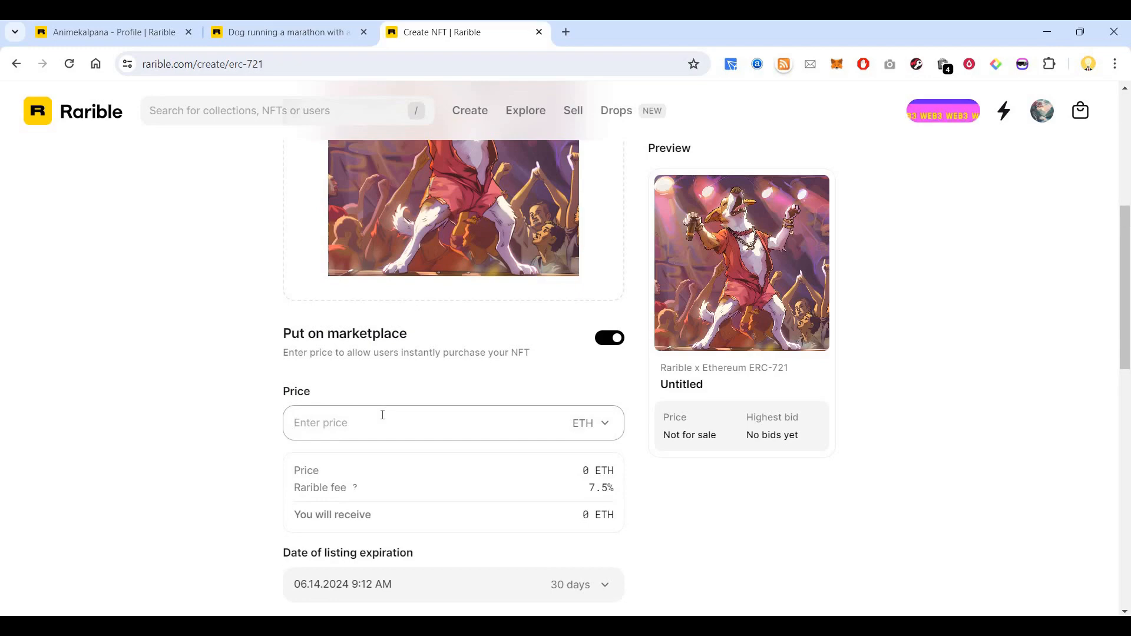
type("0.15")
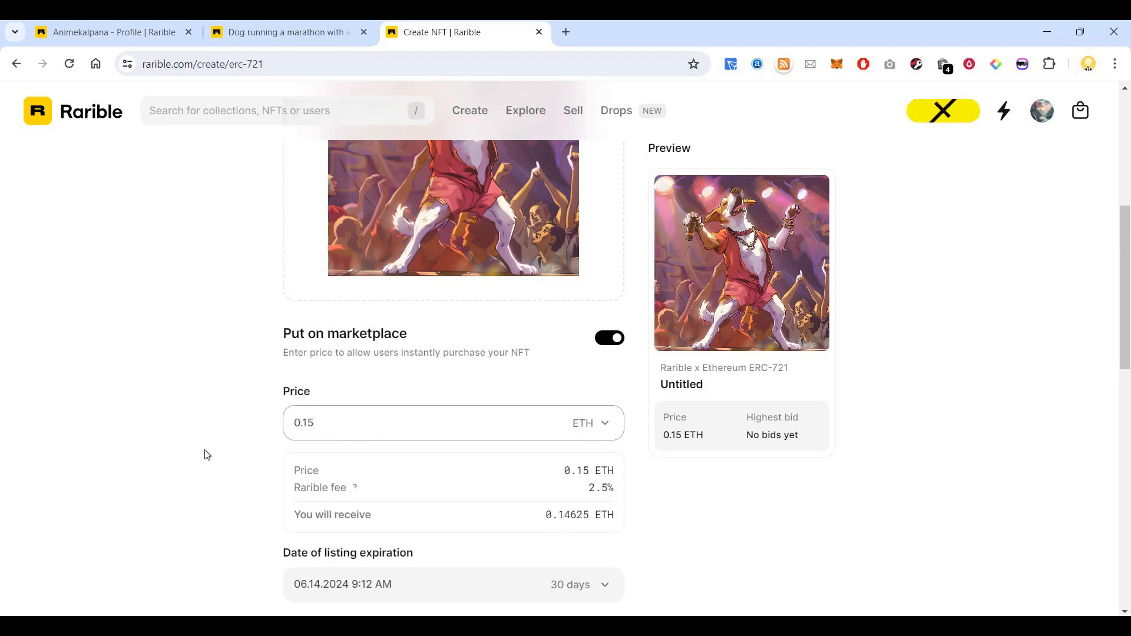
mouse_move(355, 488)
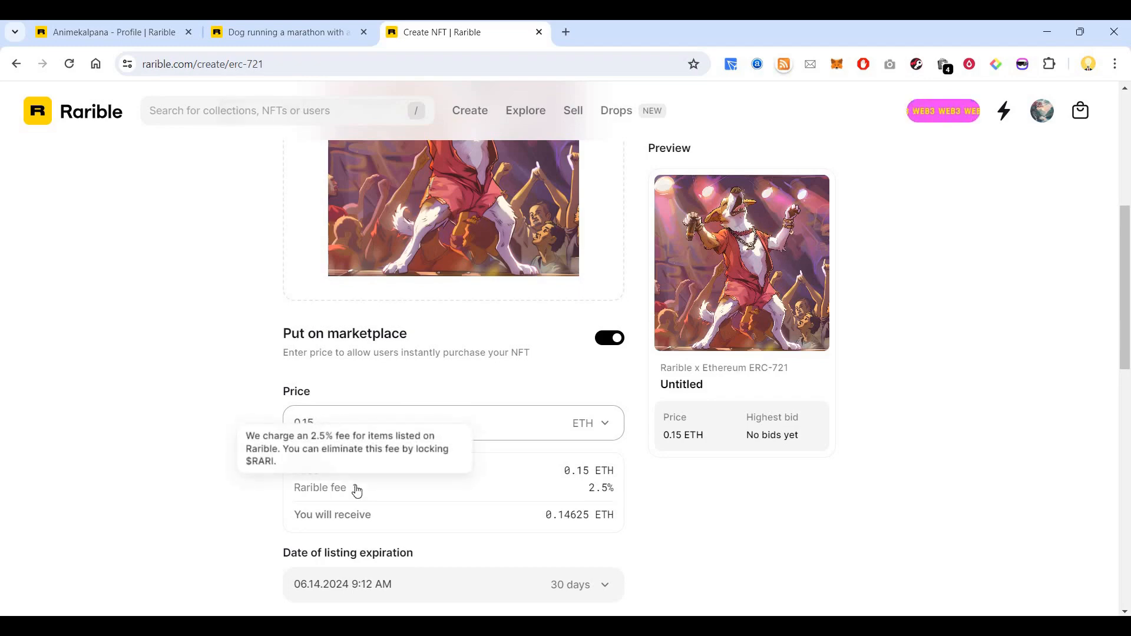
mouse_move(243, 495)
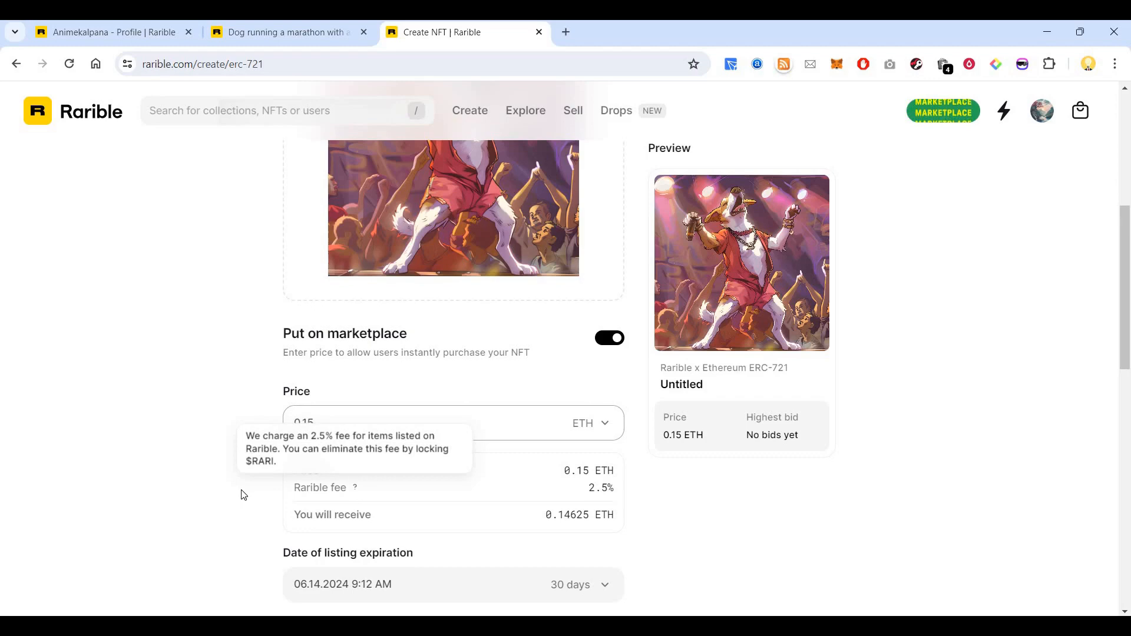
Step: Set listing expiration to 3 Months and leave Unlock once purchased off
scroll("down", 3)
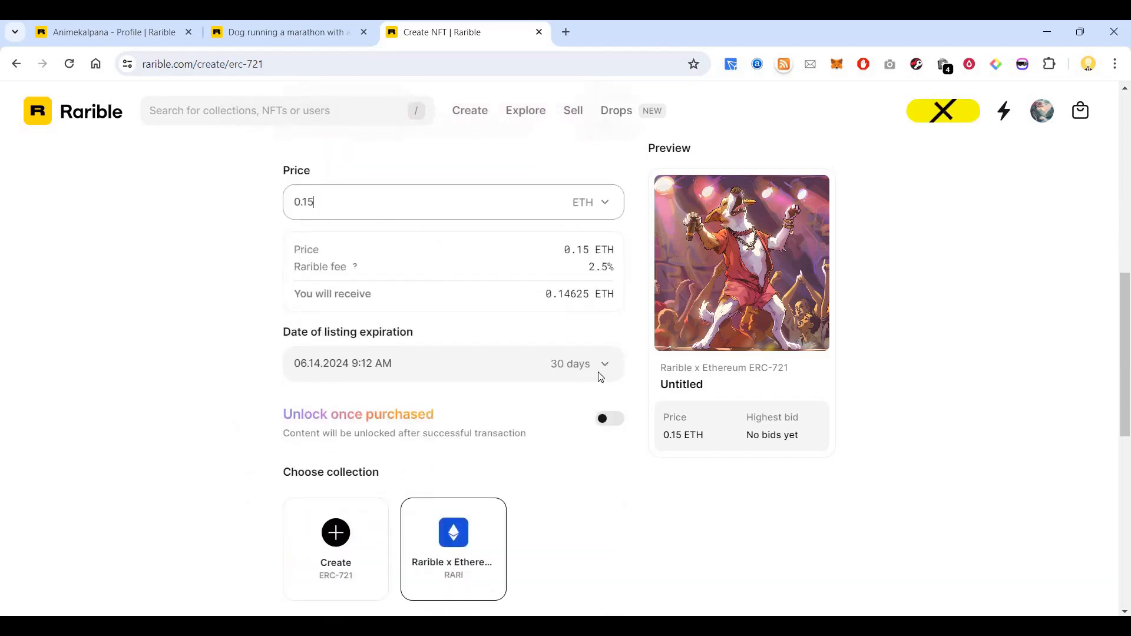
left_click(581, 364)
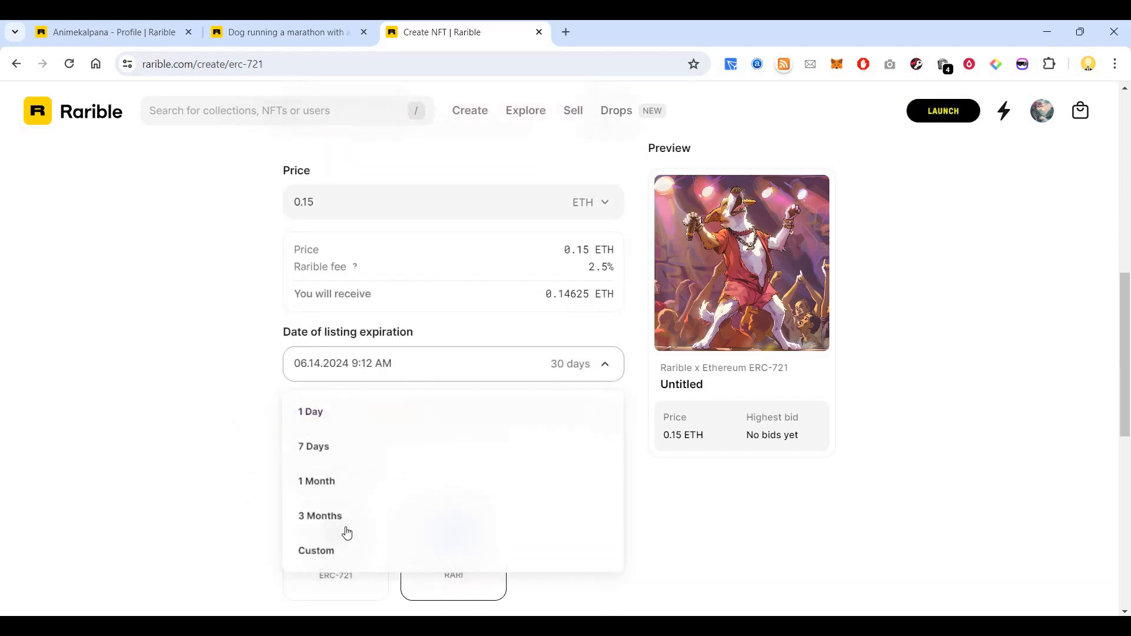
left_click(319, 516)
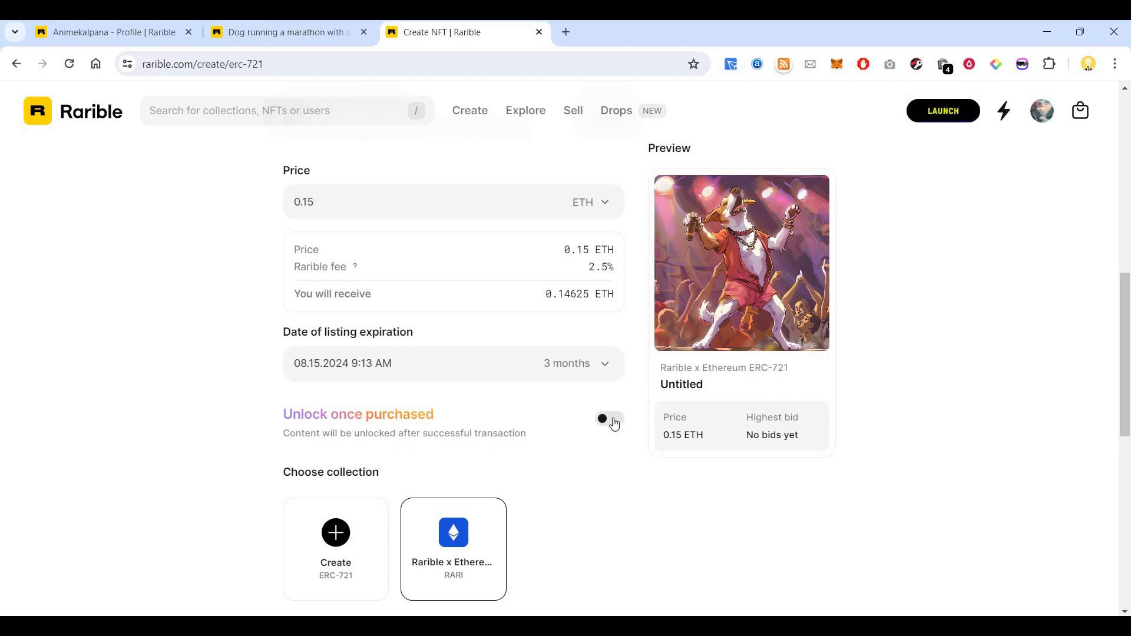
left_click(608, 418)
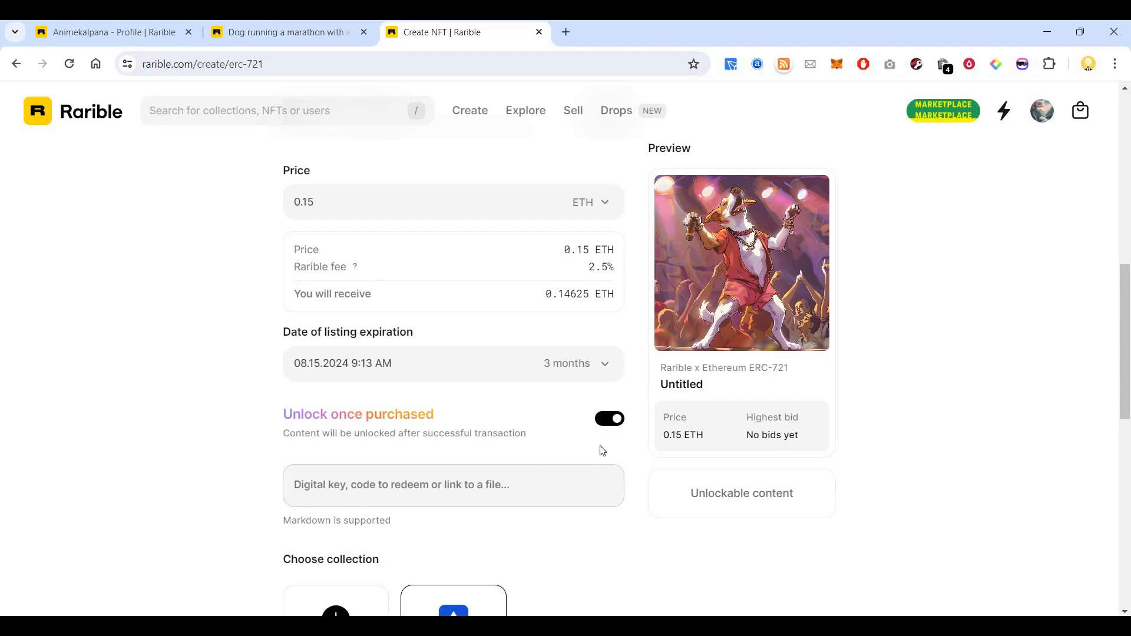
left_click(609, 418)
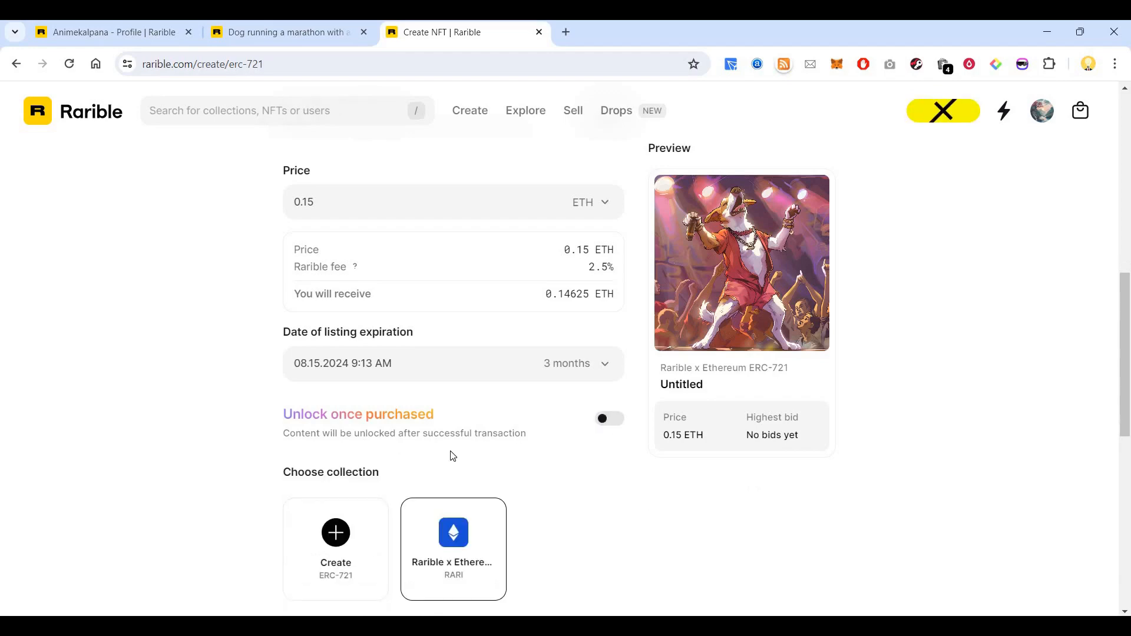
scroll("down", 3)
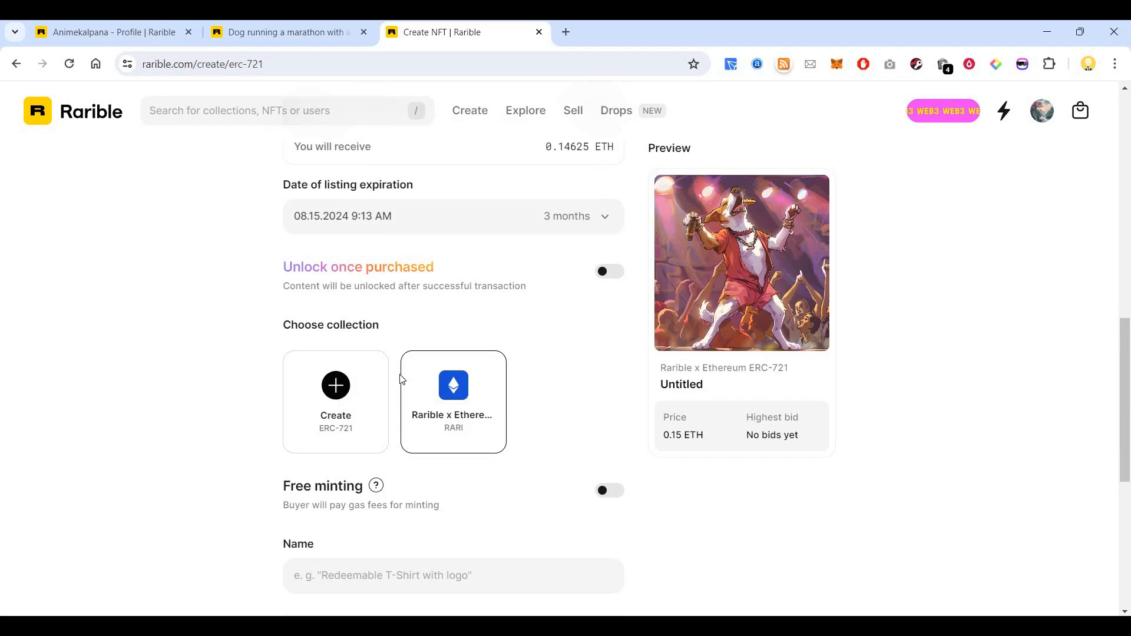
Step: Briefly open and dismiss the new ERC-721 collection dialog, keeping Rarible x Ethereum
left_click(334, 401)
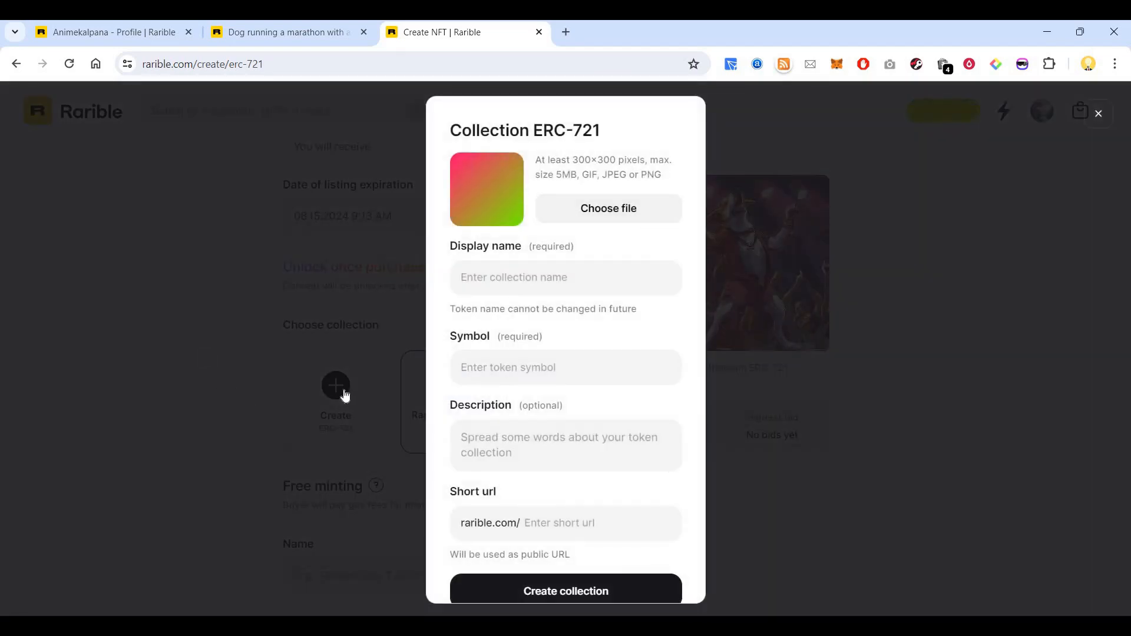
left_click(1097, 113)
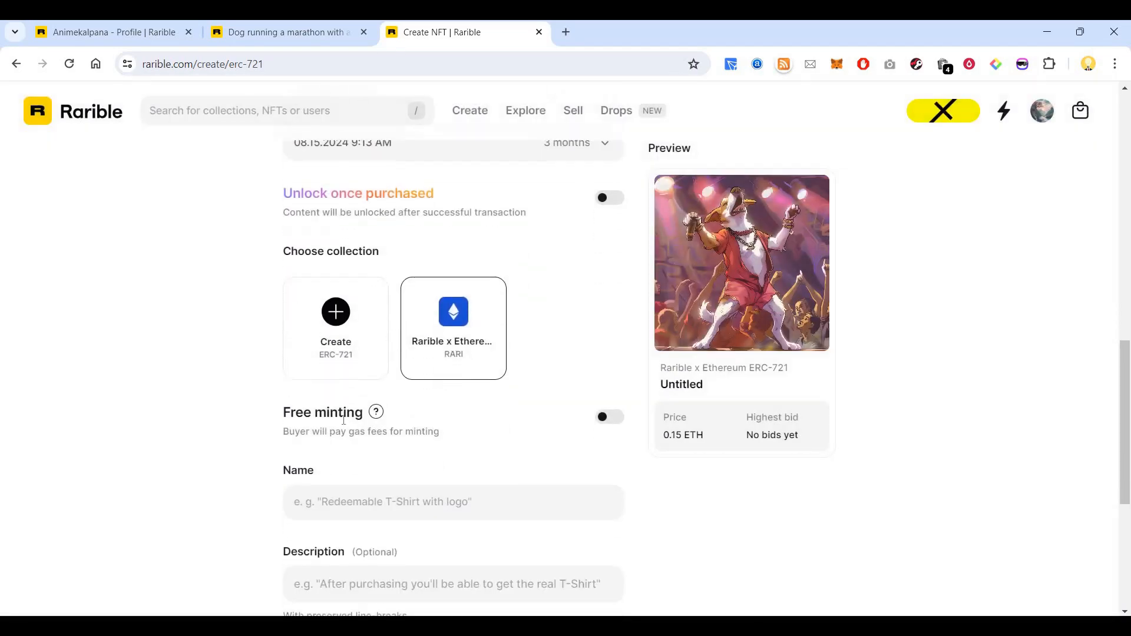
mouse_move(375, 413)
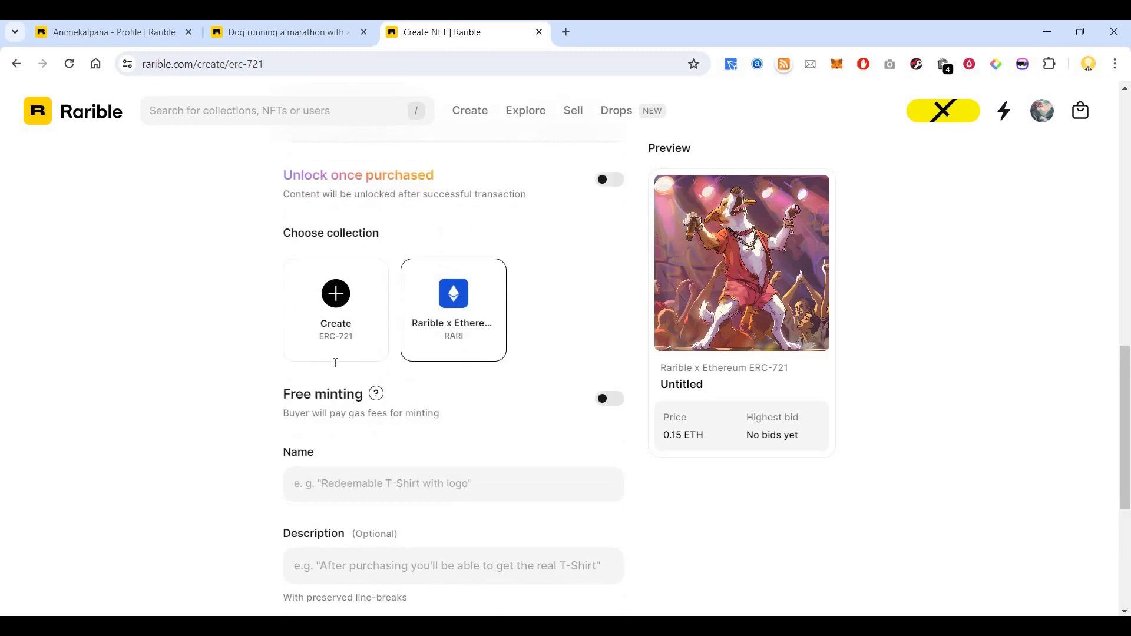
Step: Name the NFT 'A Dog singing at the concert' and keep royalties at 10%
scroll("down", 3)
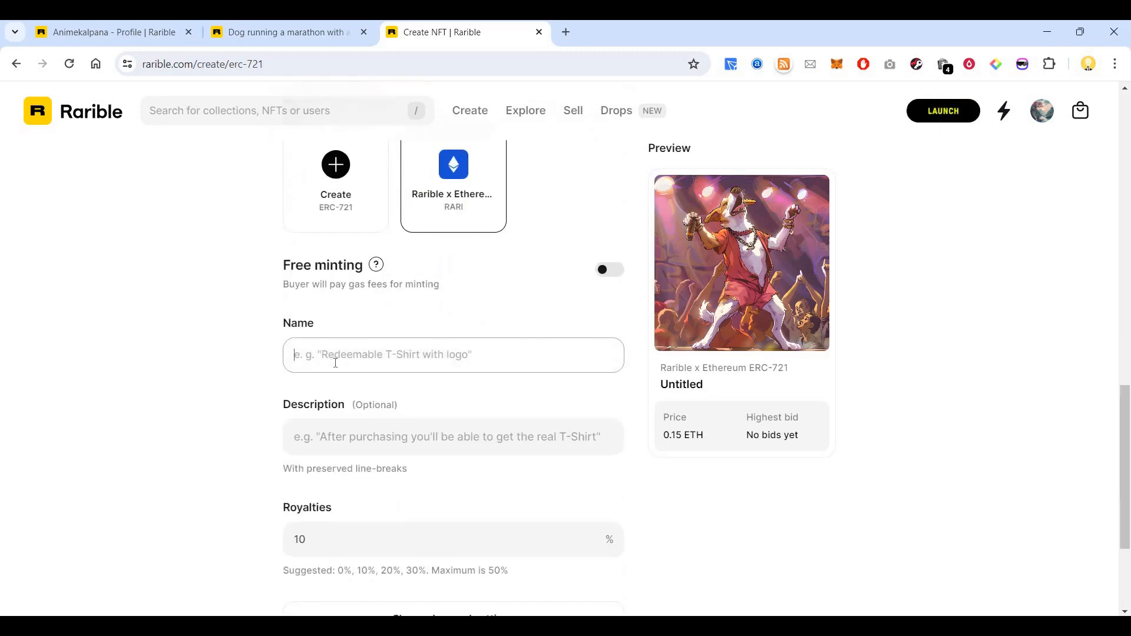
type("A Dog singing at the concert")
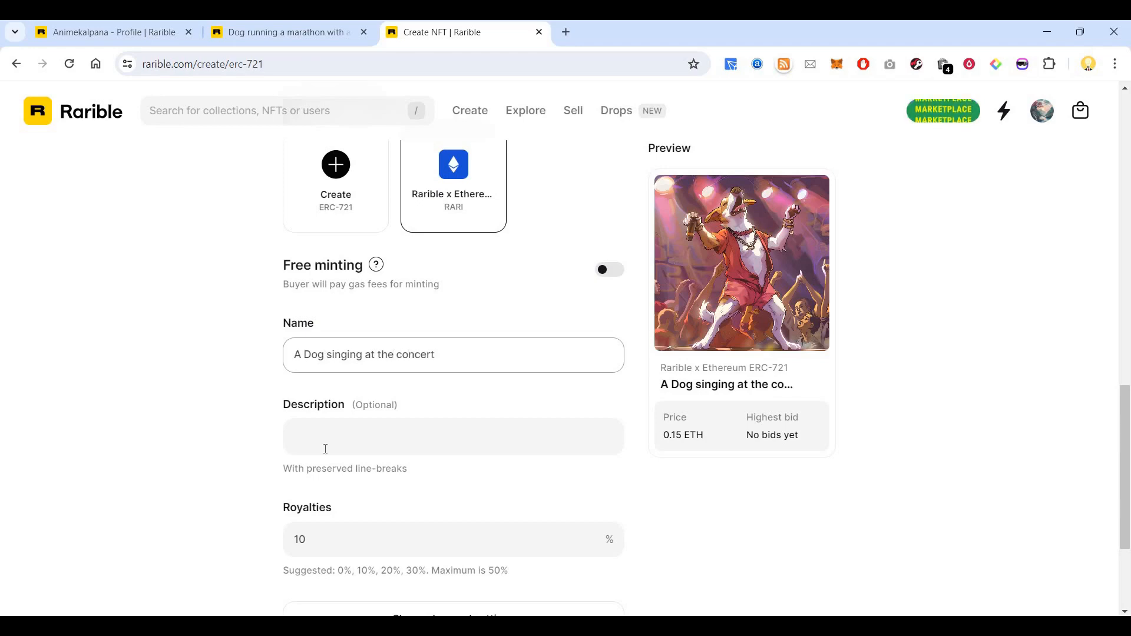
scroll("down", 3)
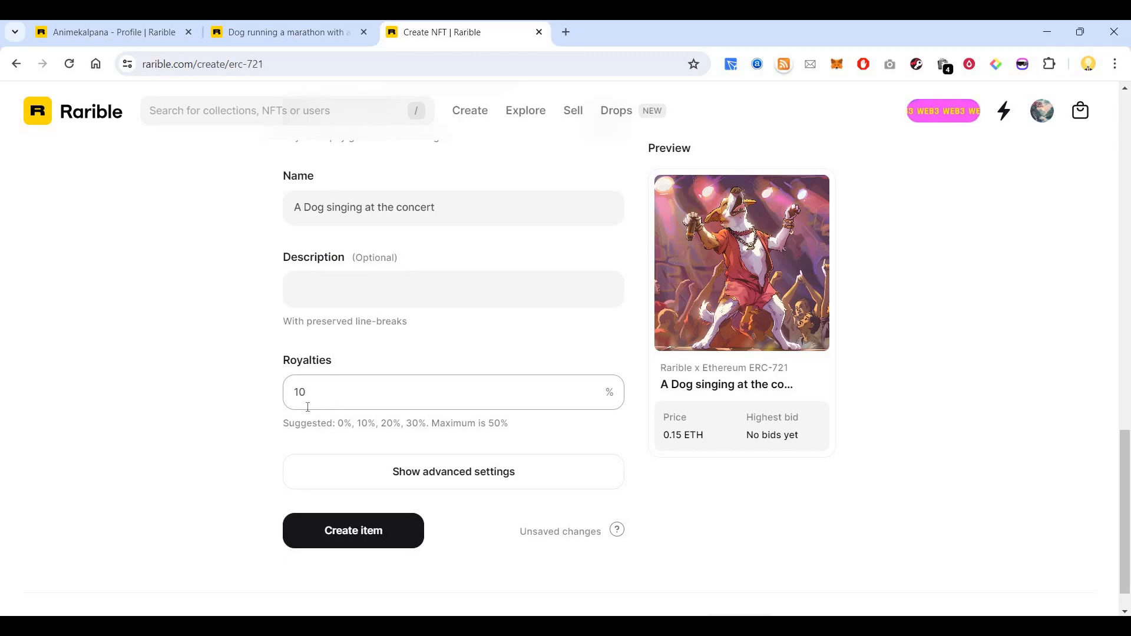
left_click(453, 391)
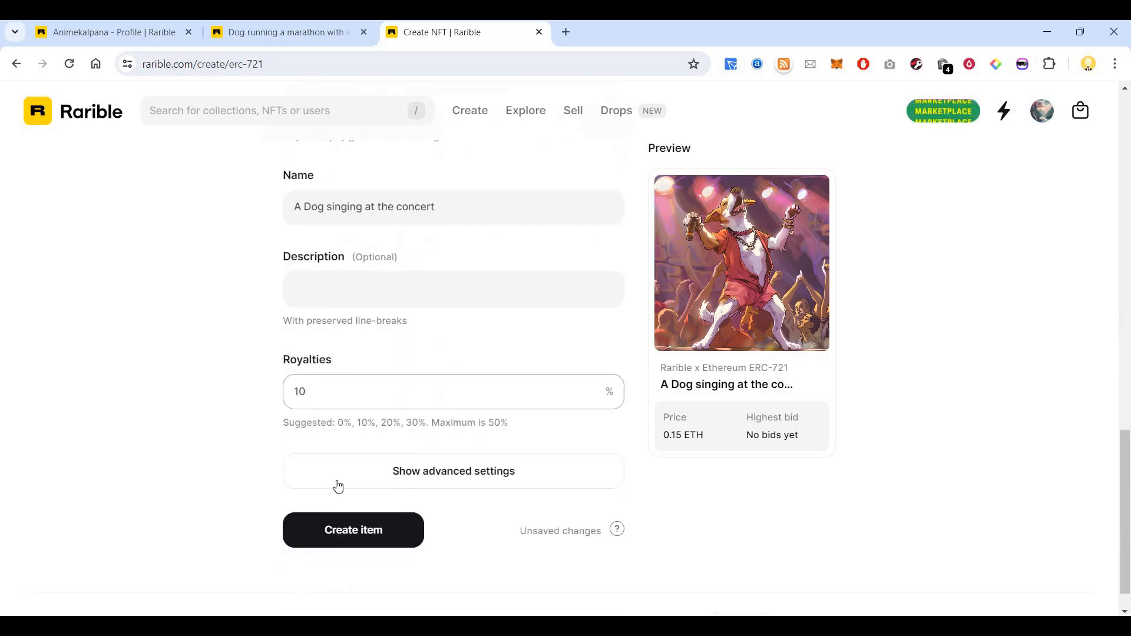
scroll("down", 3)
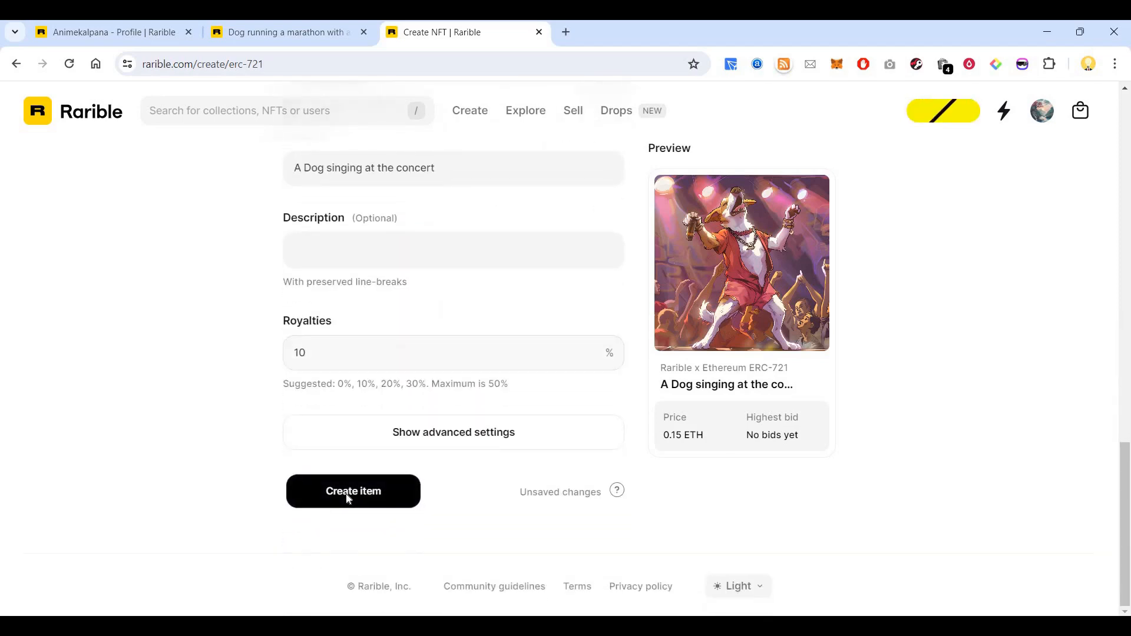
Step: Submit Create item, then reject the MetaMask mint transaction lacking ETH for gas
left_click(352, 491)
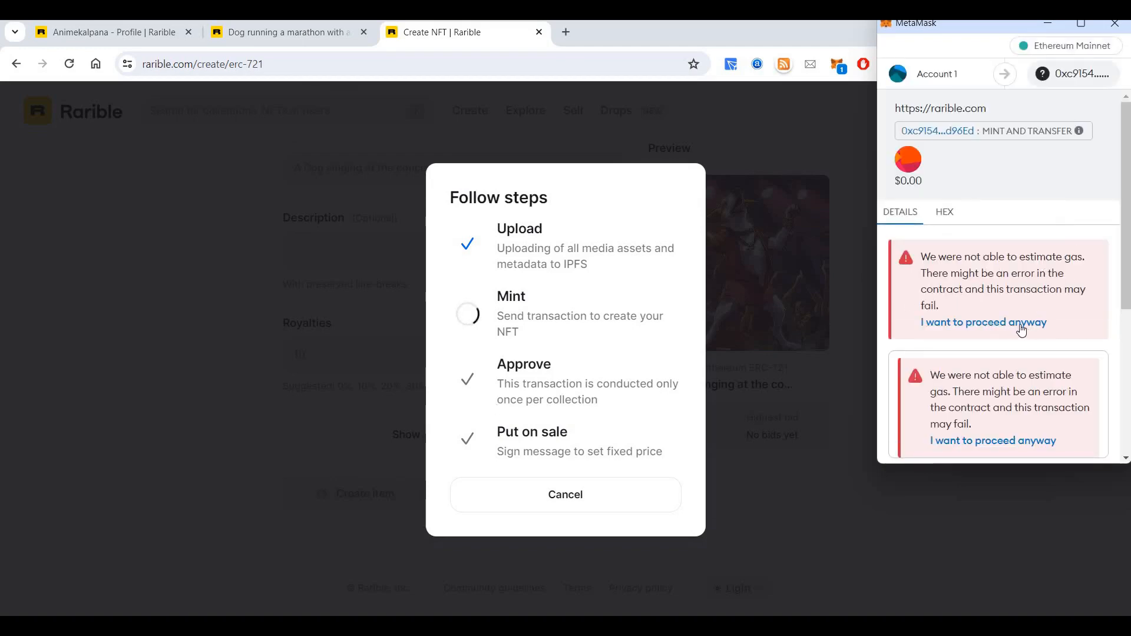
left_click(983, 322)
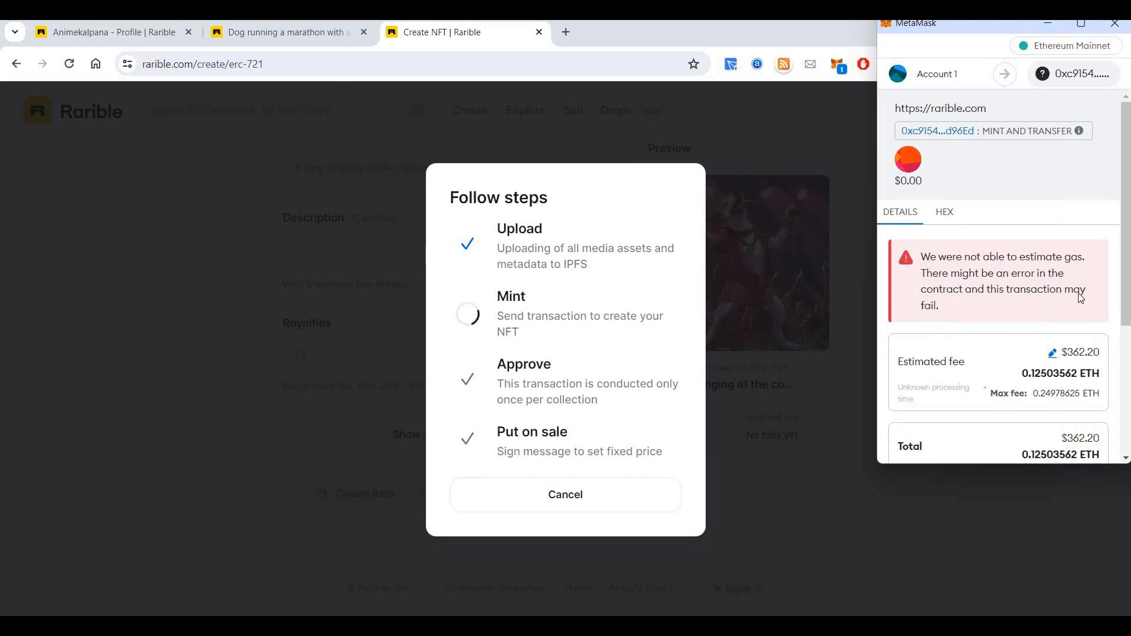
scroll("down", 3)
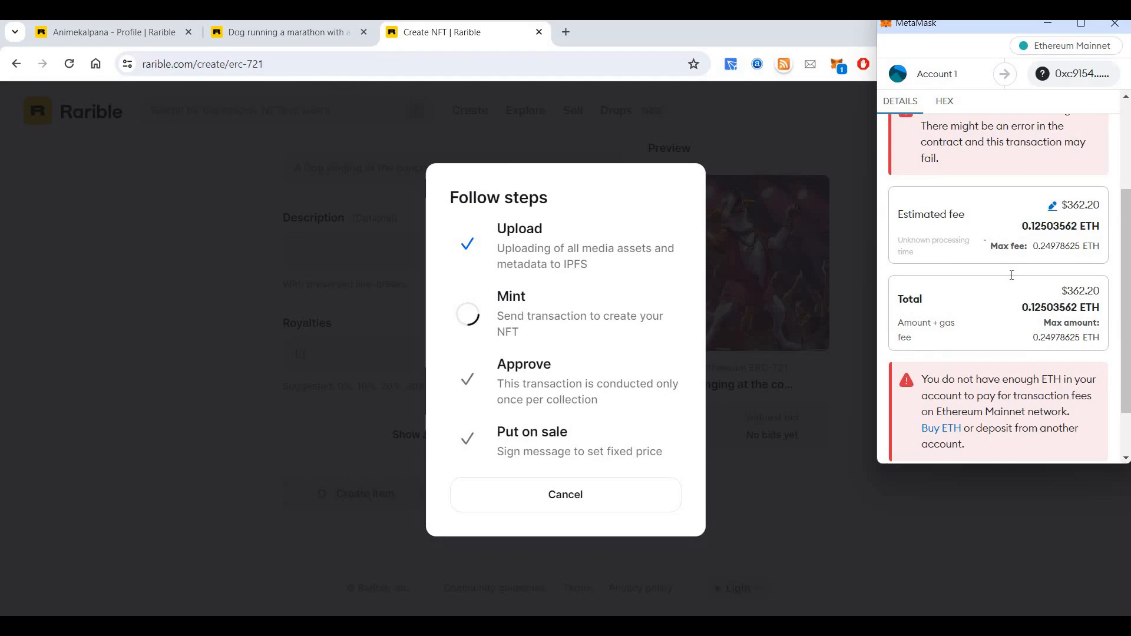
scroll("down", 3)
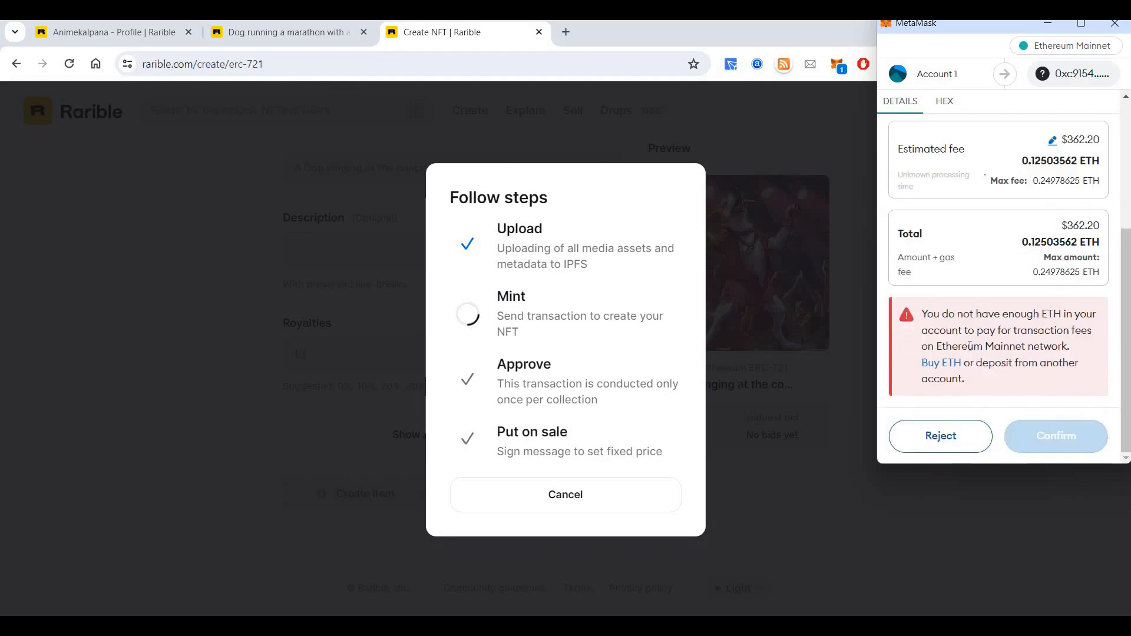
mouse_move(1063, 339)
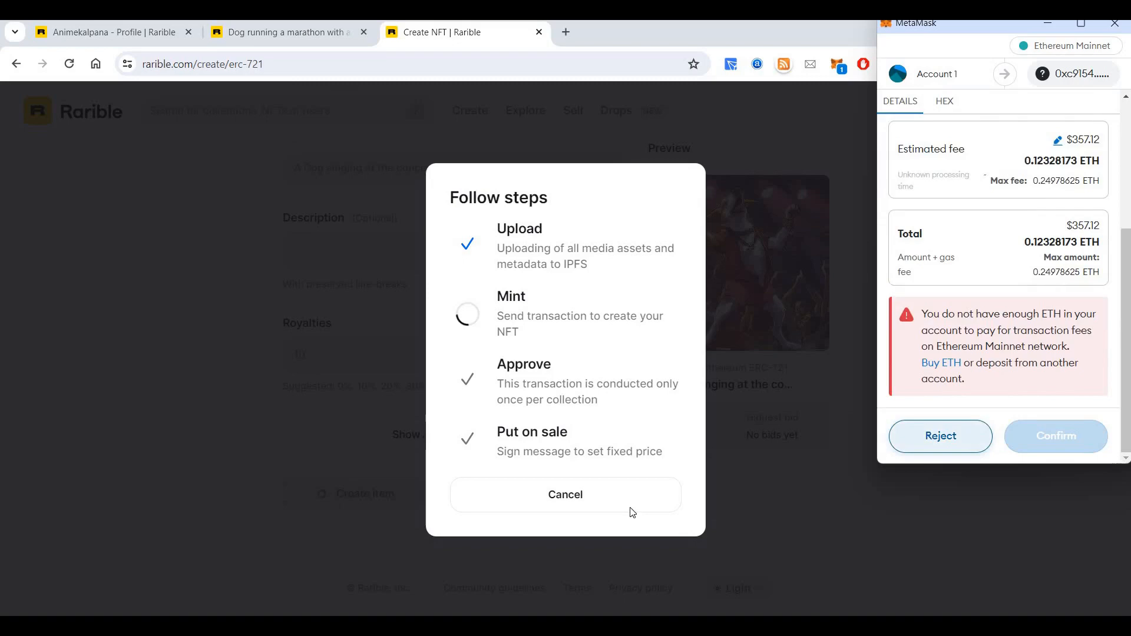
left_click(939, 436)
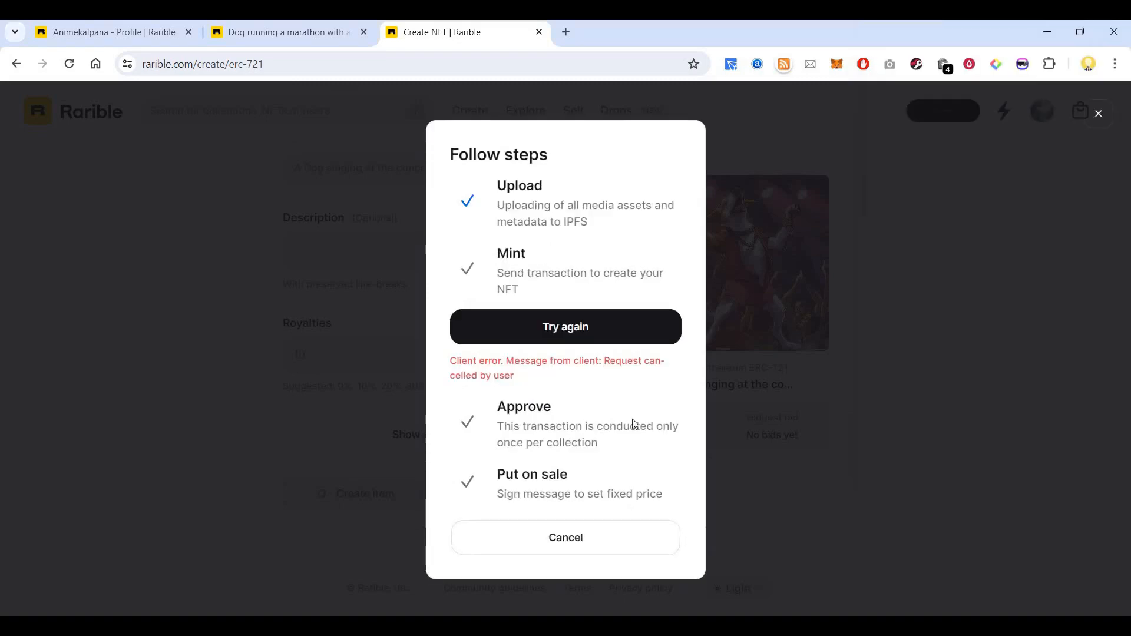
Step: Dismiss the failed steps, switch on Free minting and submit Create item again
left_click(565, 537)
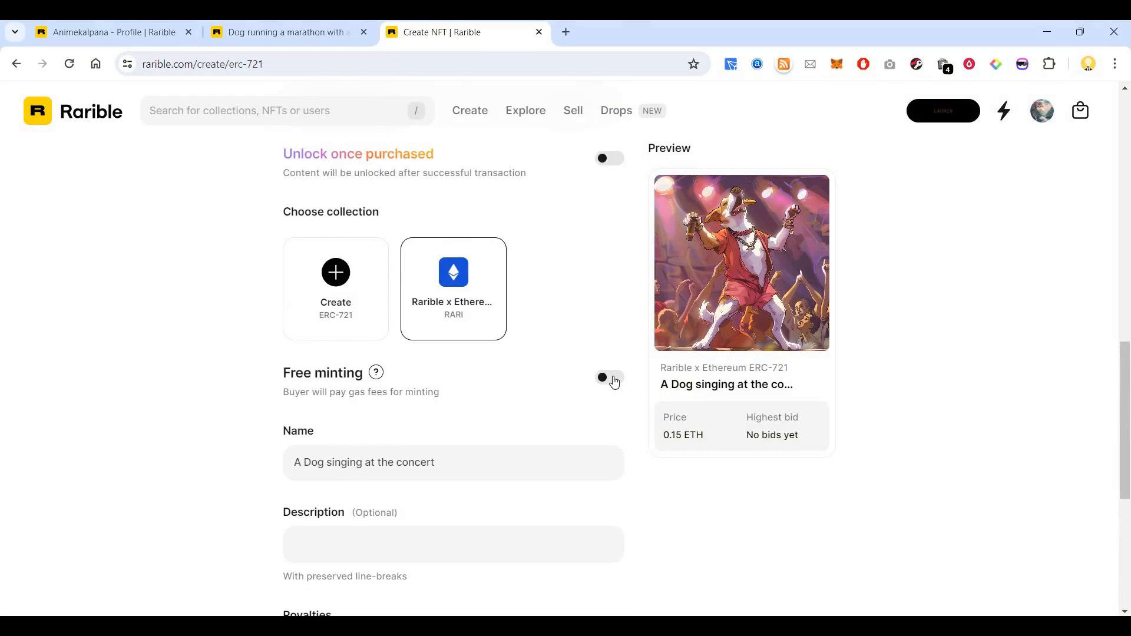
mouse_move(596, 386)
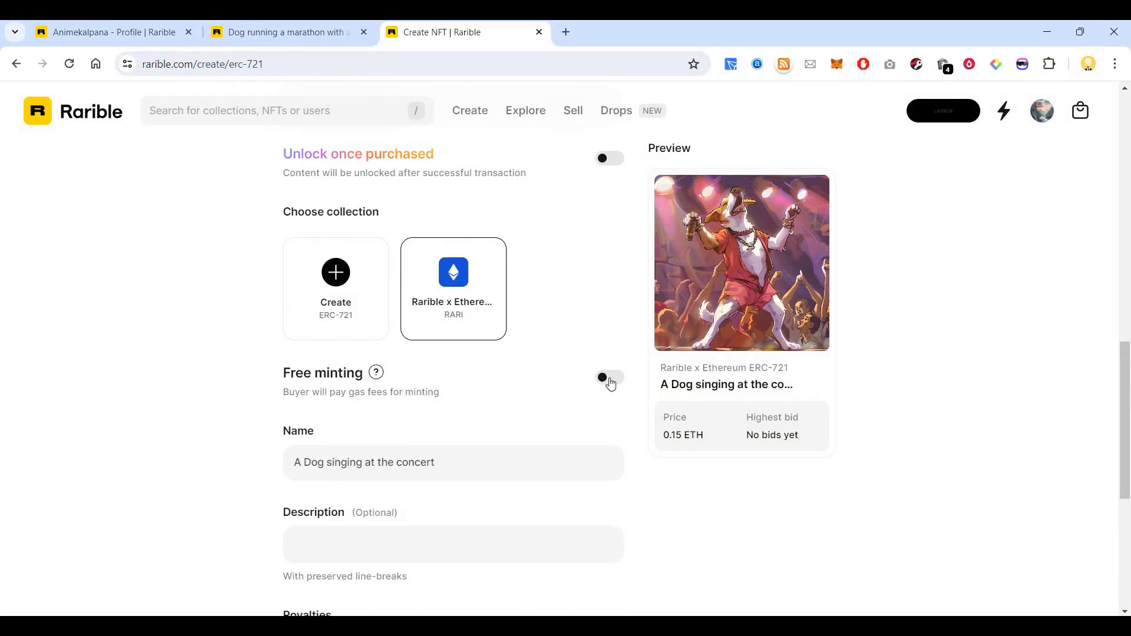
left_click(609, 379)
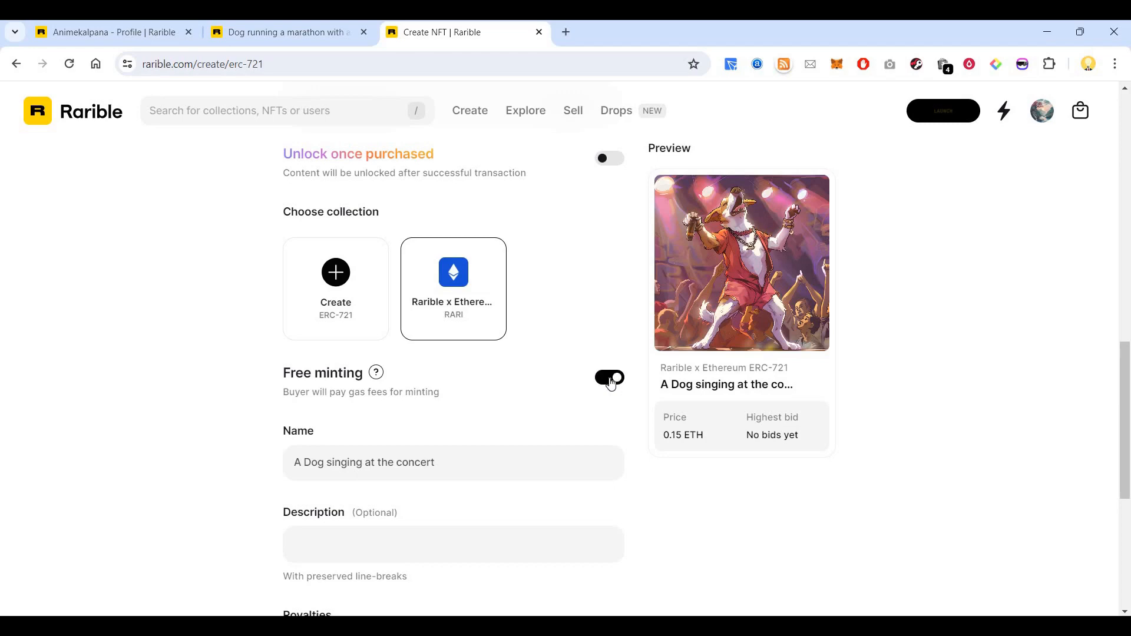
left_click(352, 491)
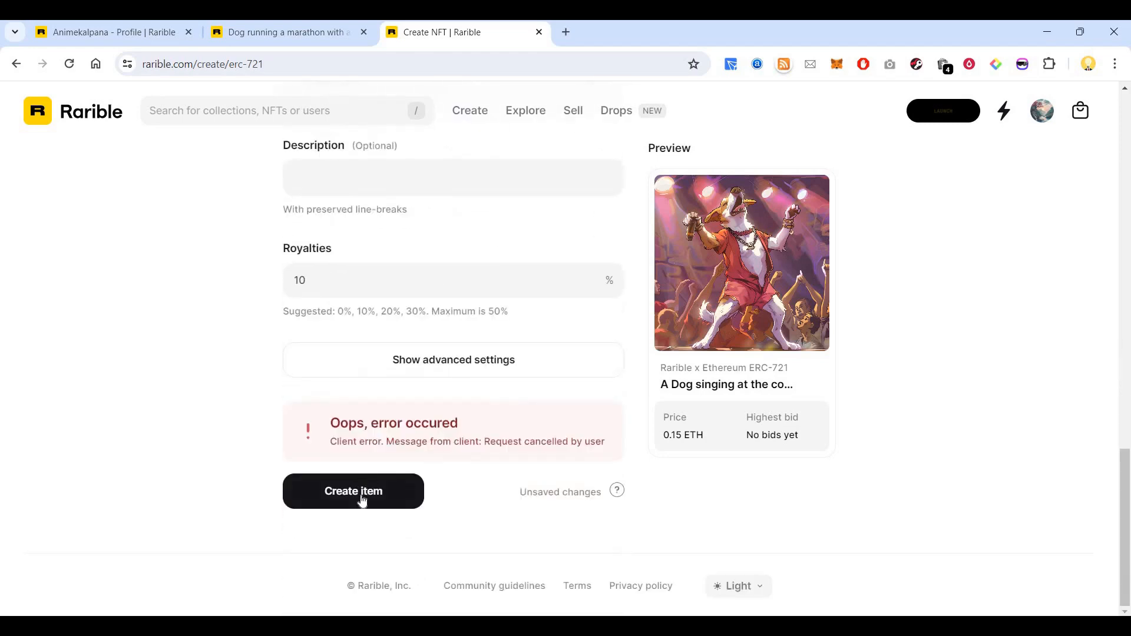
mouse_move(382, 496)
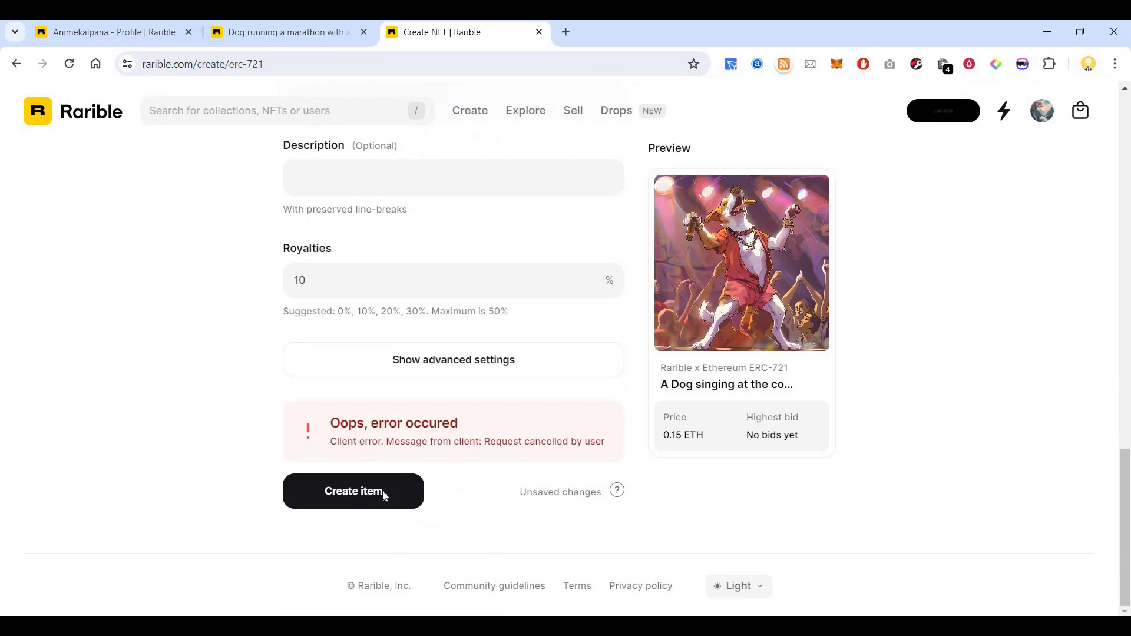
left_click(352, 491)
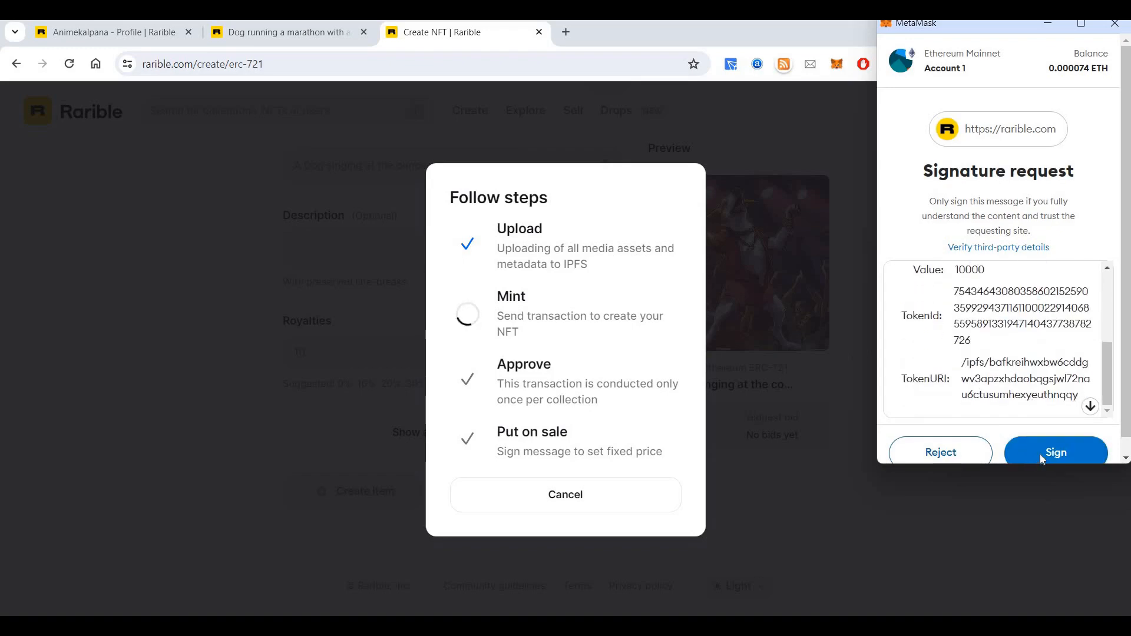
Step: Sign both MetaMask requests to lazy-mint the NFT and set its fixed price
left_click(1053, 452)
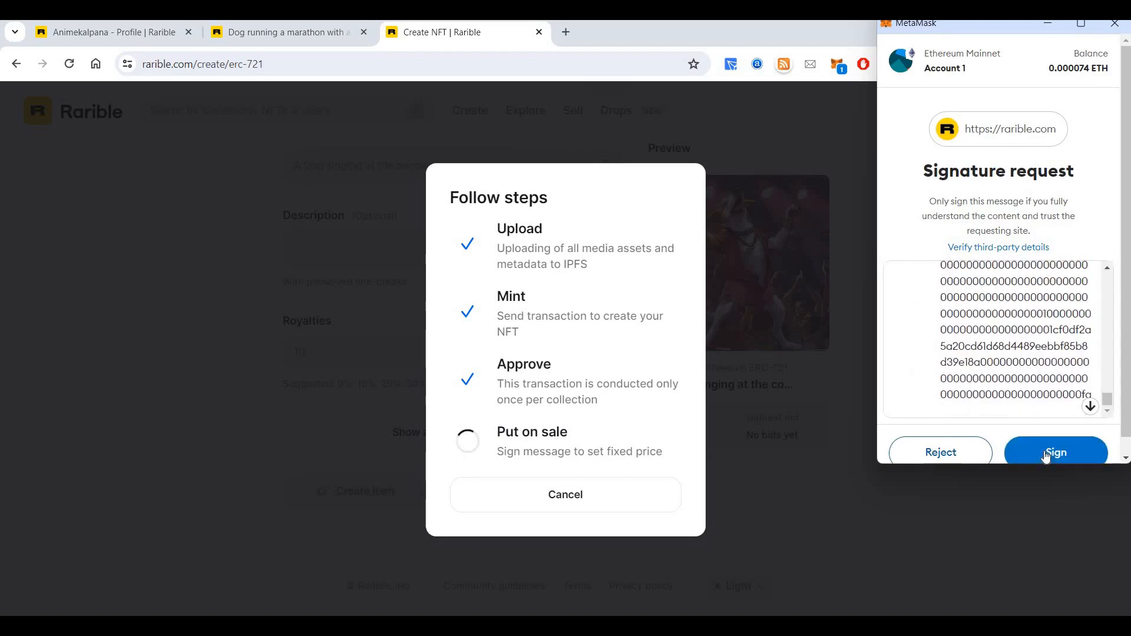
left_click(1053, 452)
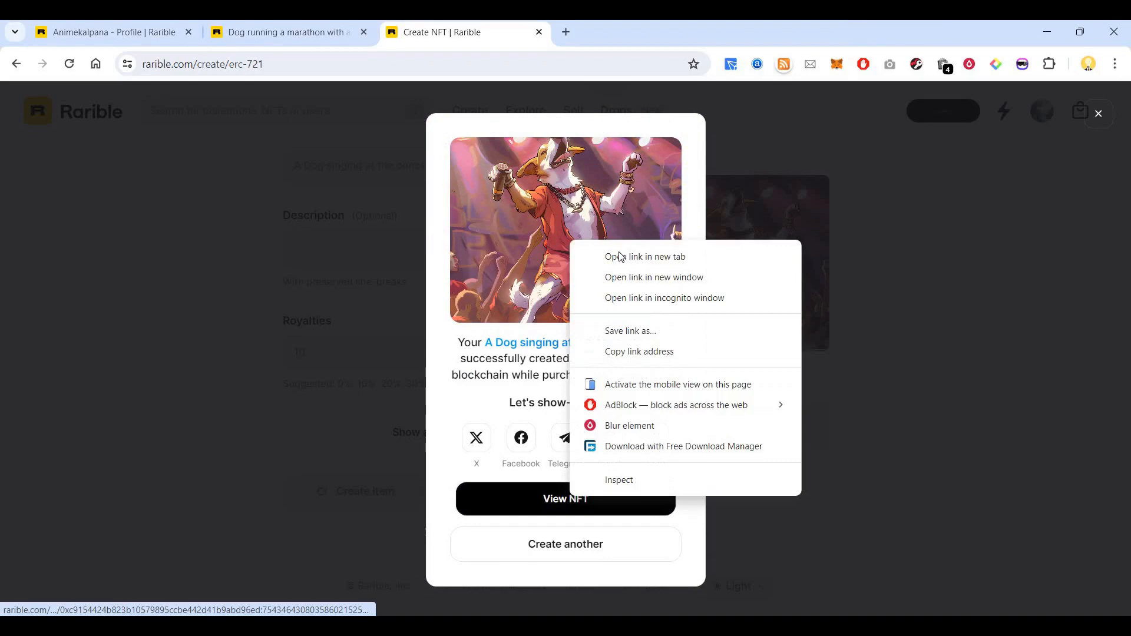
Step: View the new NFT's page in a new tab and refresh its metadata
left_click(646, 256)
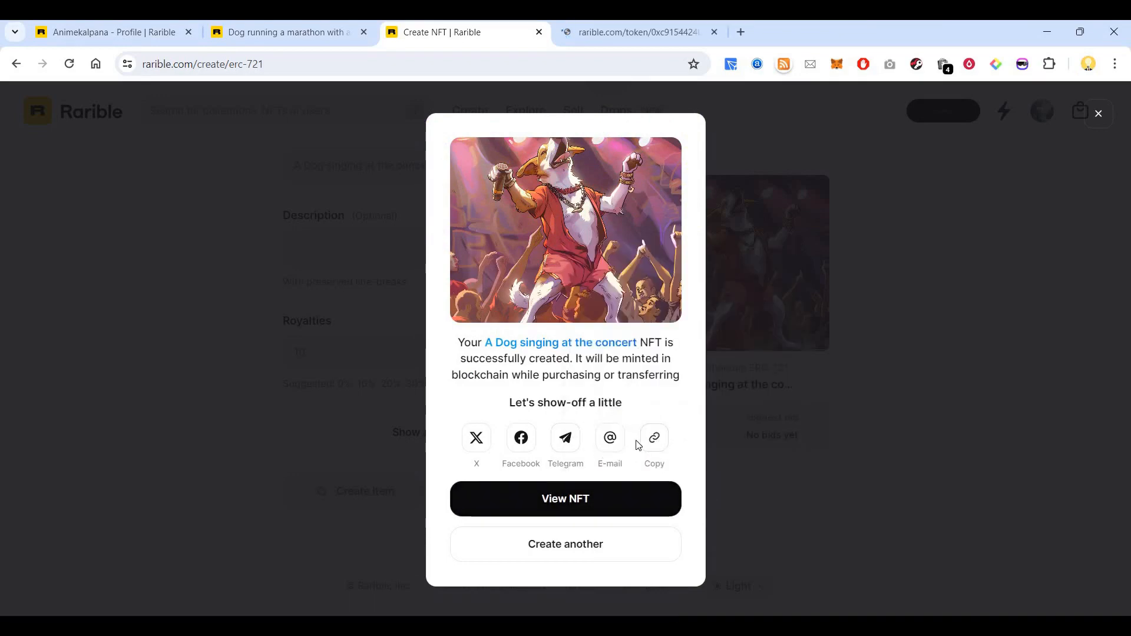
left_click(653, 437)
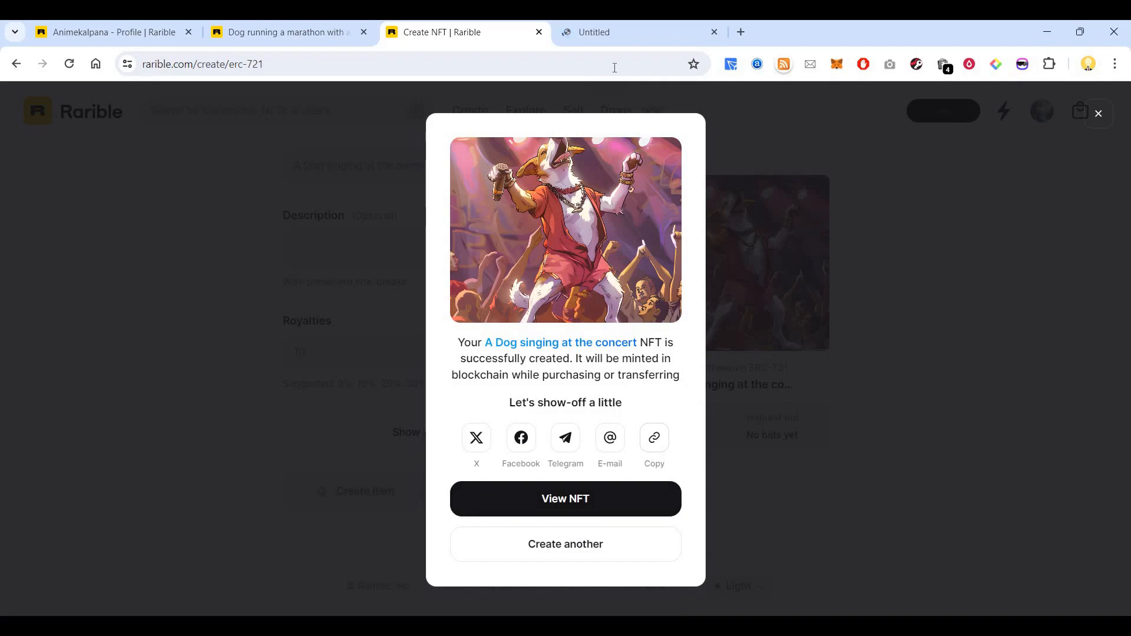
left_click(1096, 113)
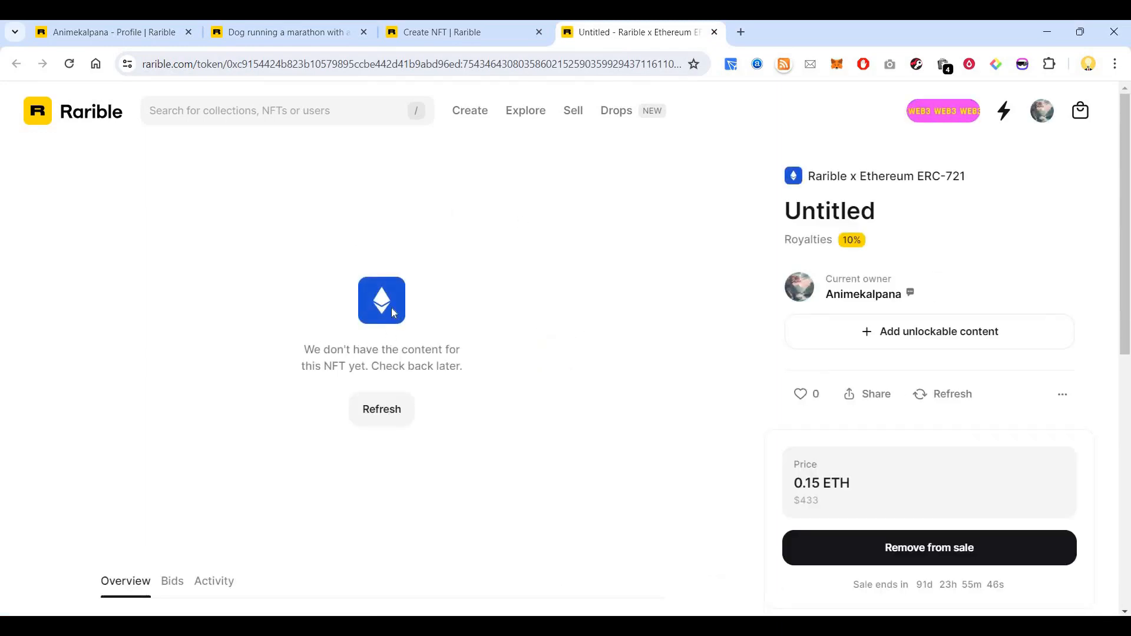
left_click(380, 408)
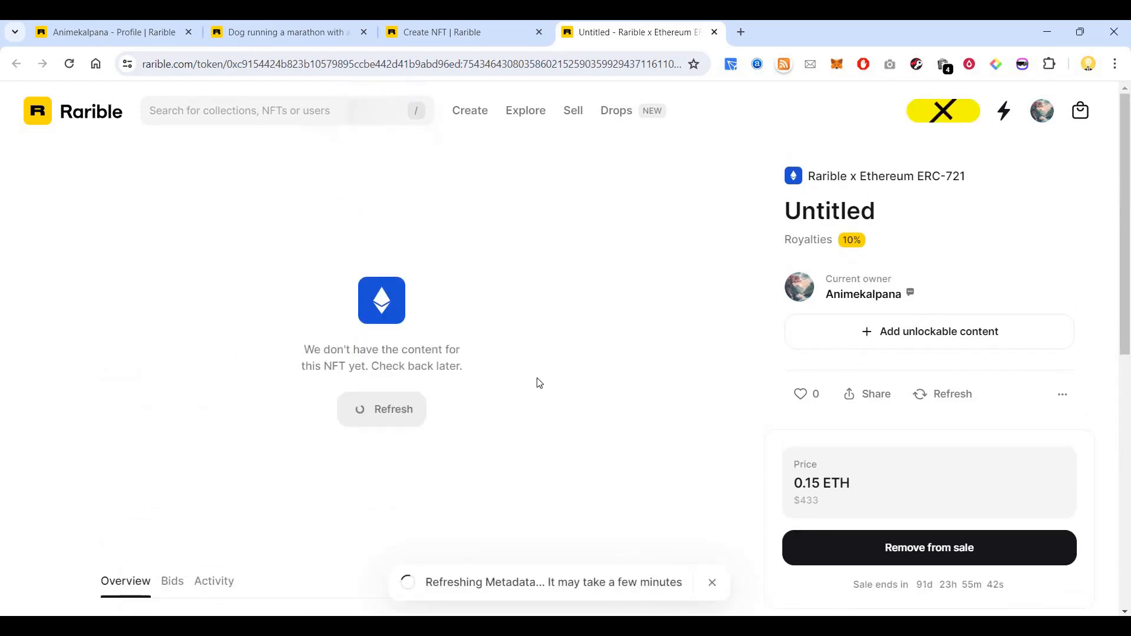
scroll("down", 3)
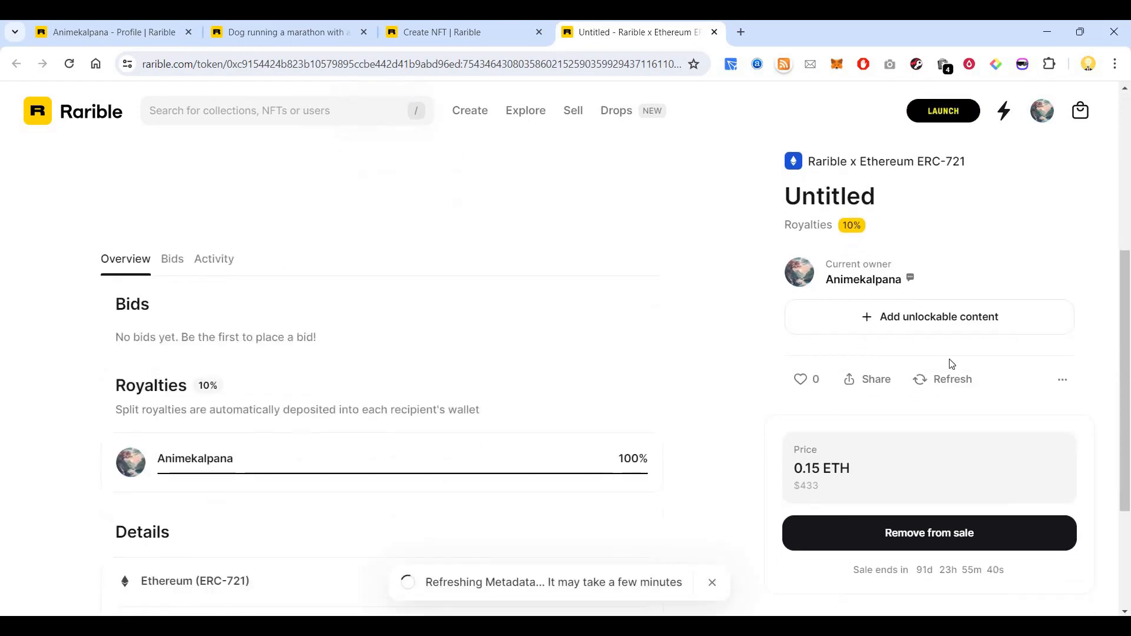
scroll("down", 3)
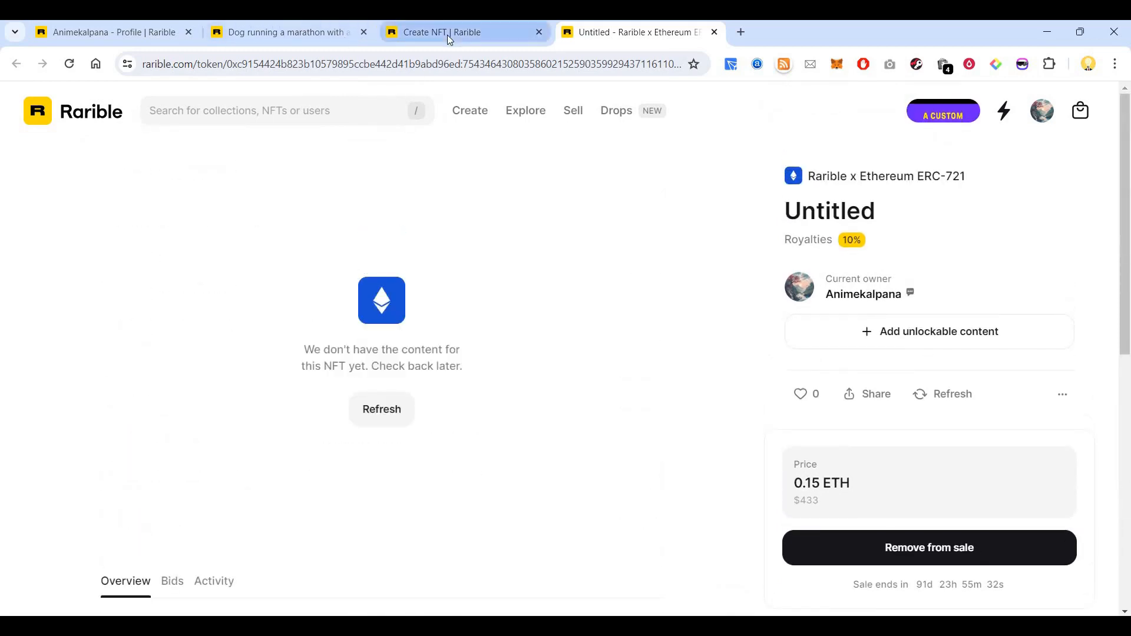
Step: Return to the Create NFT tab and close it
left_click(447, 32)
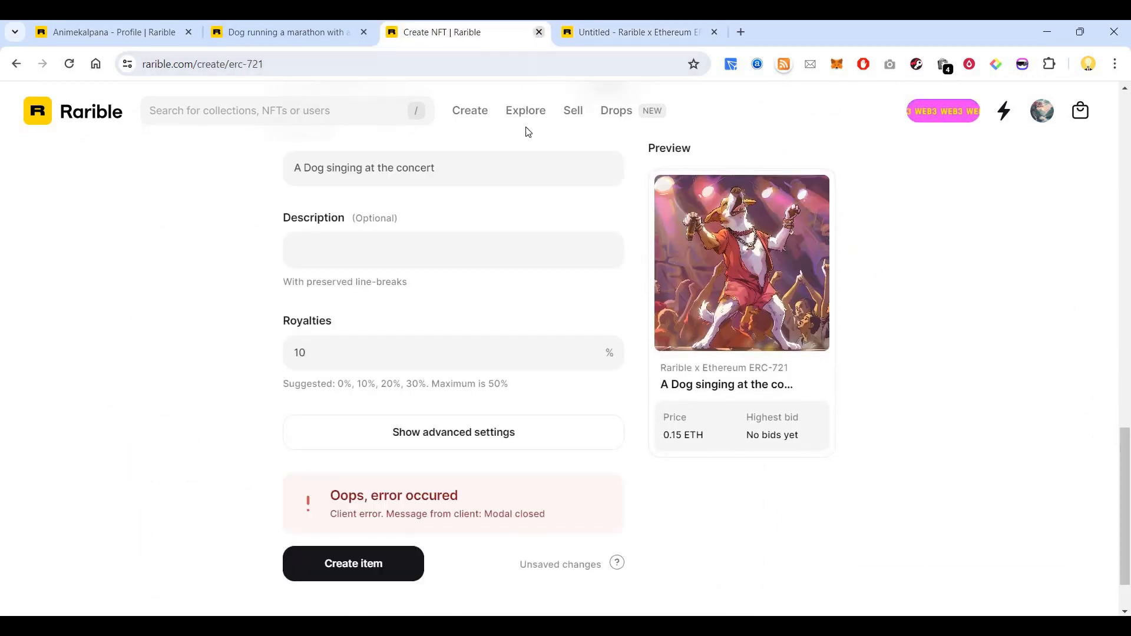
left_click(539, 32)
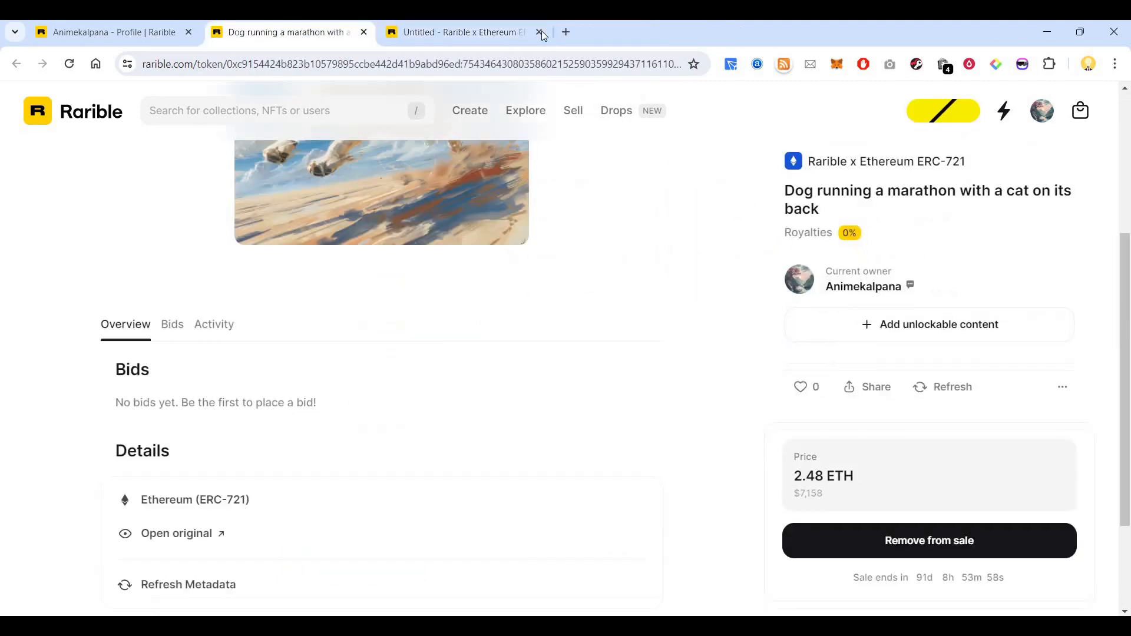